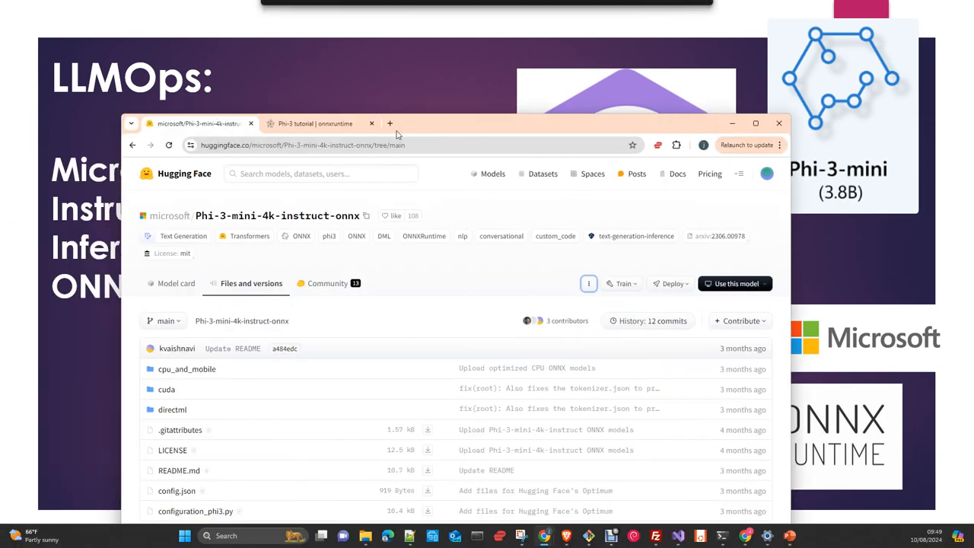
- Maximize the browser and switch to the Phi-3 ONNX Runtime tutorial tab
{"action": "left_click", "coordinate": [755, 123]}
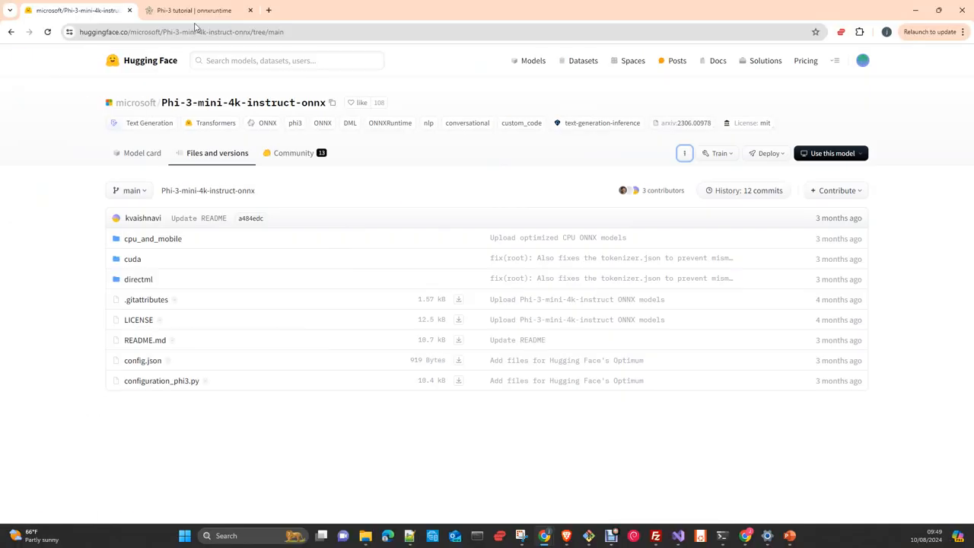
{"action": "left_click", "coordinate": [194, 10]}
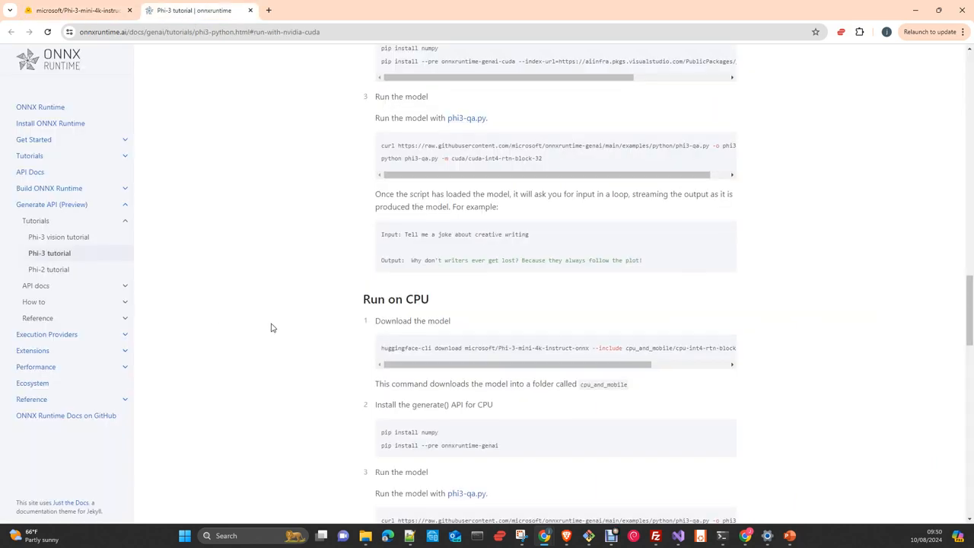
- Scroll the Phi-3 tutorial back to its introduction and available models list
{"action": "scroll", "scroll_direction": "up", "scroll_amount": 3}
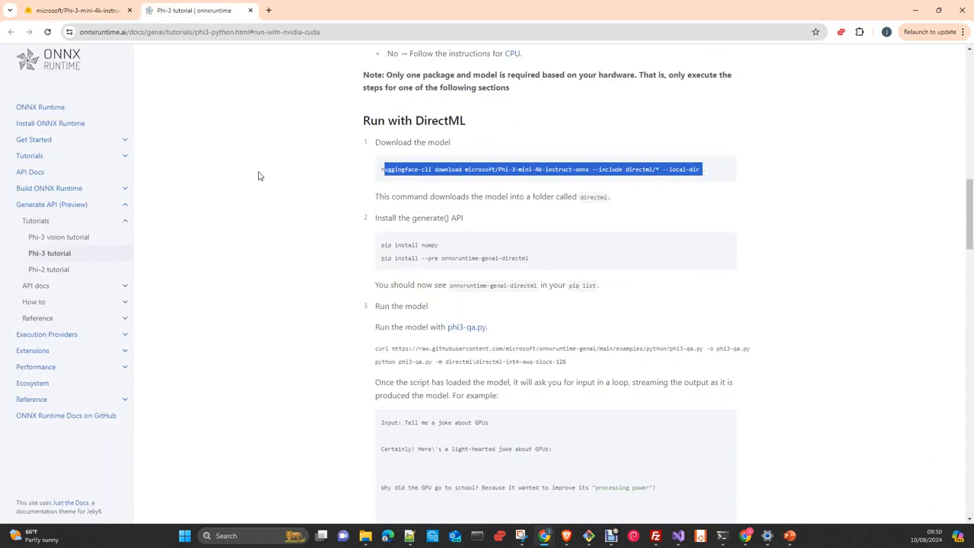
{"action": "scroll", "scroll_direction": "up", "scroll_amount": 3}
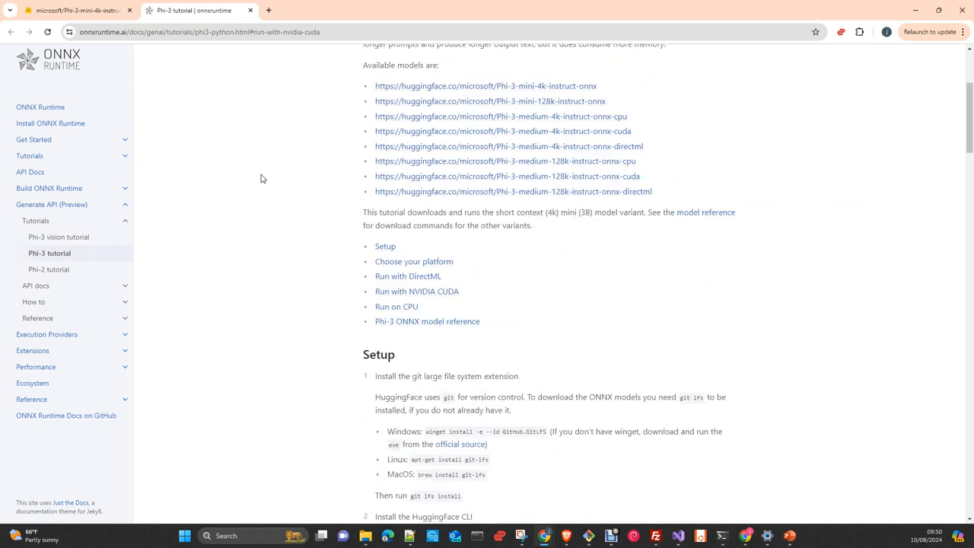
{"action": "scroll", "scroll_direction": "up", "scroll_amount": 3}
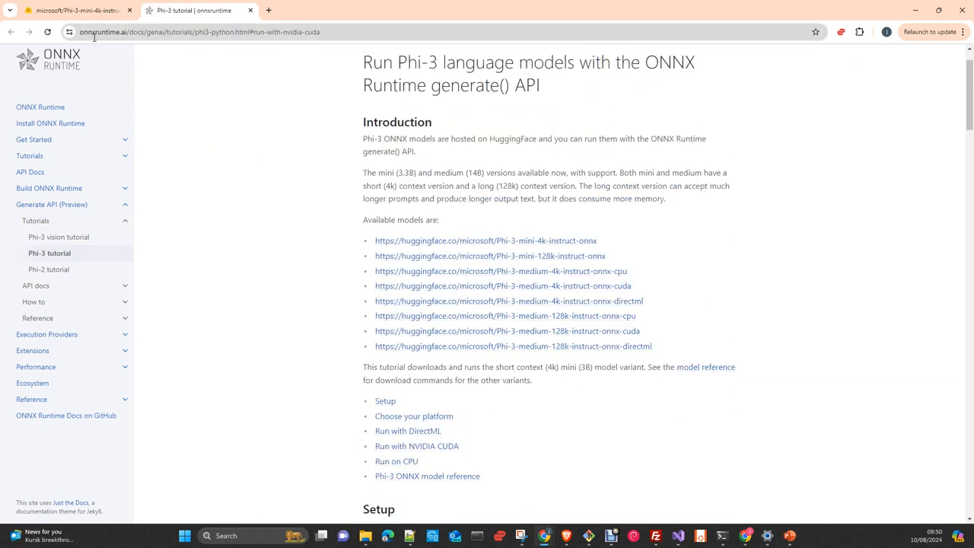
{"action": "mouse_move", "coordinate": [203, 92]}
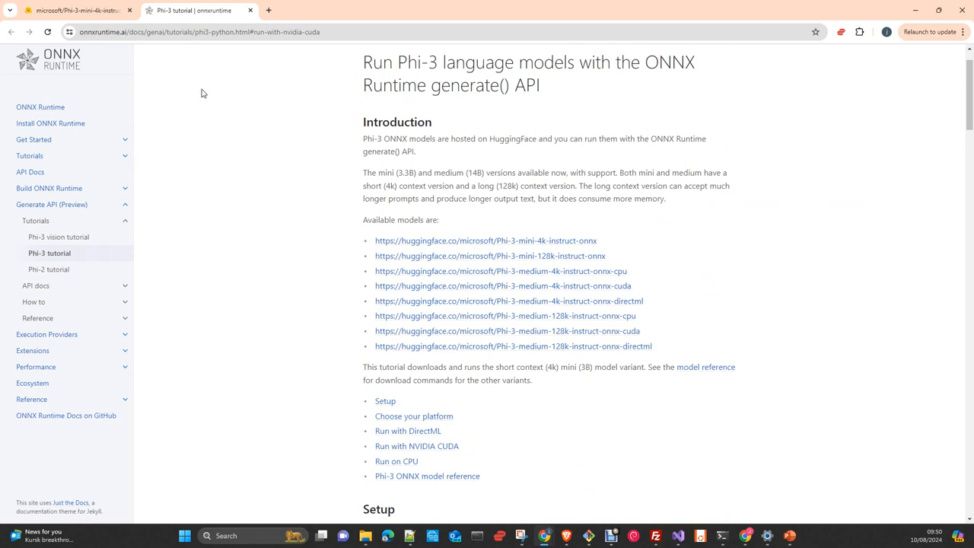
{"action": "mouse_move", "coordinate": [329, 150]}
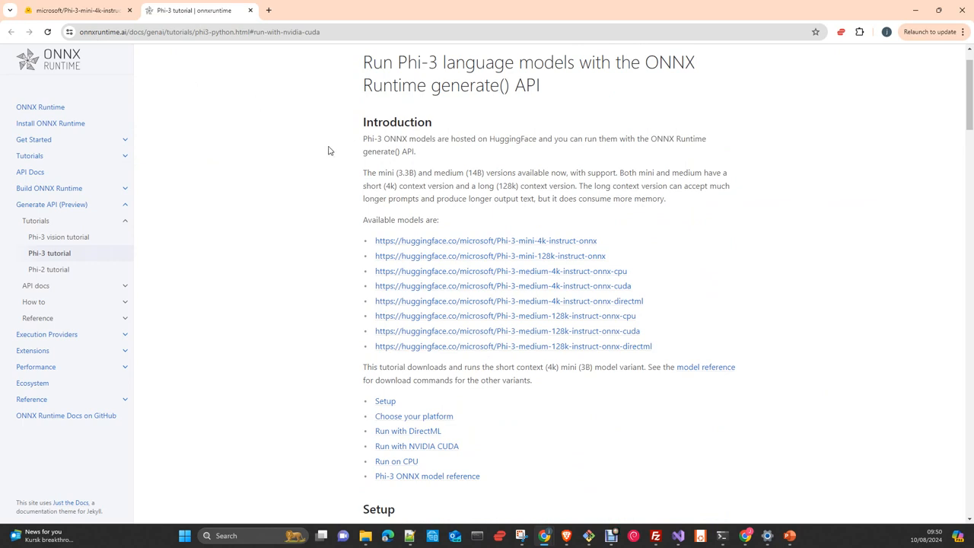
{"action": "mouse_move", "coordinate": [288, 254]}
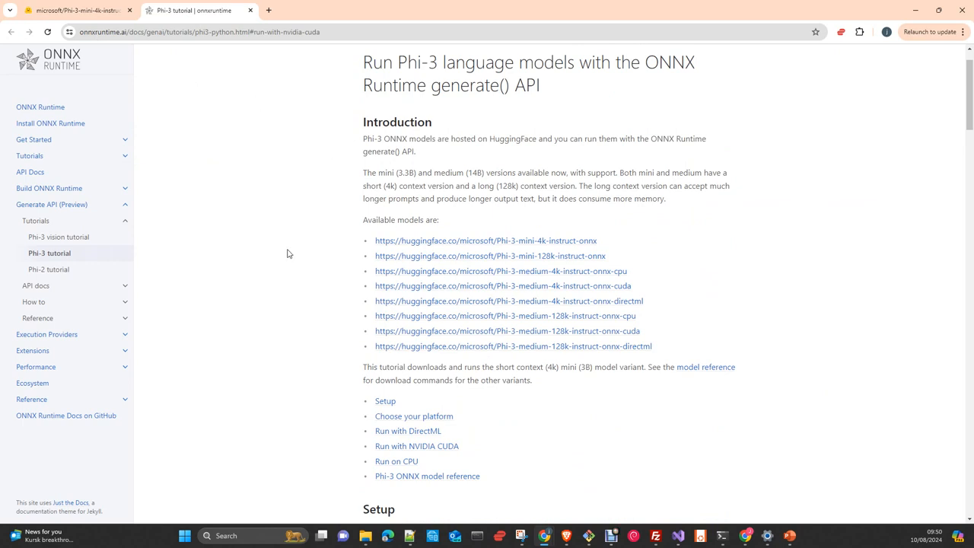
{"action": "mouse_move", "coordinate": [343, 288]}
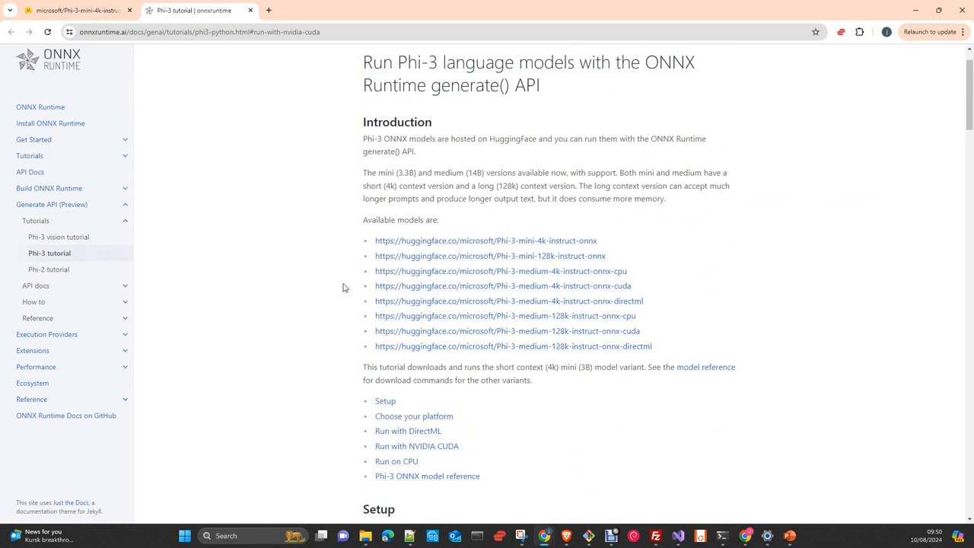
- Scroll slightly to read the Introduction and the Hugging Face model links
{"action": "scroll", "scroll_direction": "down", "scroll_amount": 3}
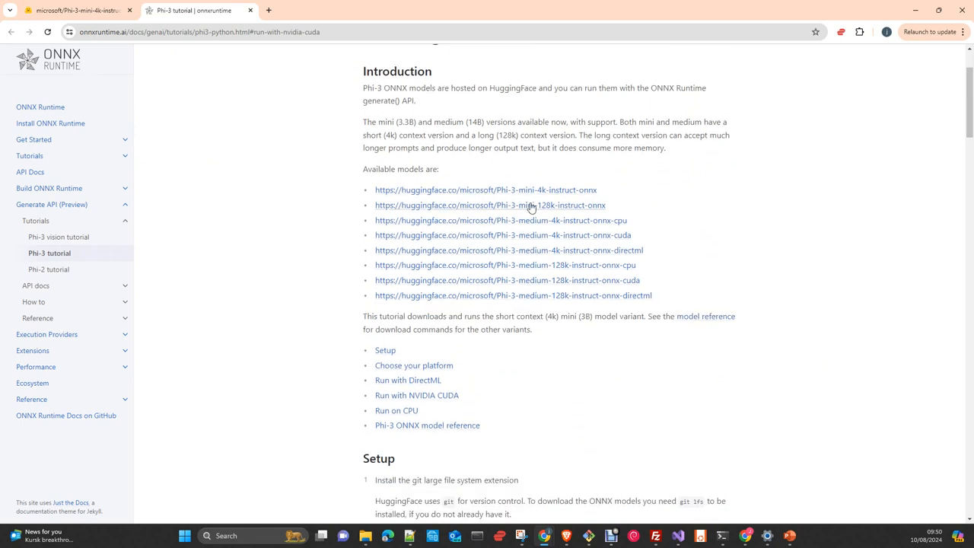
{"action": "mouse_move", "coordinate": [294, 213]}
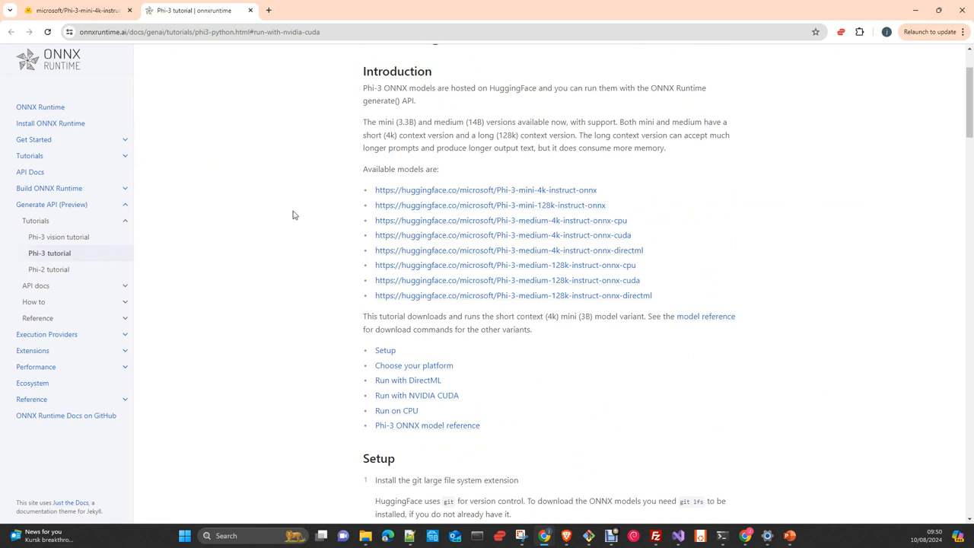
{"action": "mouse_move", "coordinate": [436, 232]}
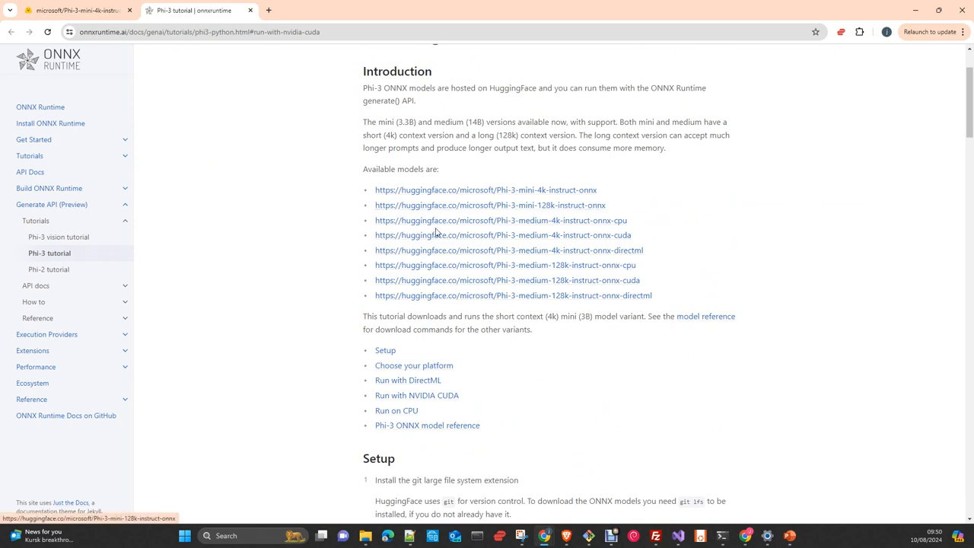
{"action": "mouse_move", "coordinate": [317, 223]}
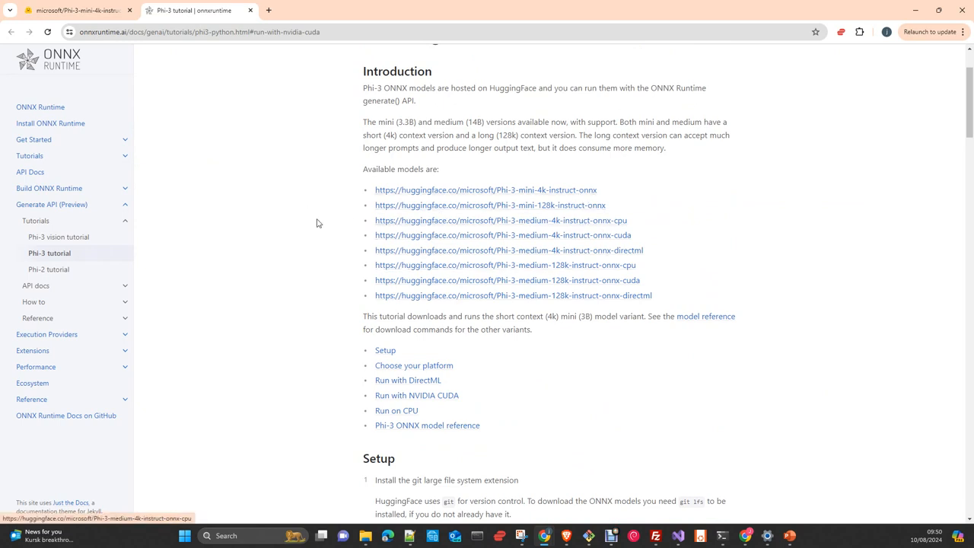
{"action": "mouse_move", "coordinate": [614, 221]}
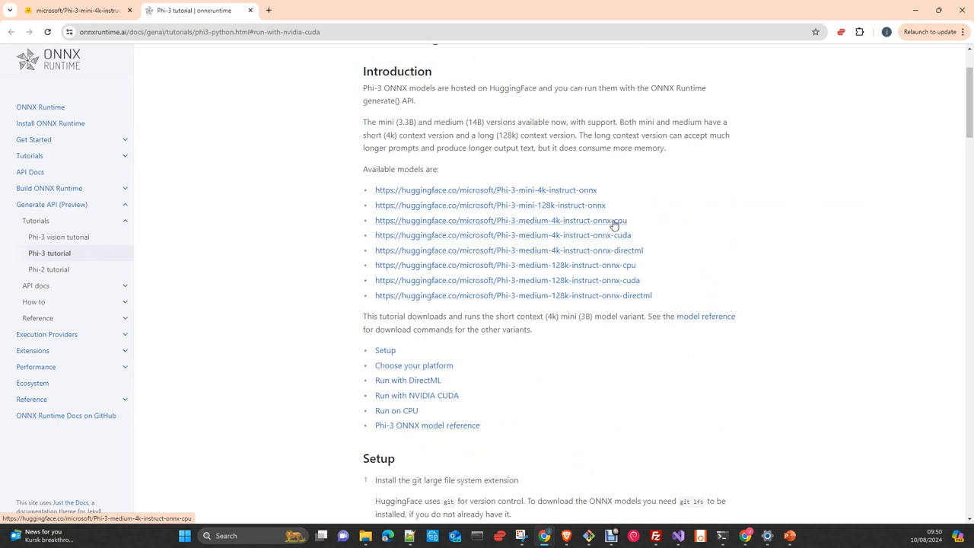
{"action": "mouse_move", "coordinate": [546, 206]}
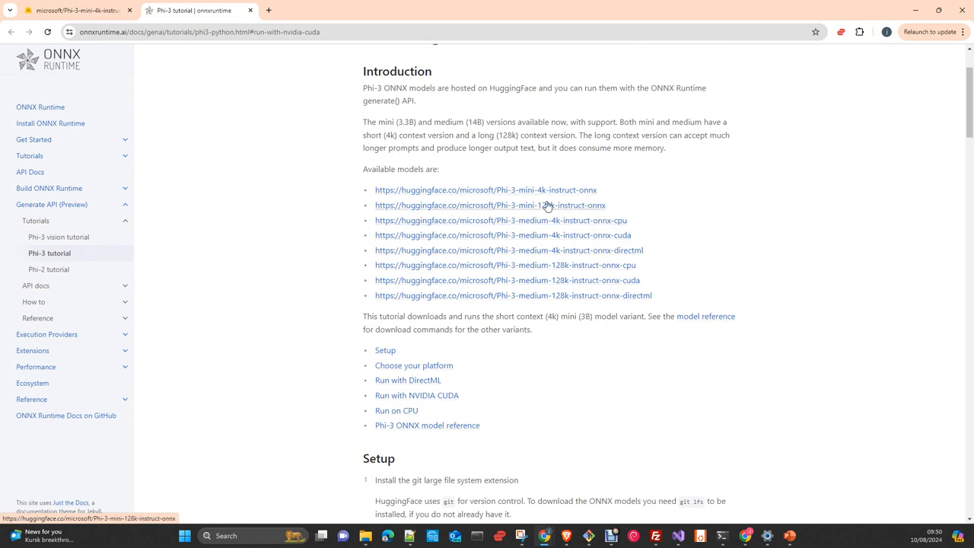
{"action": "mouse_move", "coordinate": [626, 226]}
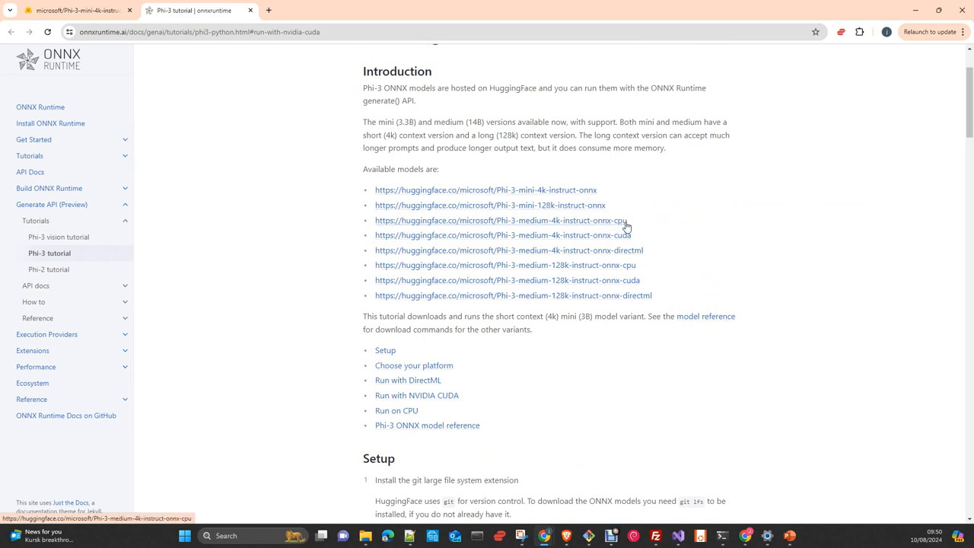
{"action": "mouse_move", "coordinate": [628, 230]}
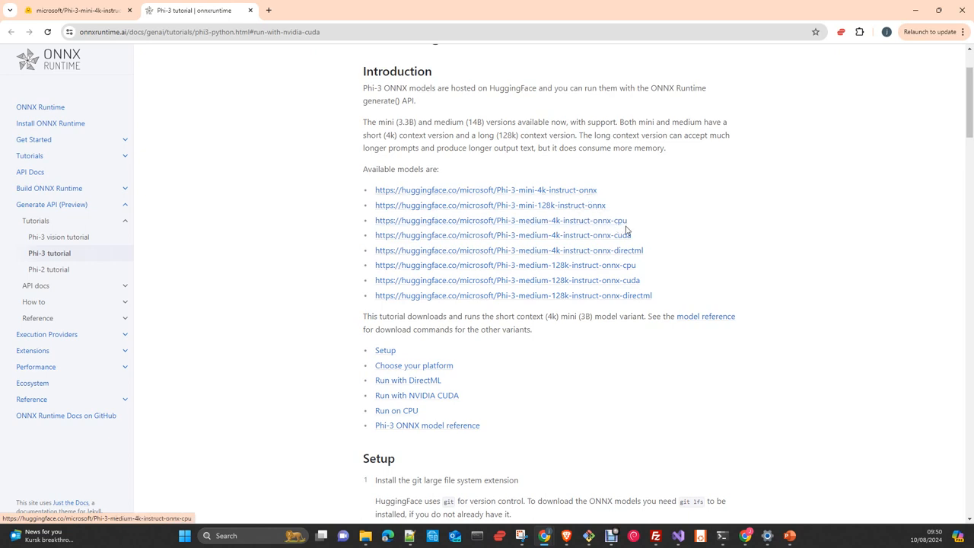
{"action": "mouse_move", "coordinate": [618, 226]}
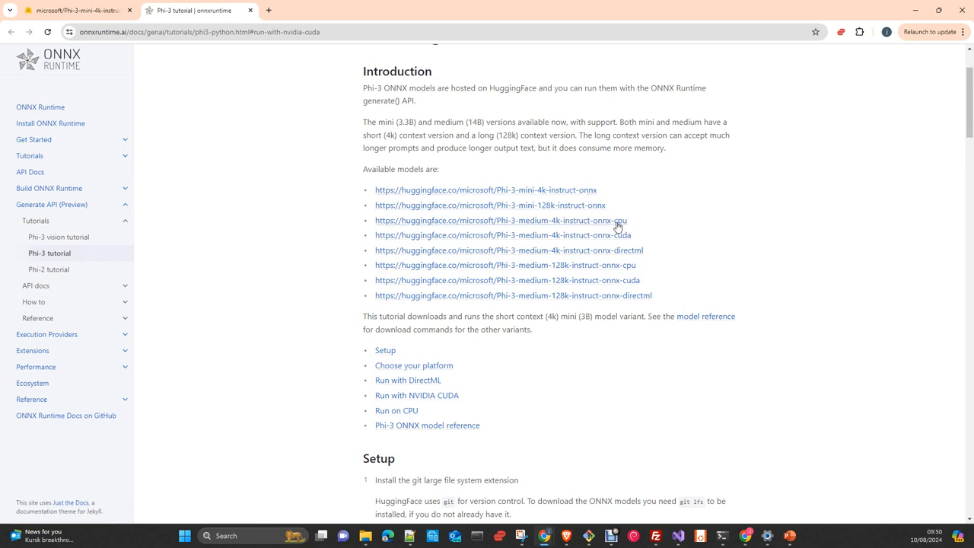
{"action": "mouse_move", "coordinate": [624, 231]}
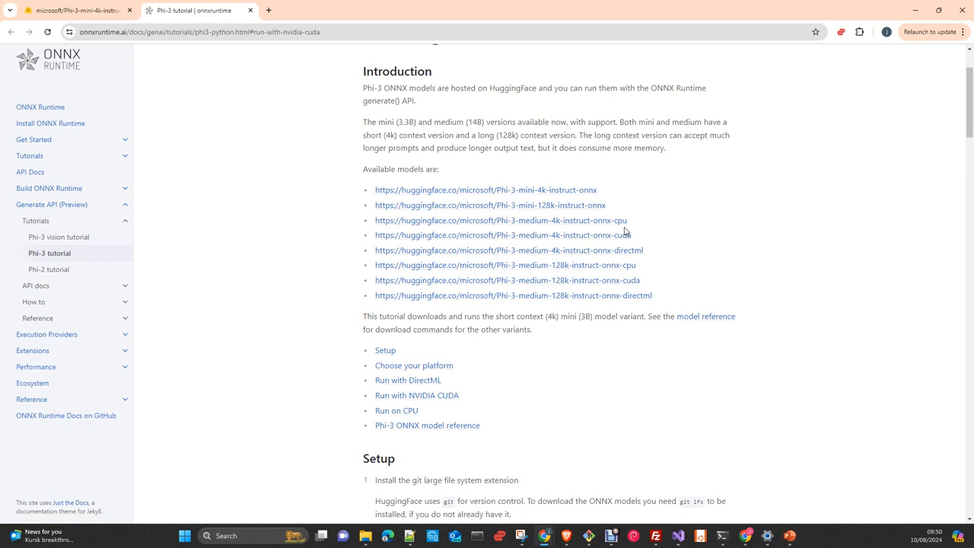
{"action": "mouse_move", "coordinate": [226, 319]}
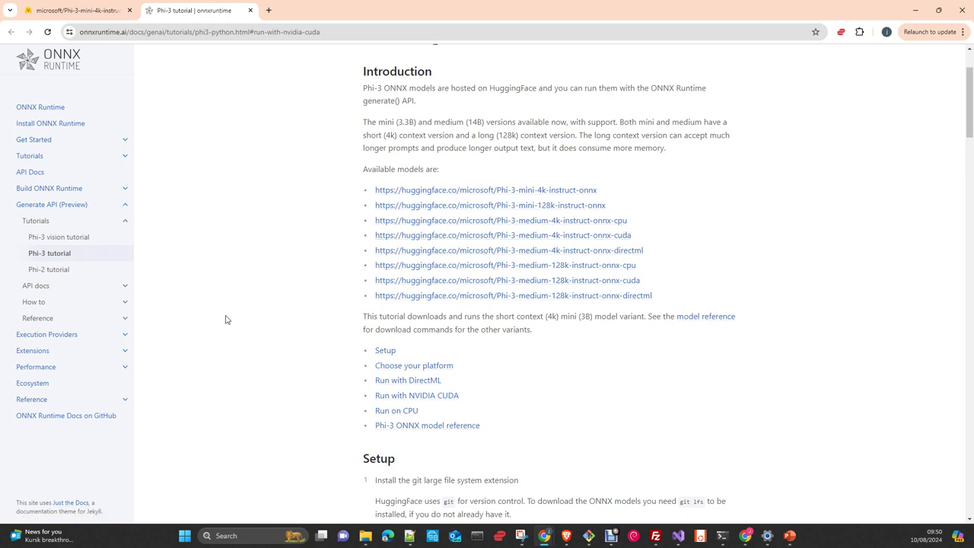
{"action": "mouse_move", "coordinate": [626, 235]}
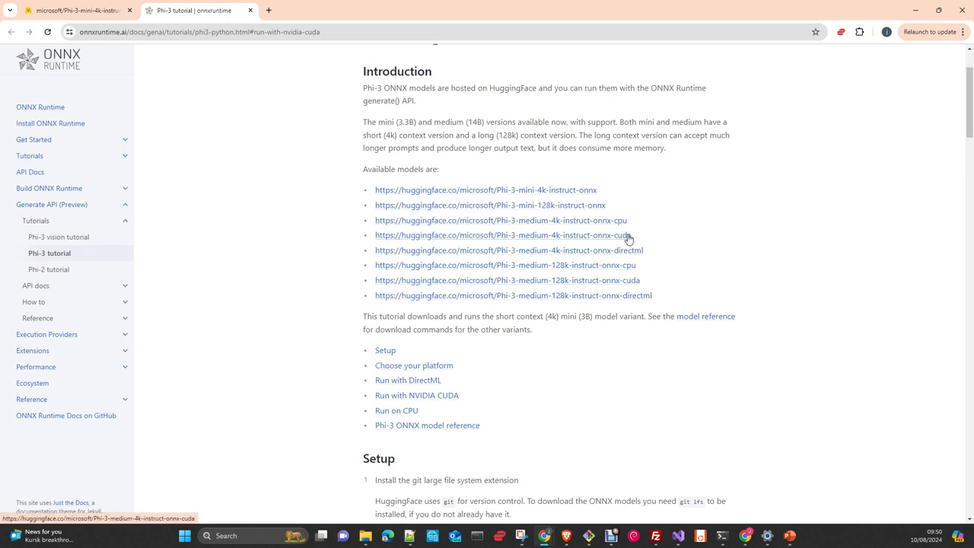
{"action": "mouse_move", "coordinate": [640, 243]}
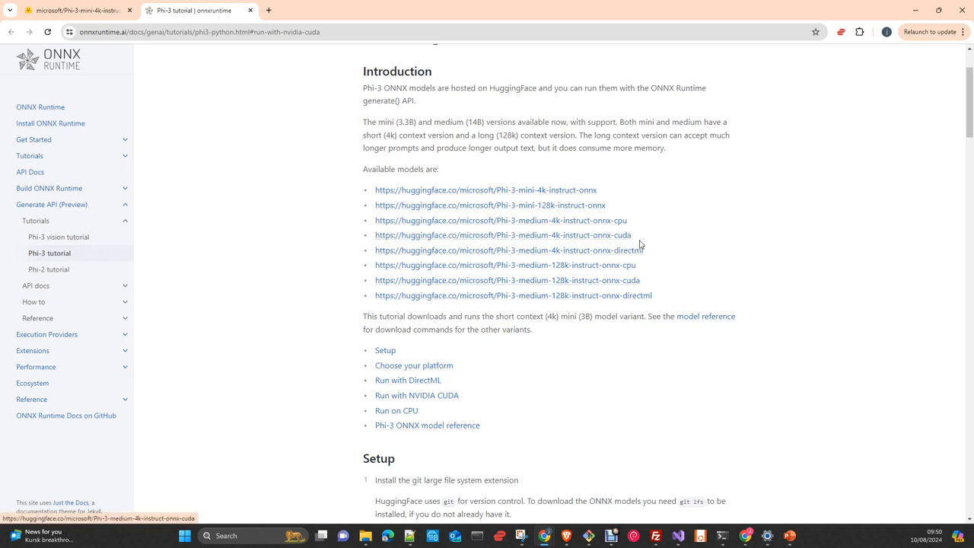
{"action": "mouse_move", "coordinate": [656, 257]}
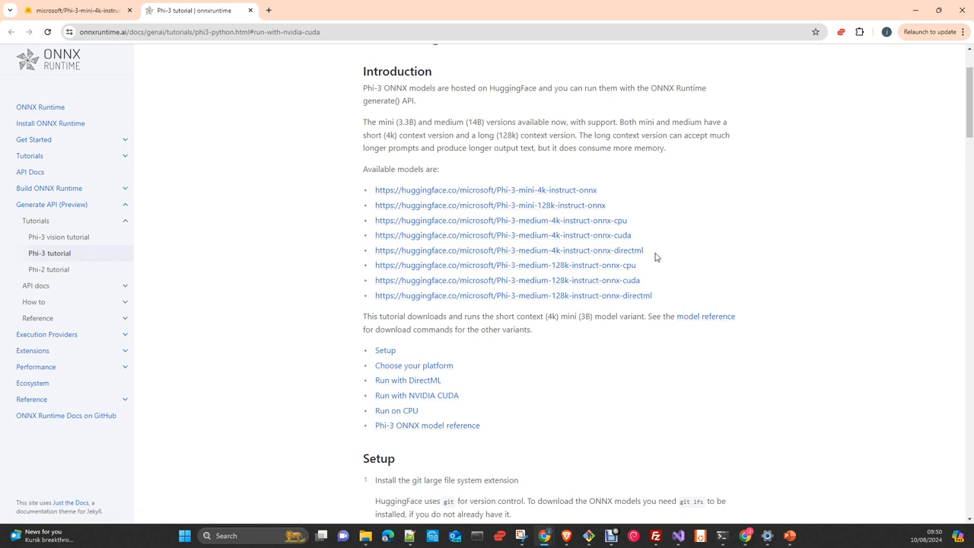
{"action": "mouse_move", "coordinate": [637, 261]}
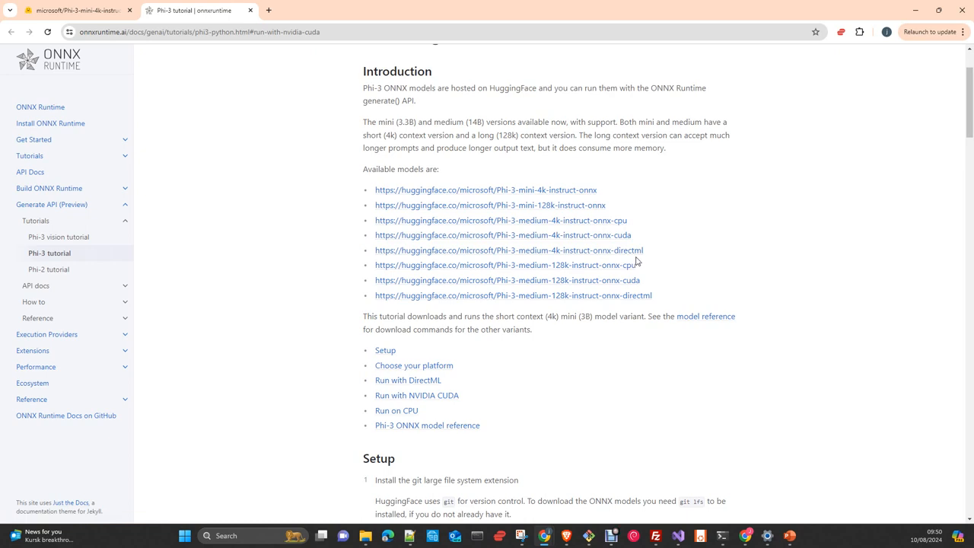
{"action": "mouse_move", "coordinate": [642, 261]}
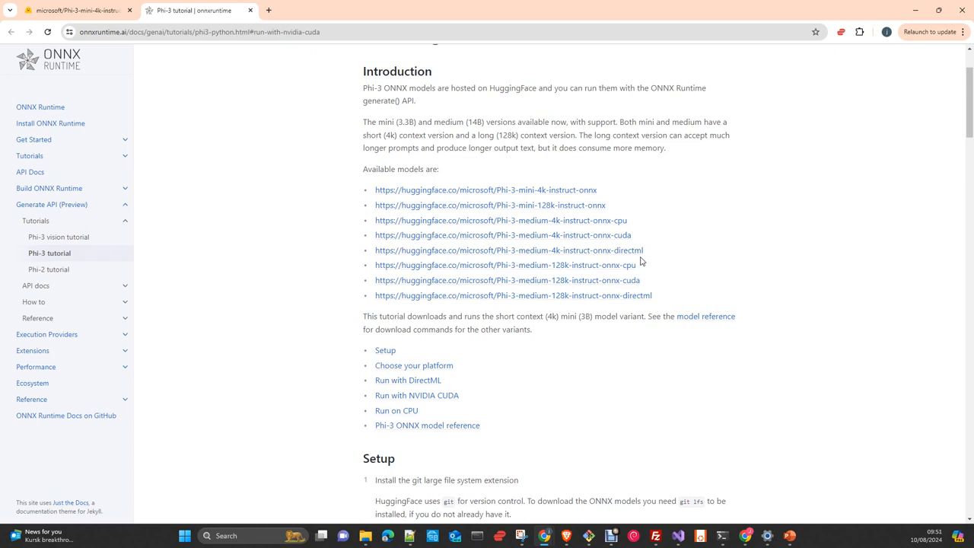
{"action": "mouse_move", "coordinate": [632, 257]}
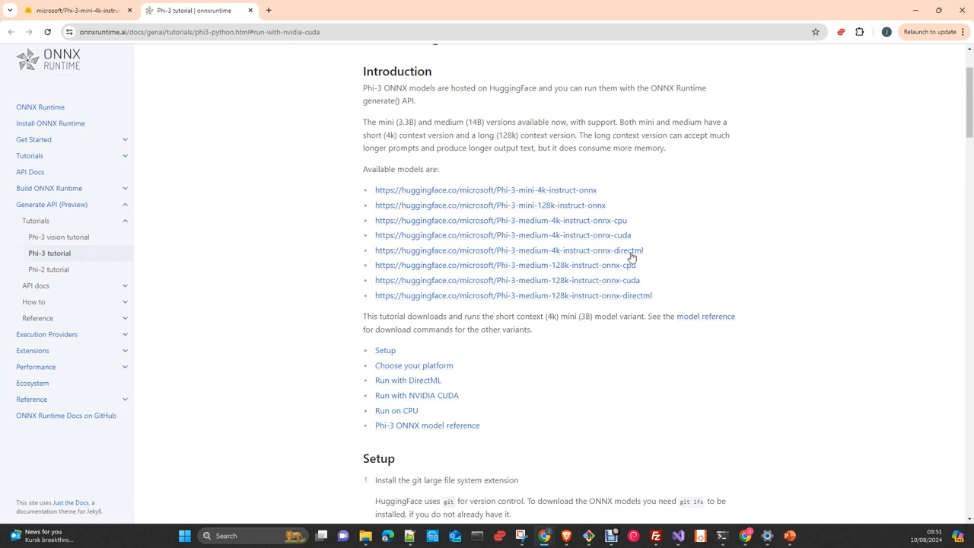
{"action": "mouse_move", "coordinate": [642, 262]}
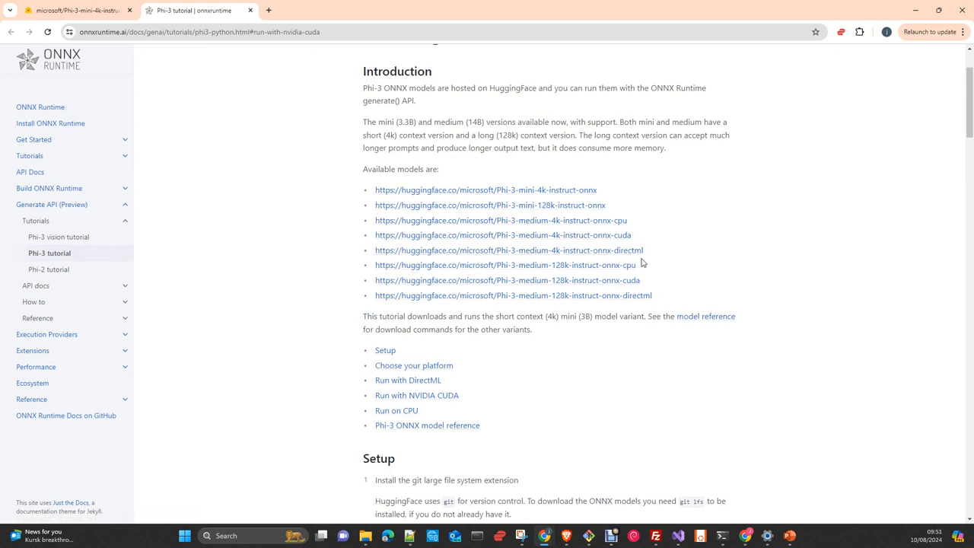
{"action": "mouse_move", "coordinate": [493, 283]}
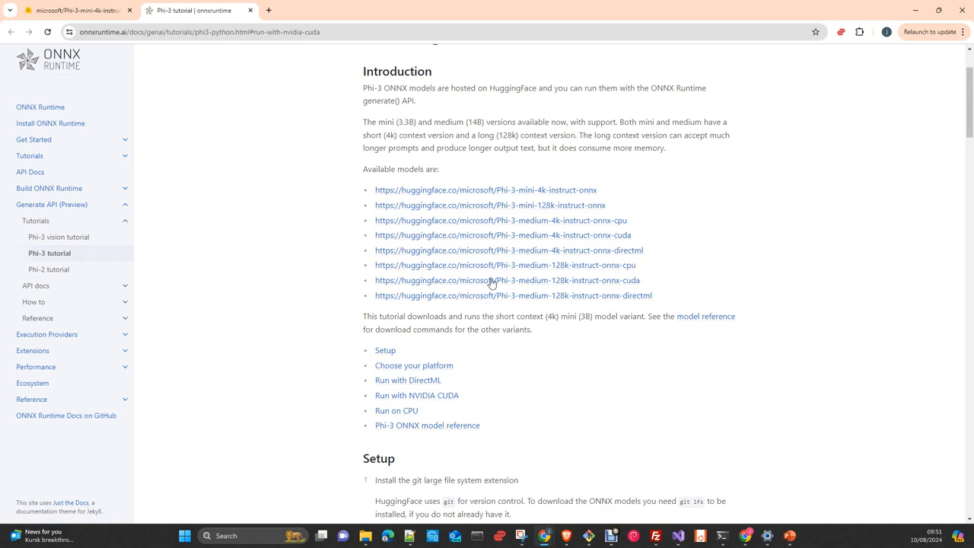
{"action": "mouse_move", "coordinate": [533, 202]}
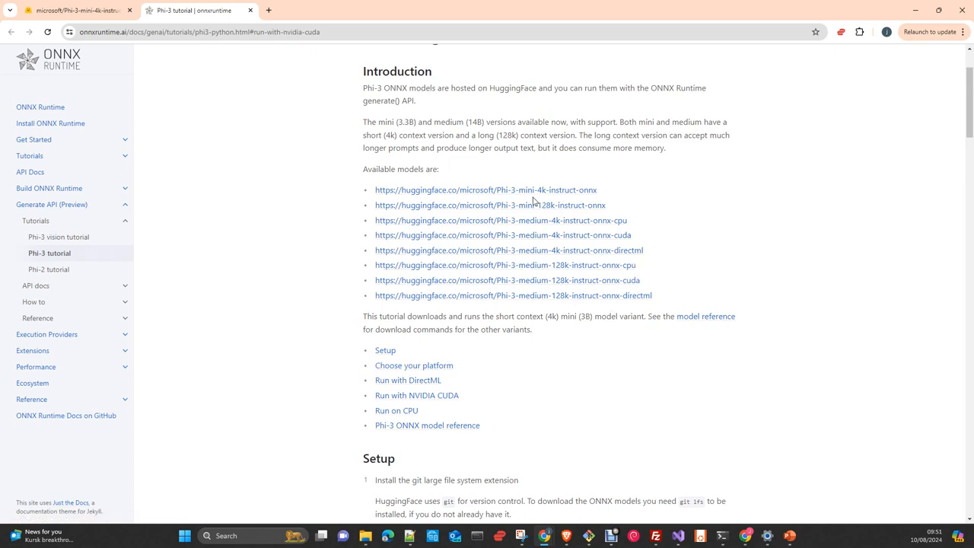
{"action": "mouse_move", "coordinate": [623, 235]}
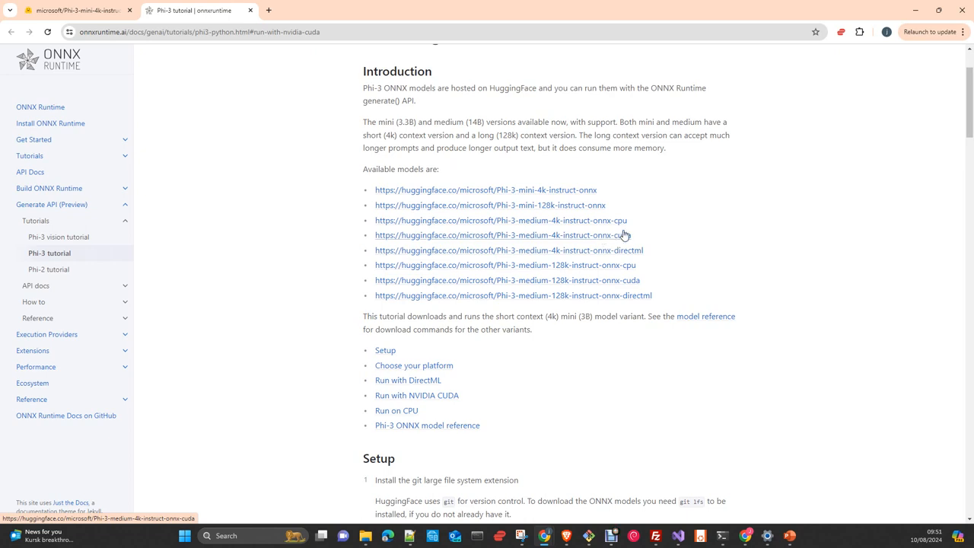
{"action": "mouse_move", "coordinate": [539, 230]}
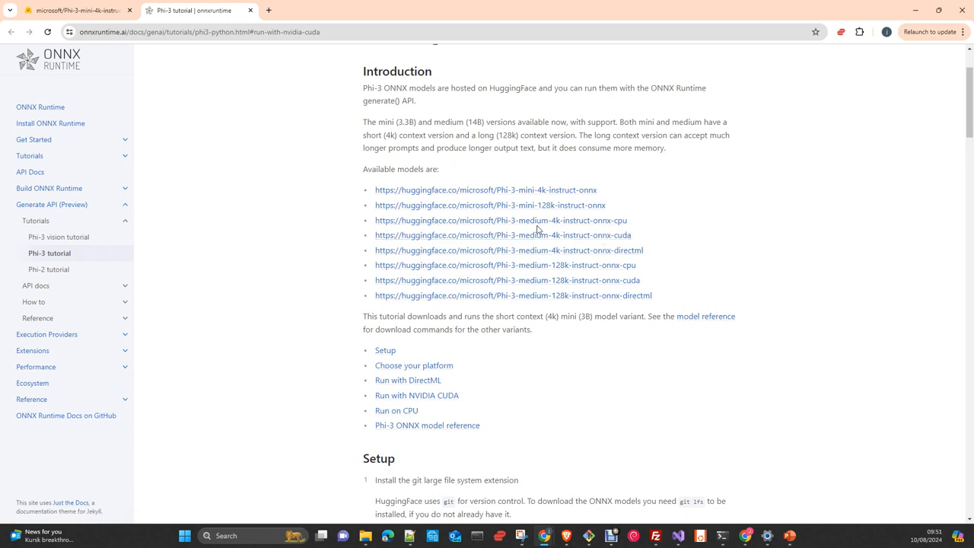
{"action": "mouse_move", "coordinate": [615, 207]}
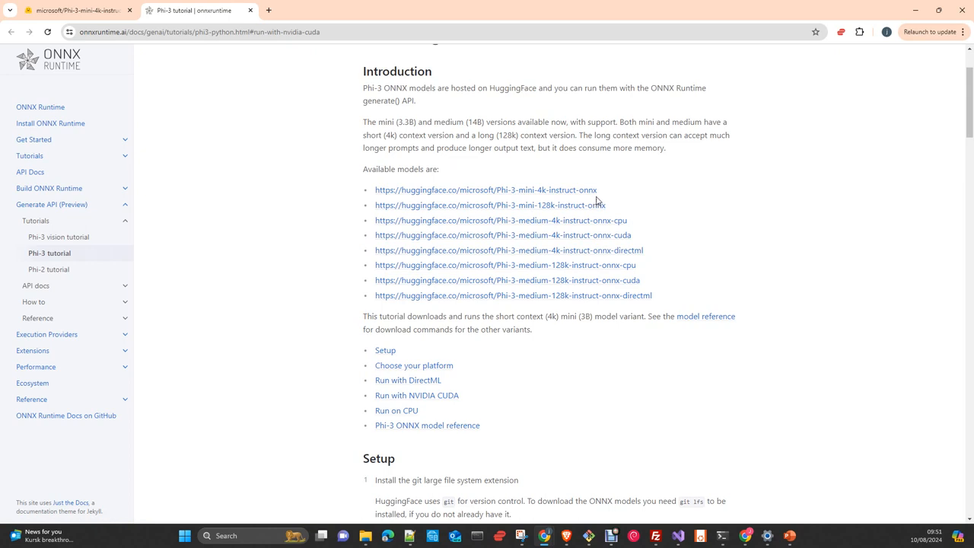
{"action": "mouse_move", "coordinate": [624, 210]}
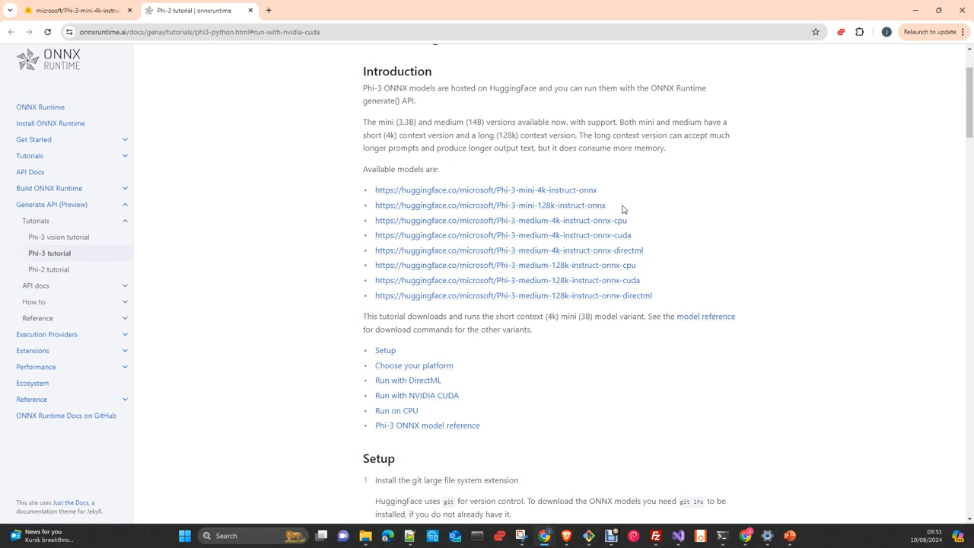
- Scroll to the Setup section covering git LFS and huggingface-hub CLI installation
{"action": "scroll", "scroll_direction": "down", "scroll_amount": 3}
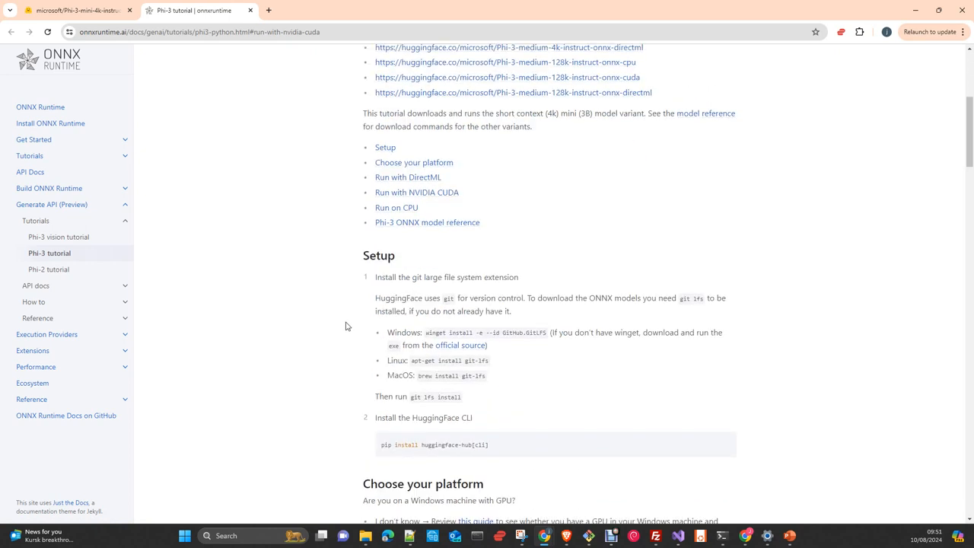
{"action": "scroll", "scroll_direction": "down", "scroll_amount": 3}
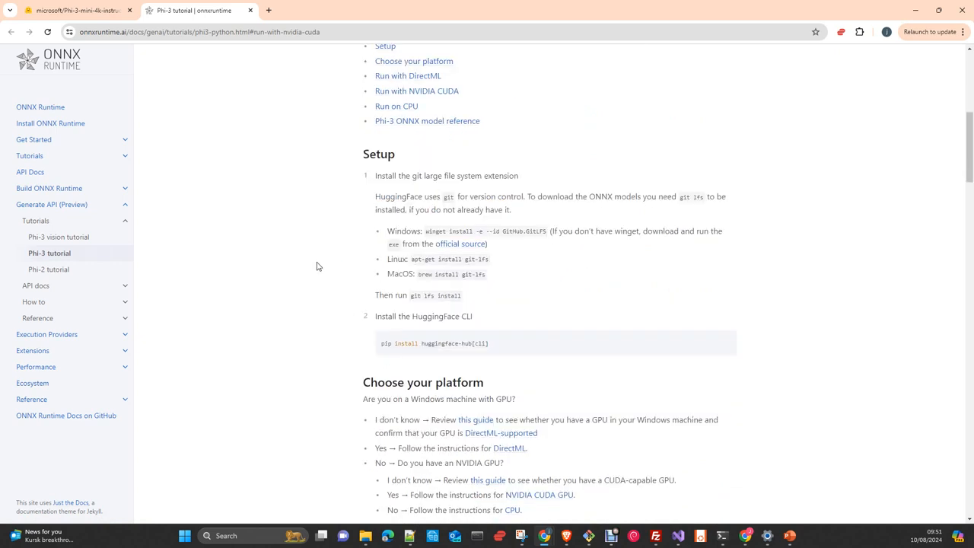
{"action": "mouse_move", "coordinate": [497, 269]}
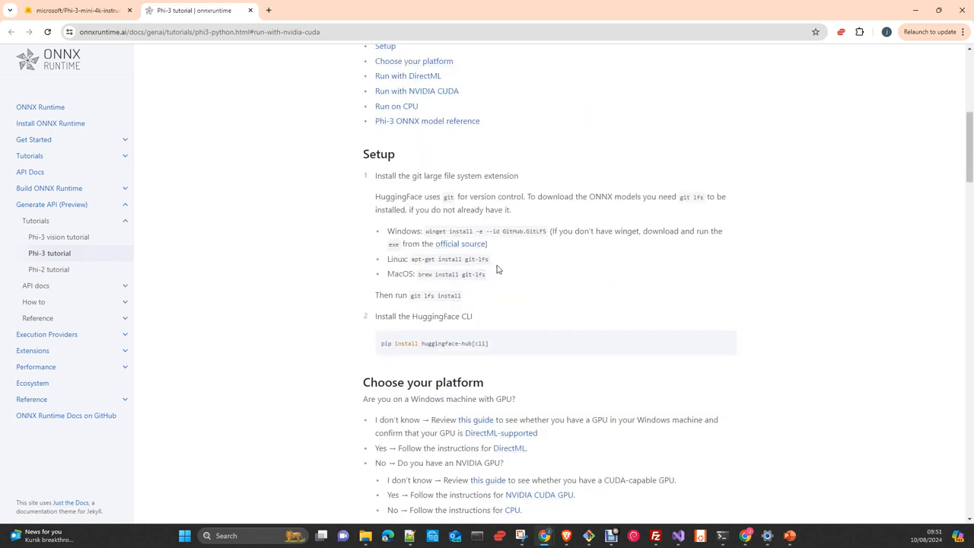
{"action": "mouse_move", "coordinate": [525, 245]}
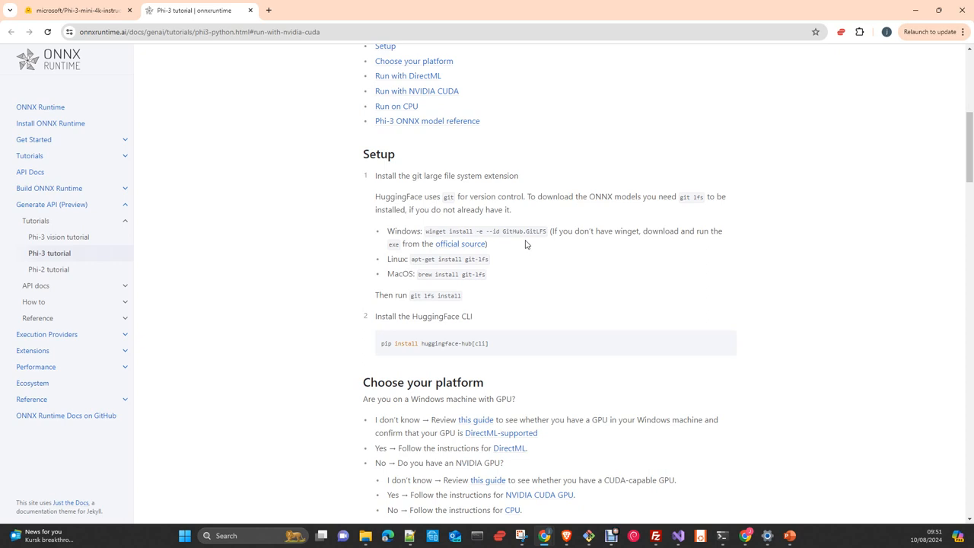
{"action": "mouse_move", "coordinate": [476, 306]}
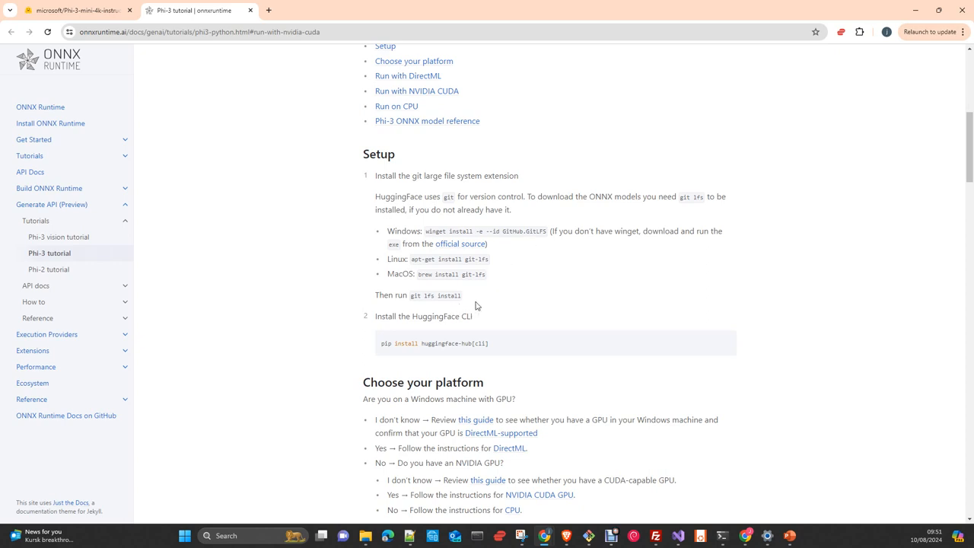
{"action": "mouse_move", "coordinate": [427, 305]}
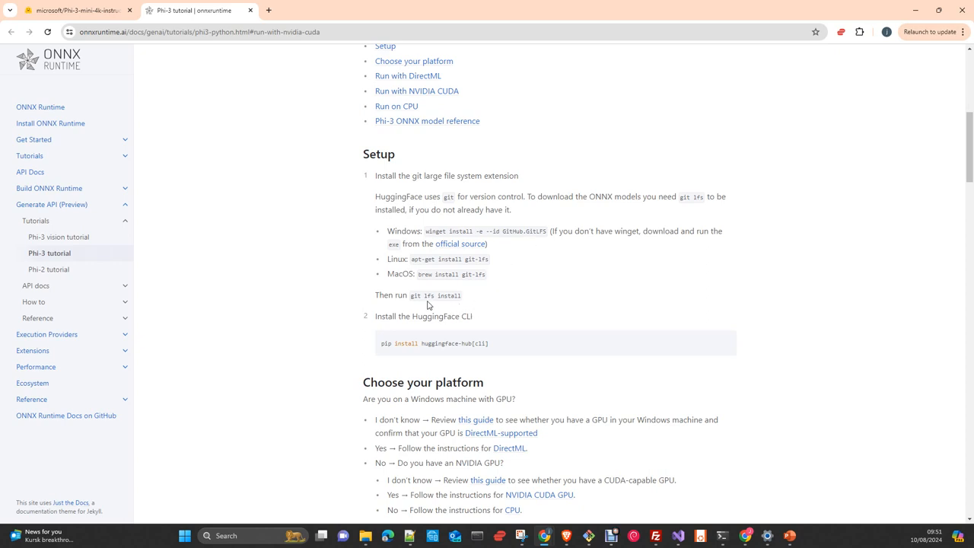
{"action": "mouse_move", "coordinate": [445, 307]}
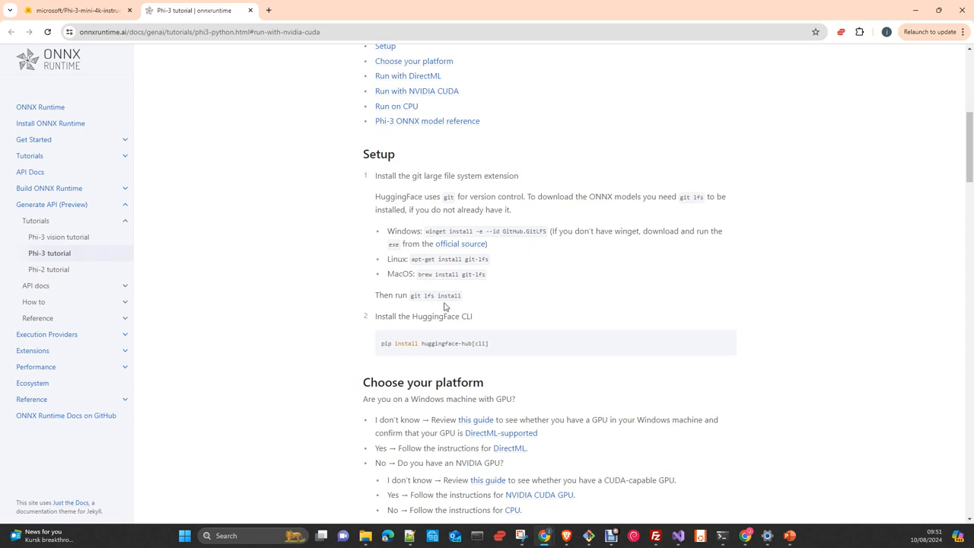
{"action": "mouse_move", "coordinate": [468, 306]}
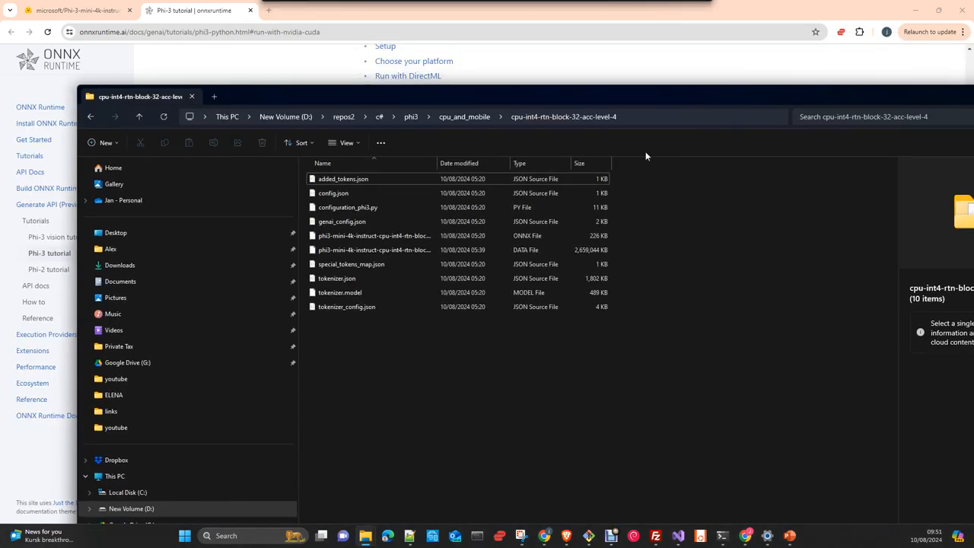
{"action": "mouse_move", "coordinate": [364, 214]}
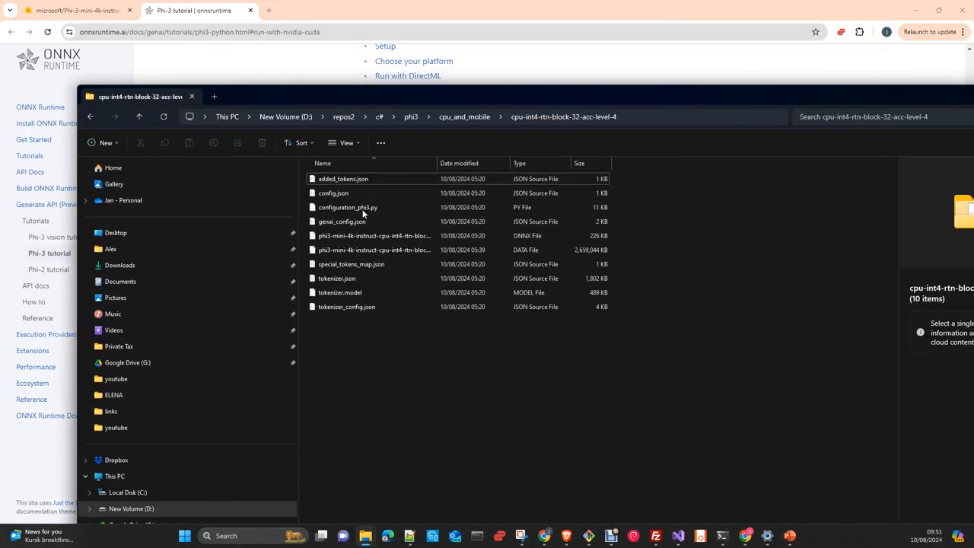
- View the cpu-int4-rtn-block-32-acc-level-4 model folder in File Explorer with its 2.53 GB data file
{"action": "left_click", "coordinate": [342, 222]}
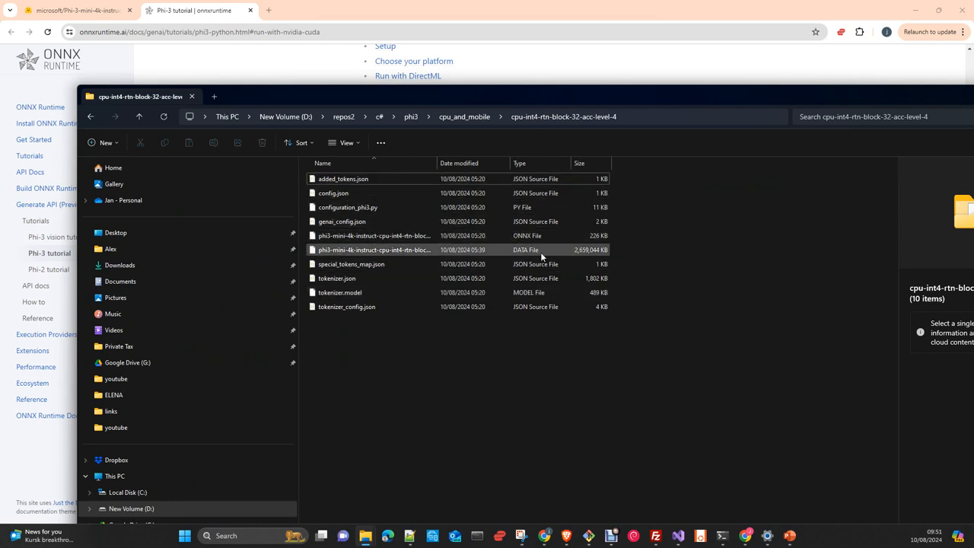
{"action": "mouse_move", "coordinate": [406, 259]}
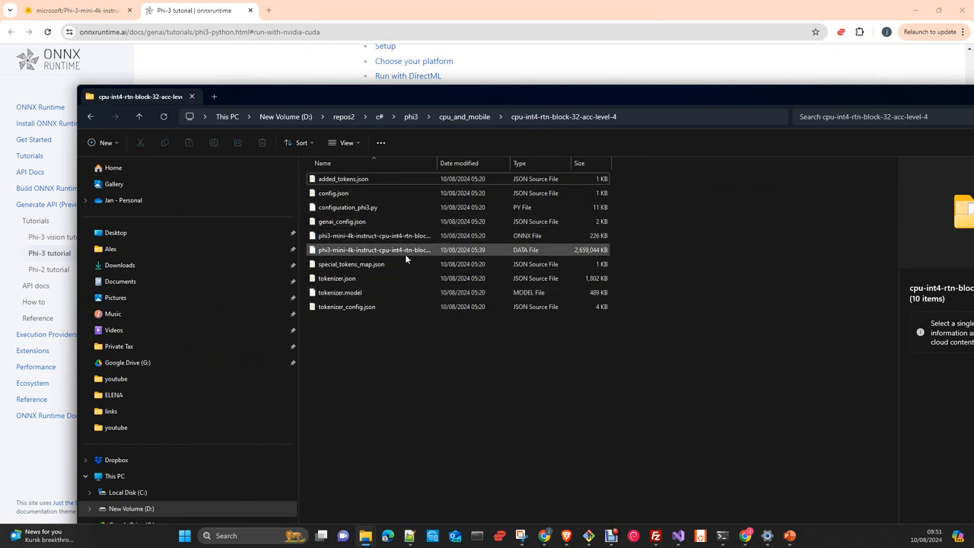
{"action": "mouse_move", "coordinate": [395, 255]}
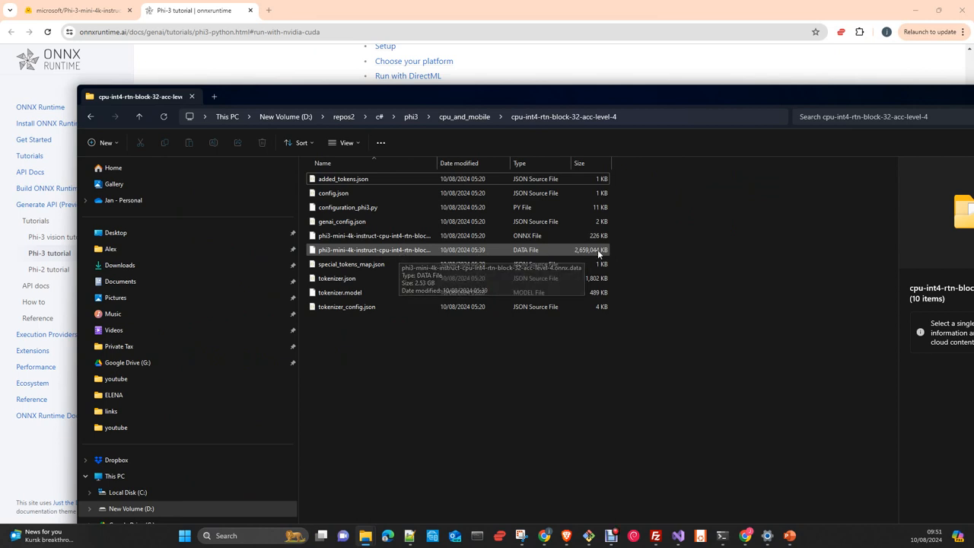
{"action": "mouse_move", "coordinate": [581, 260]}
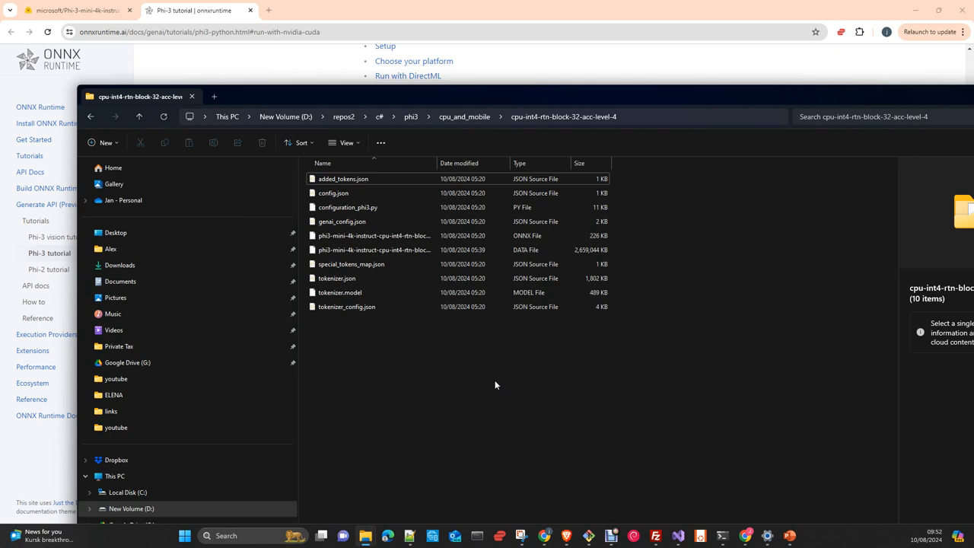
{"action": "mouse_move", "coordinate": [653, 280]}
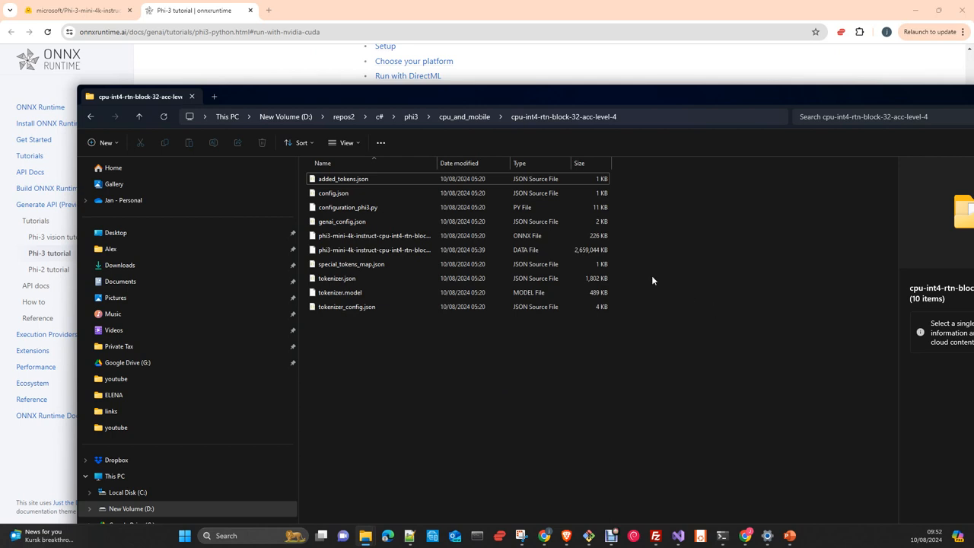
{"action": "mouse_move", "coordinate": [429, 367]}
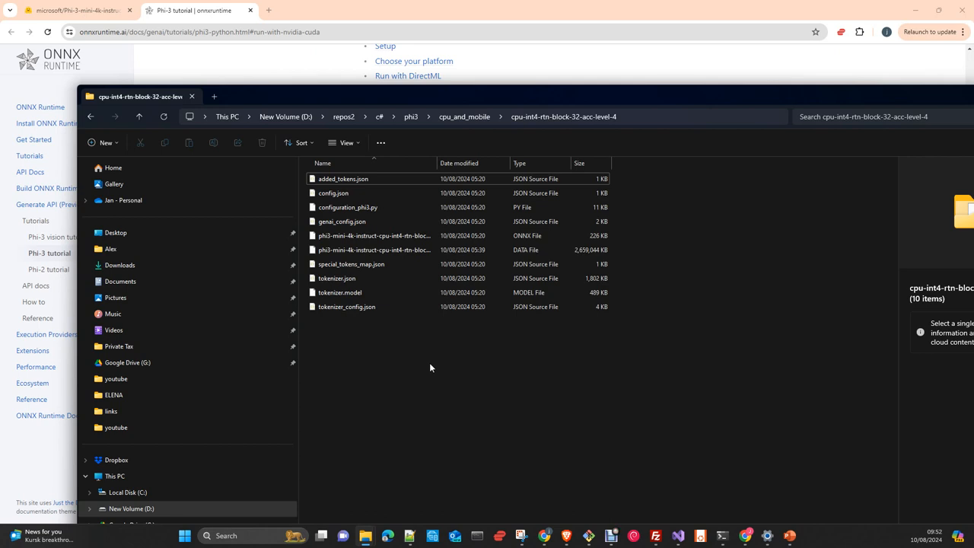
{"action": "mouse_move", "coordinate": [483, 361]}
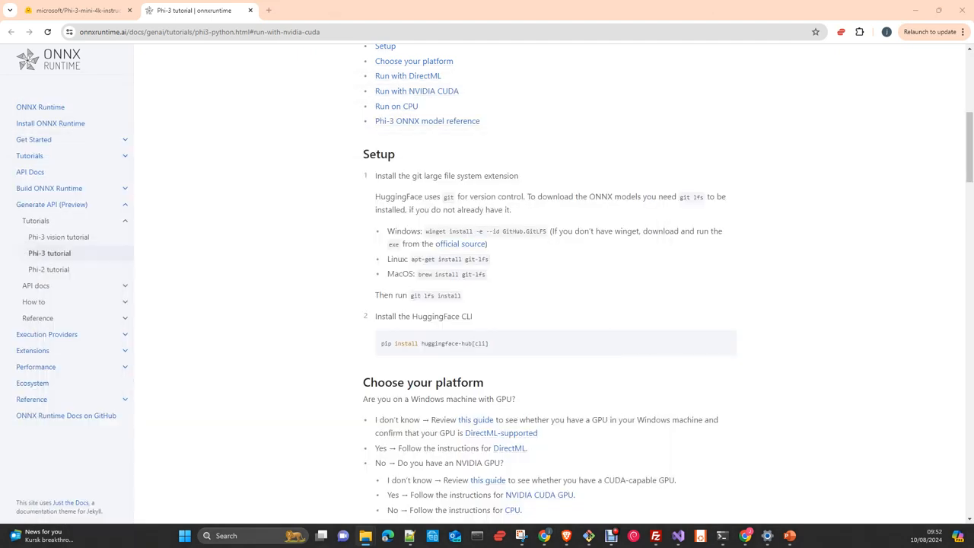
{"action": "mouse_move", "coordinate": [446, 231]}
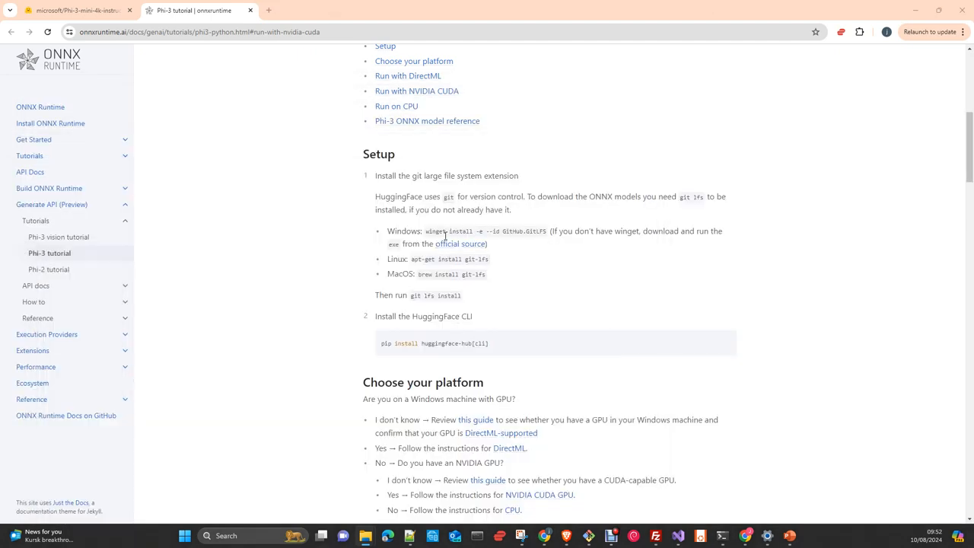
- Scroll the tutorial from Setup down to the Run with DirectML download command
{"action": "scroll", "scroll_direction": "down", "scroll_amount": 3}
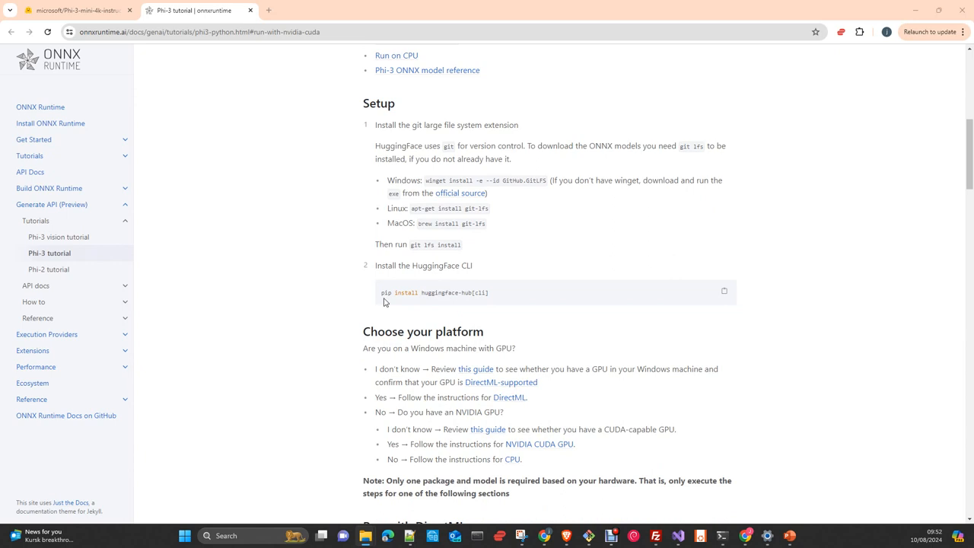
{"action": "mouse_move", "coordinate": [473, 309]}
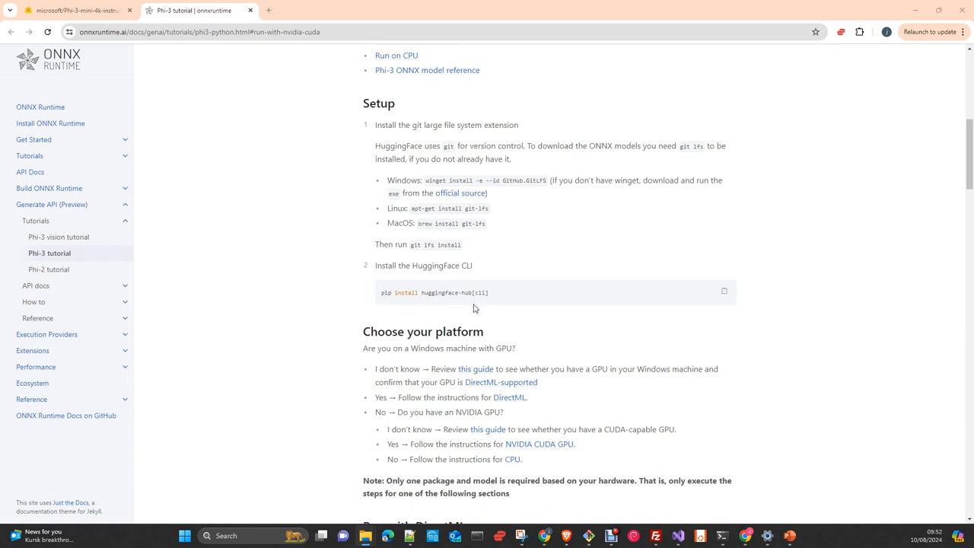
{"action": "mouse_move", "coordinate": [408, 305]}
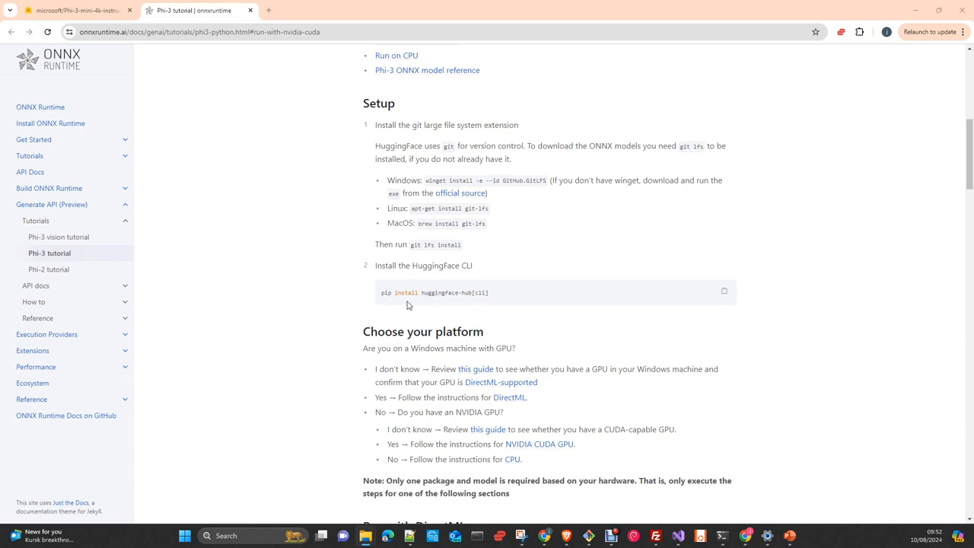
{"action": "mouse_move", "coordinate": [461, 309]}
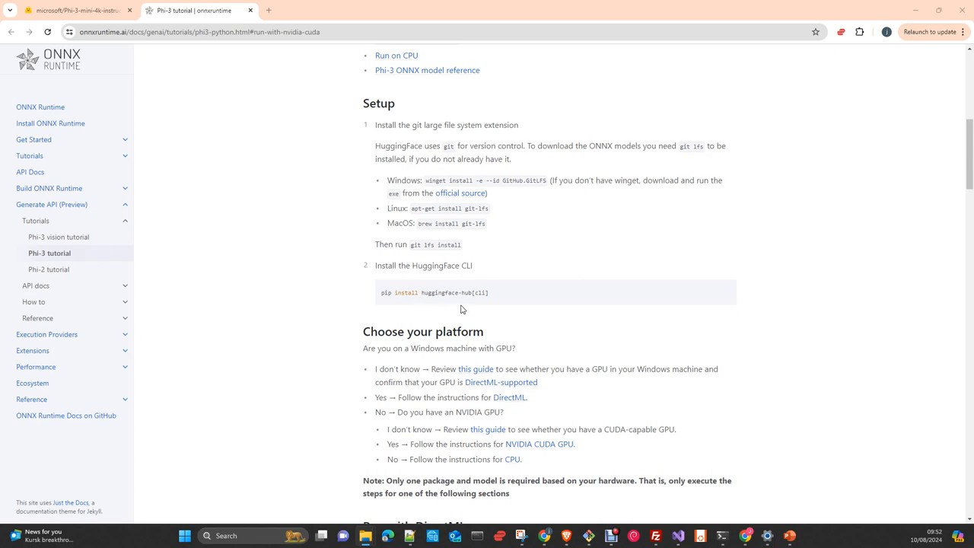
{"action": "mouse_move", "coordinate": [444, 302]}
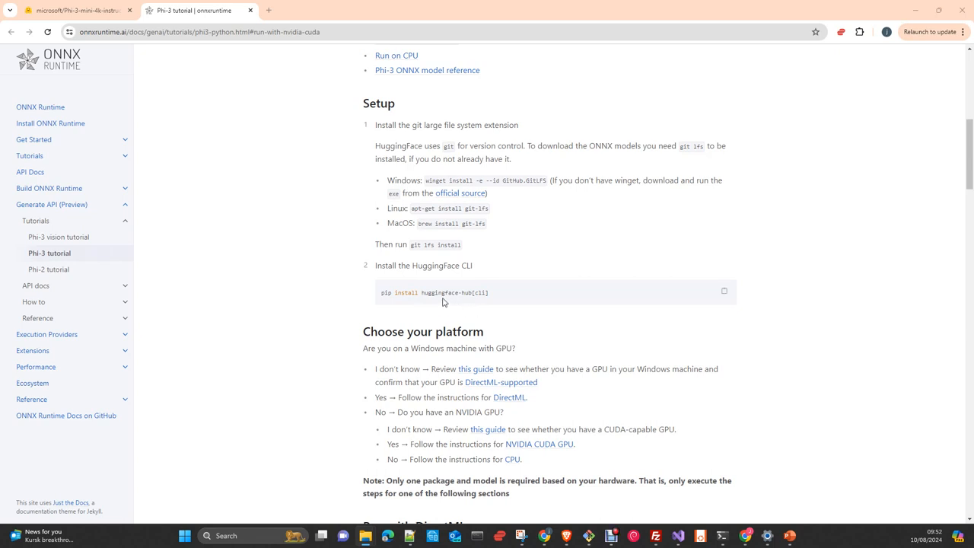
{"action": "mouse_move", "coordinate": [475, 297]}
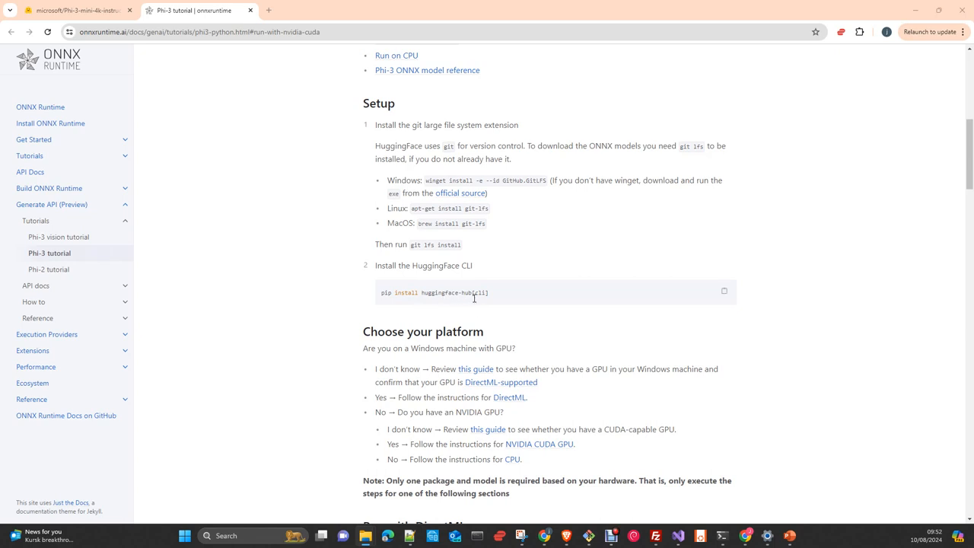
{"action": "mouse_move", "coordinate": [459, 307]}
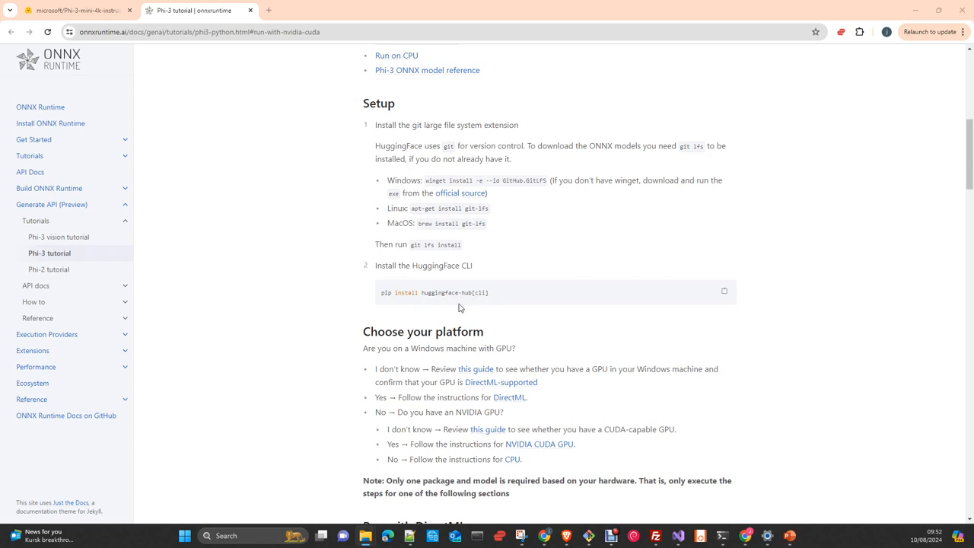
{"action": "mouse_move", "coordinate": [415, 309]}
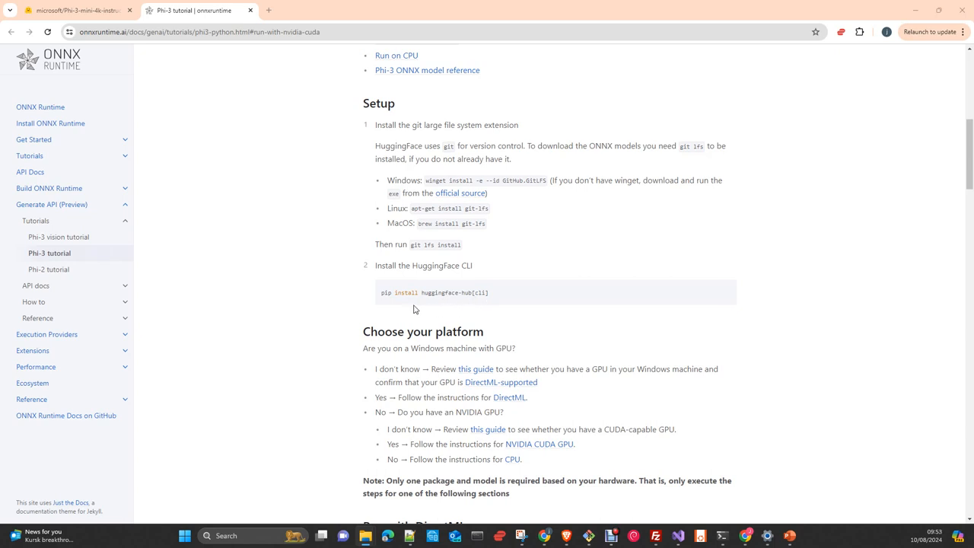
{"action": "scroll", "scroll_direction": "down", "scroll_amount": 3}
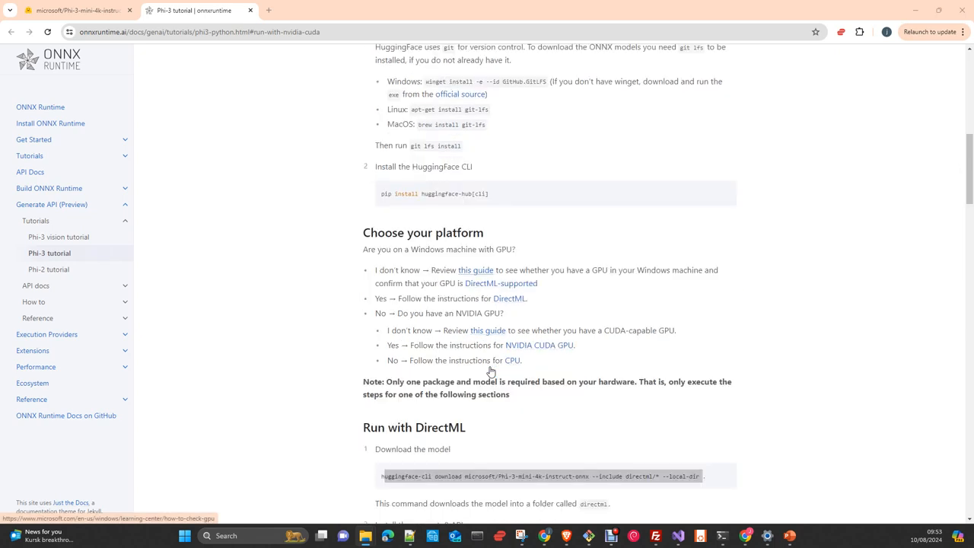
{"action": "scroll", "scroll_direction": "down", "scroll_amount": 3}
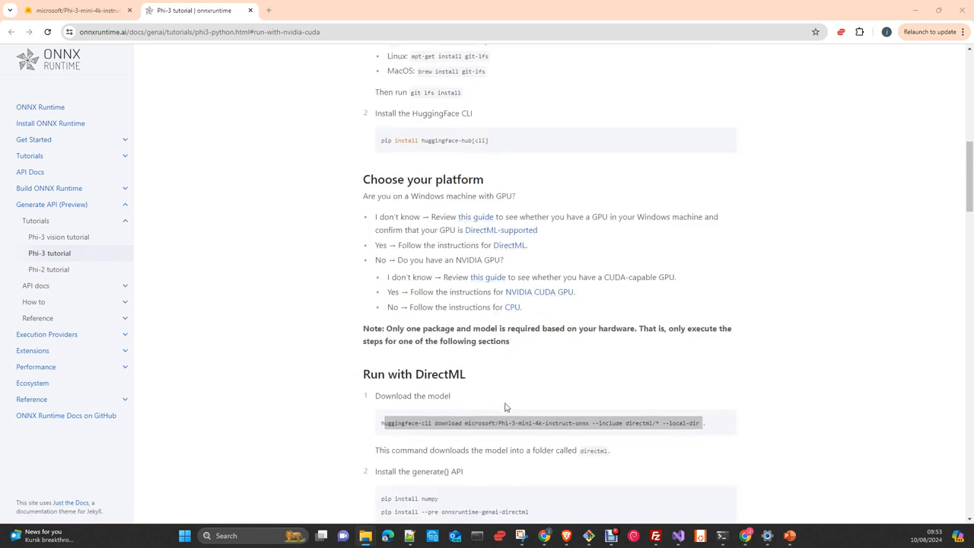
{"action": "mouse_move", "coordinate": [387, 322]}
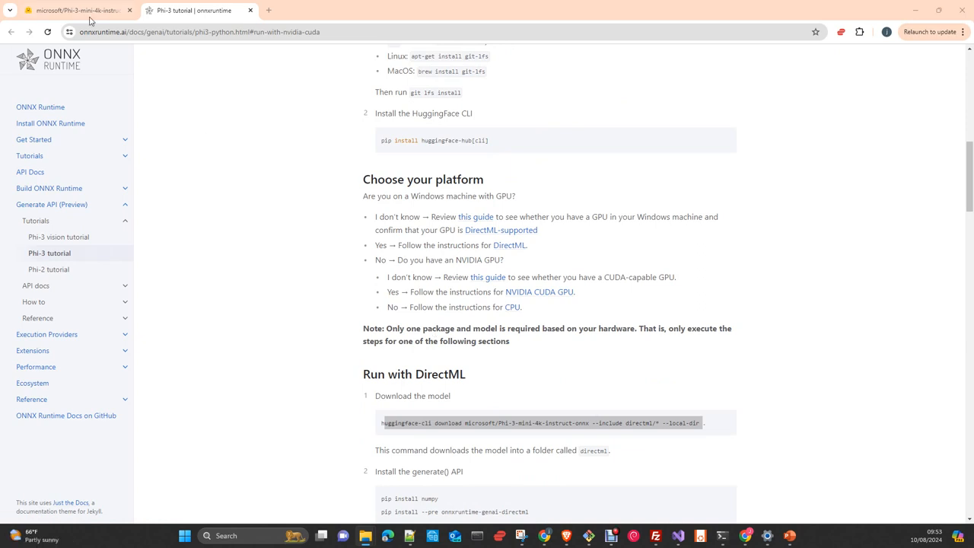
- Switch to the Phi-3-mini-4k-instruct-onnx Hugging Face tab showing cpu_and_mobile, cuda and directml folders
{"action": "left_click", "coordinate": [72, 9]}
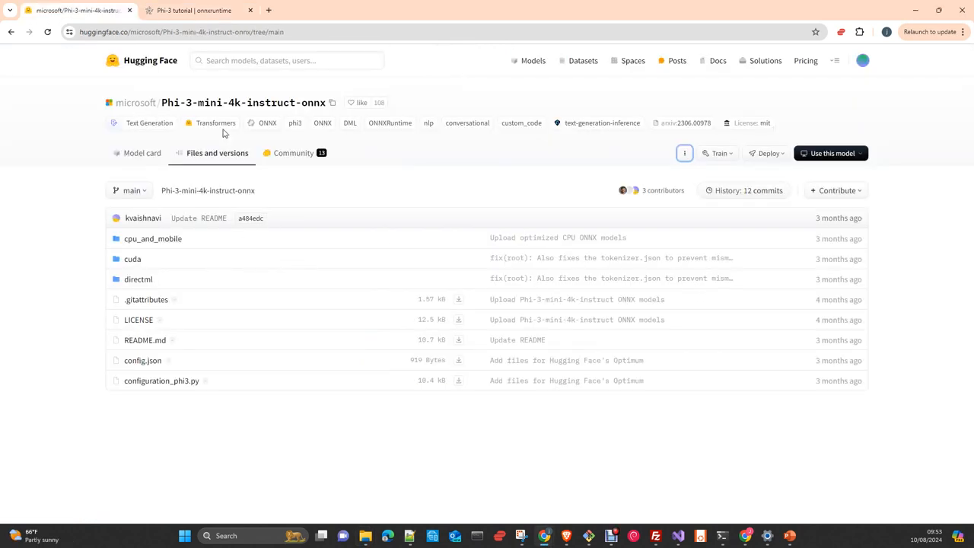
{"action": "mouse_move", "coordinate": [243, 102]}
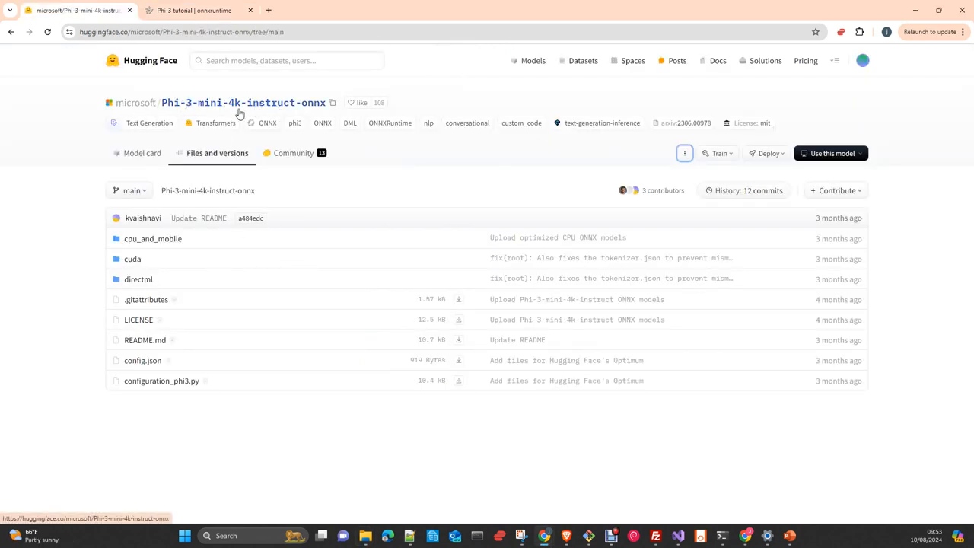
{"action": "mouse_move", "coordinate": [160, 247]}
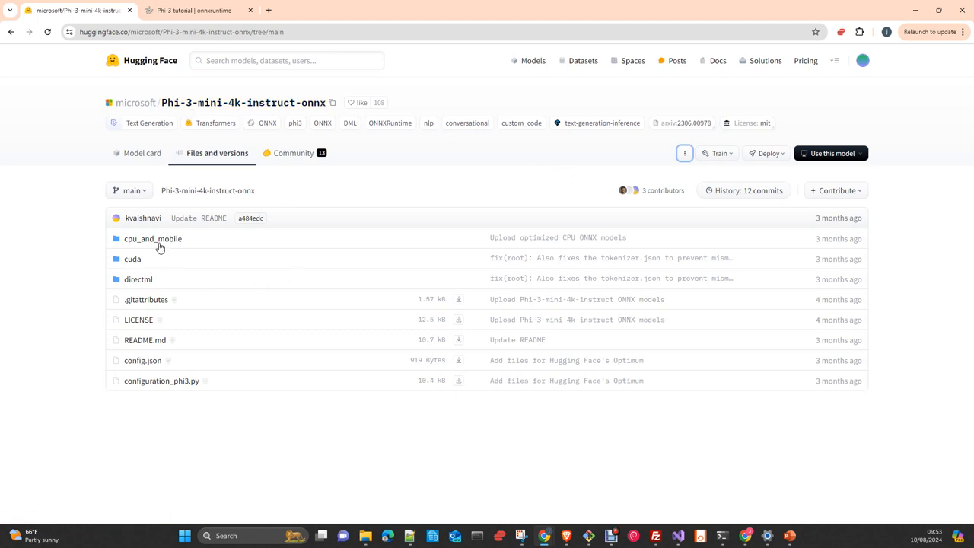
{"action": "mouse_move", "coordinate": [132, 259]}
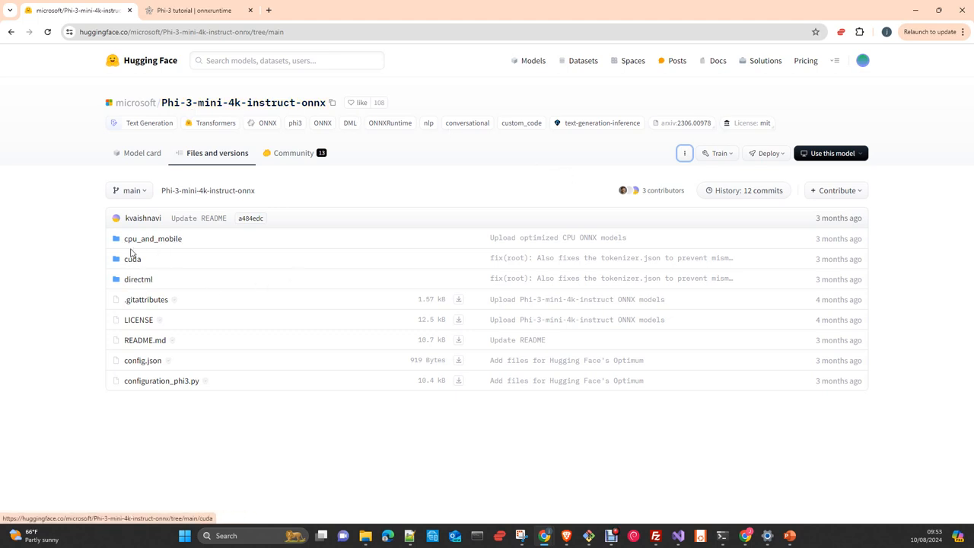
{"action": "mouse_move", "coordinate": [152, 239]}
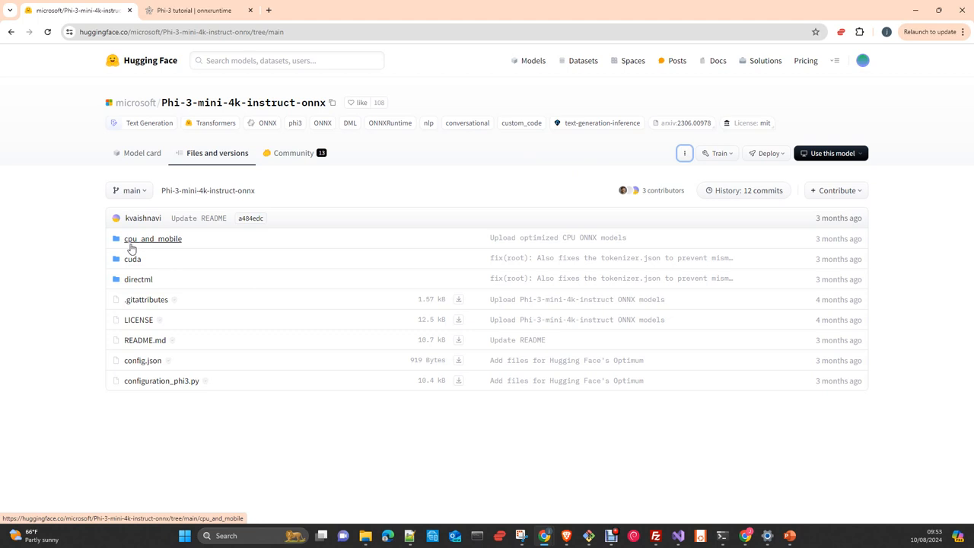
{"action": "mouse_move", "coordinate": [135, 270]}
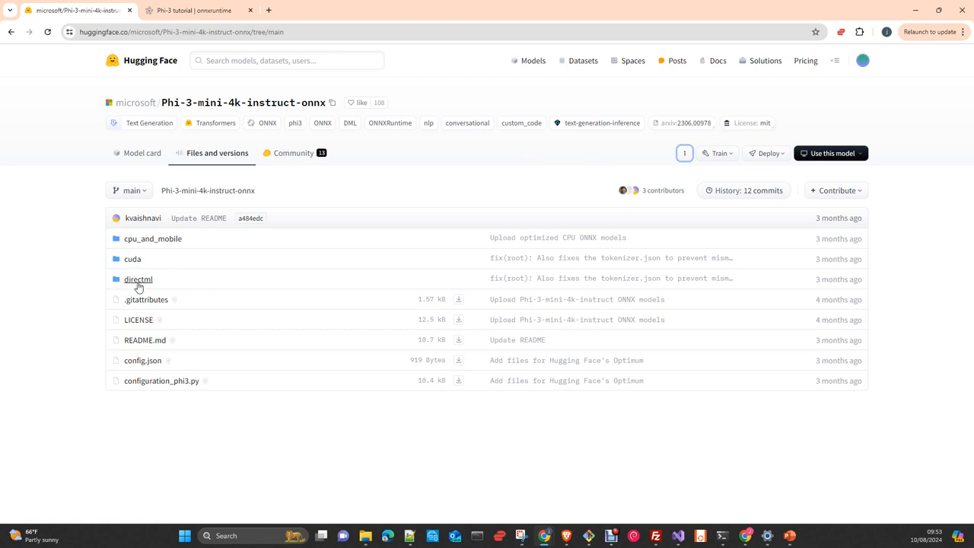
{"action": "mouse_move", "coordinate": [206, 289]}
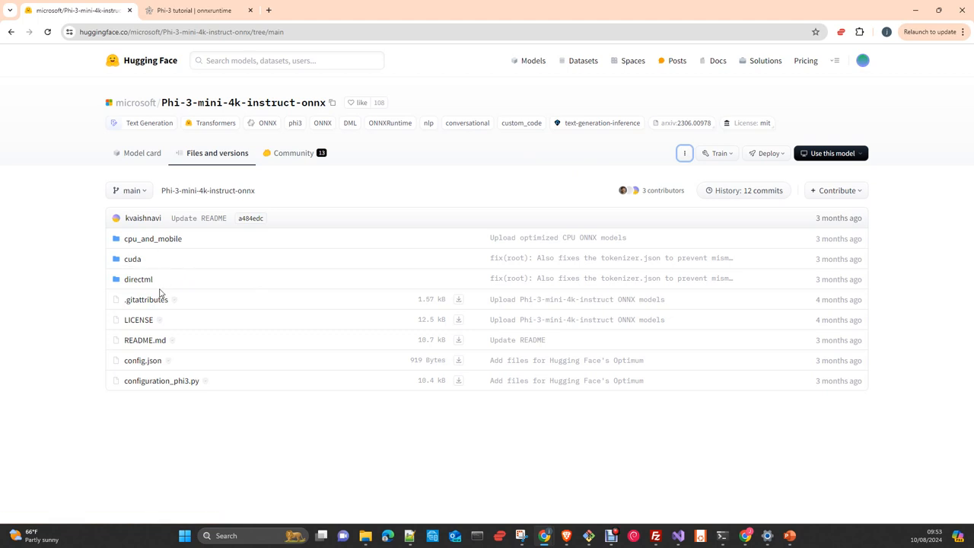
{"action": "mouse_move", "coordinate": [140, 294]}
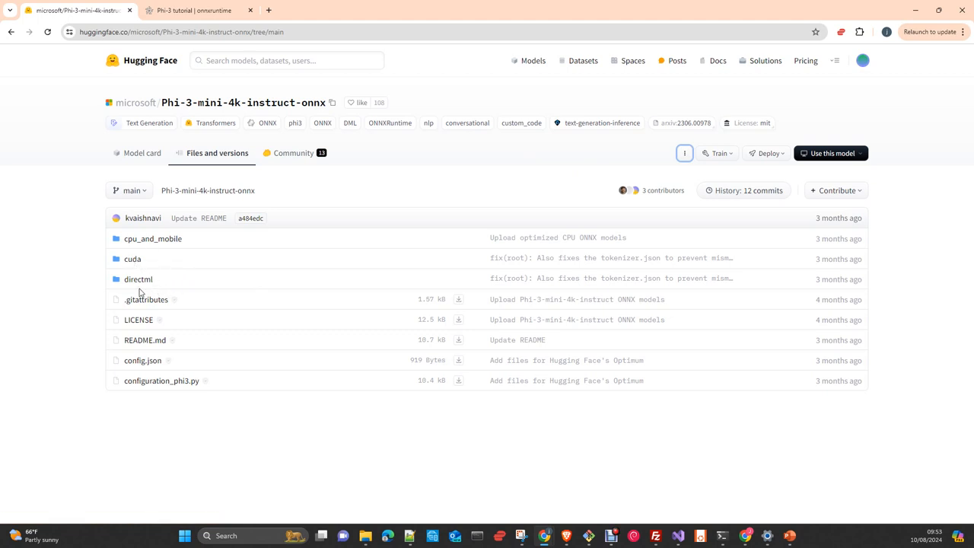
{"action": "mouse_move", "coordinate": [138, 278]}
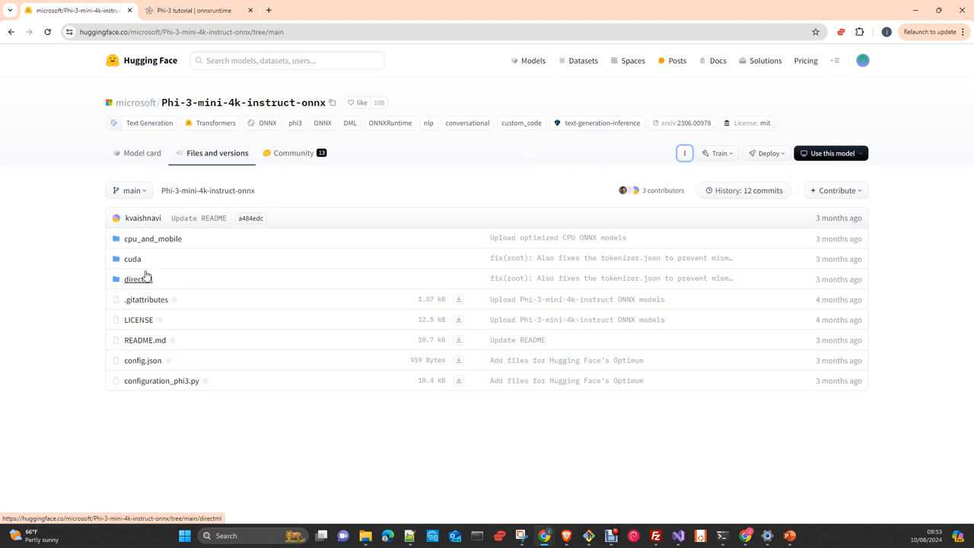
{"action": "mouse_move", "coordinate": [156, 290]}
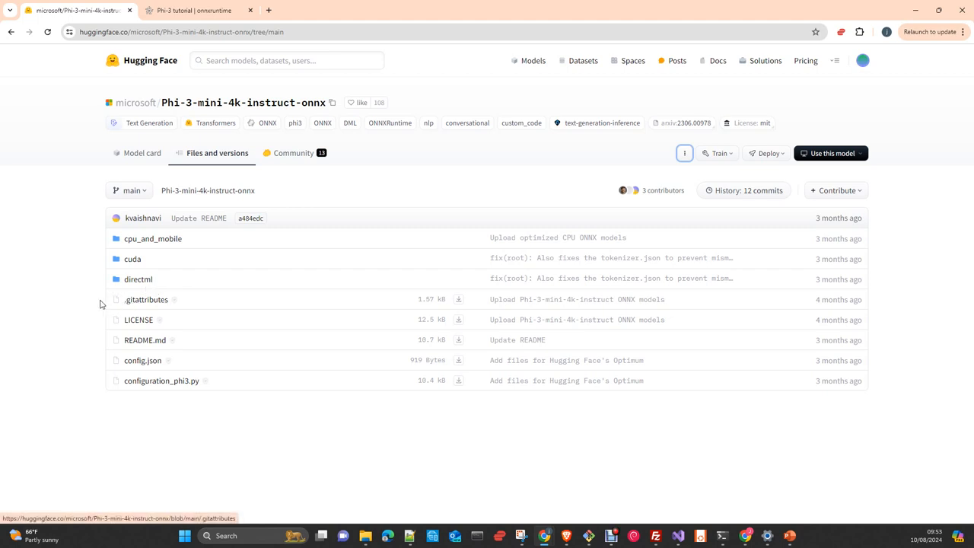
{"action": "mouse_move", "coordinate": [133, 293]}
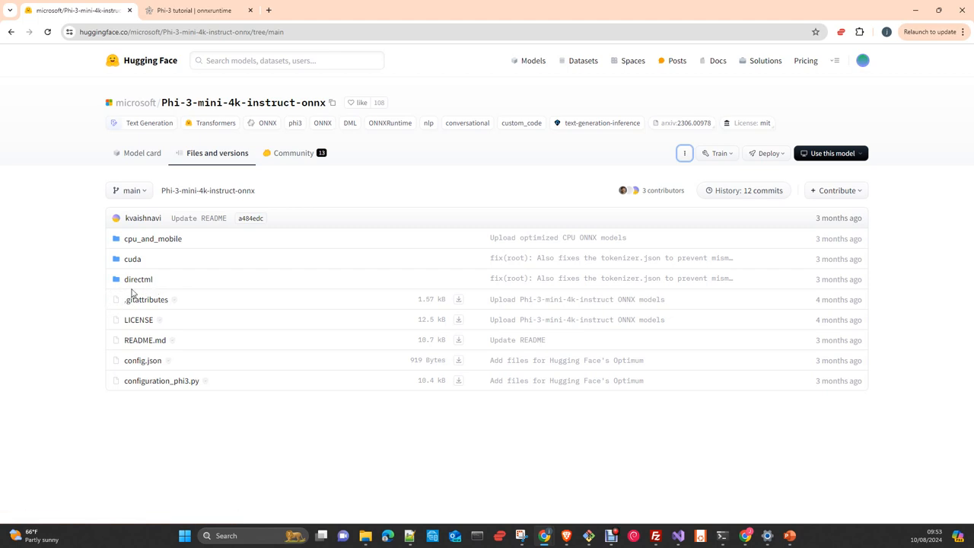
{"action": "mouse_move", "coordinate": [138, 280]}
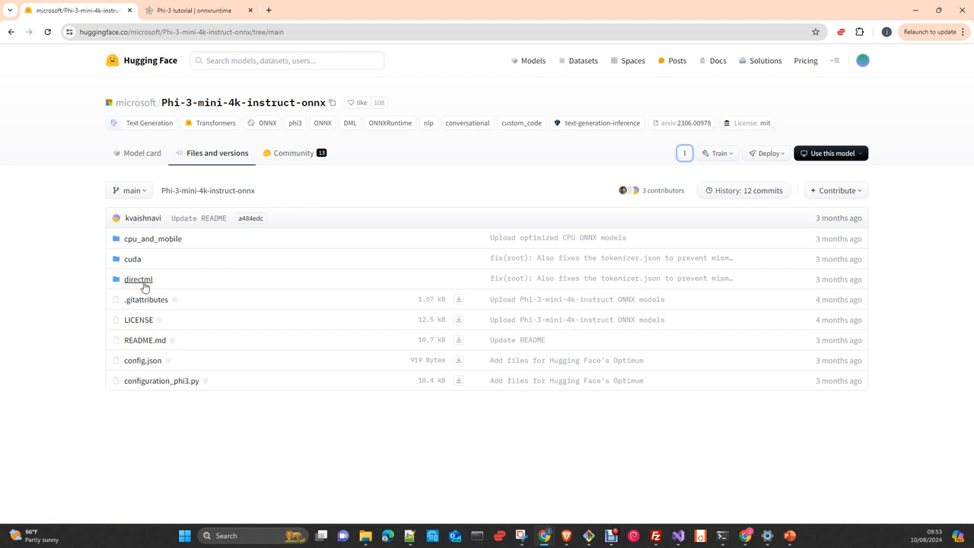
{"action": "mouse_move", "coordinate": [161, 290]}
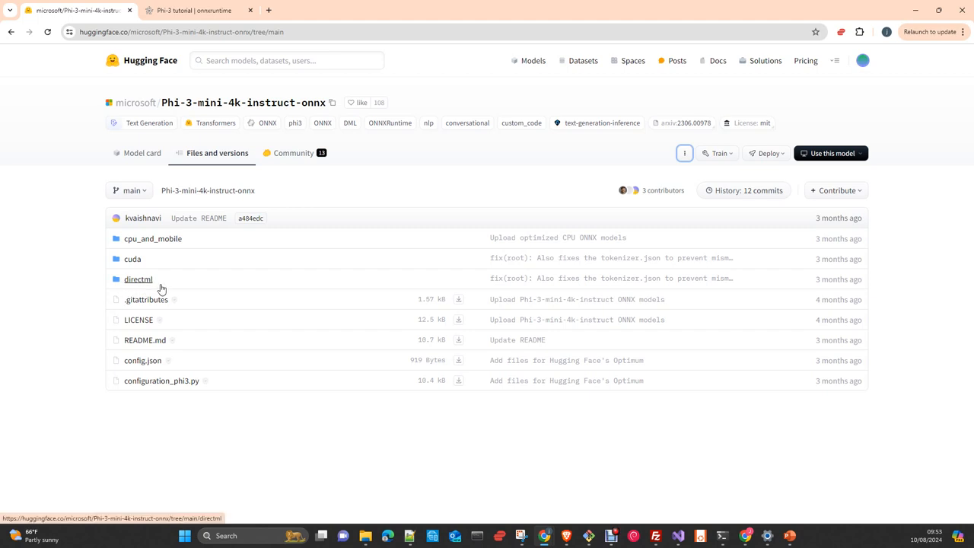
{"action": "mouse_move", "coordinate": [135, 290]}
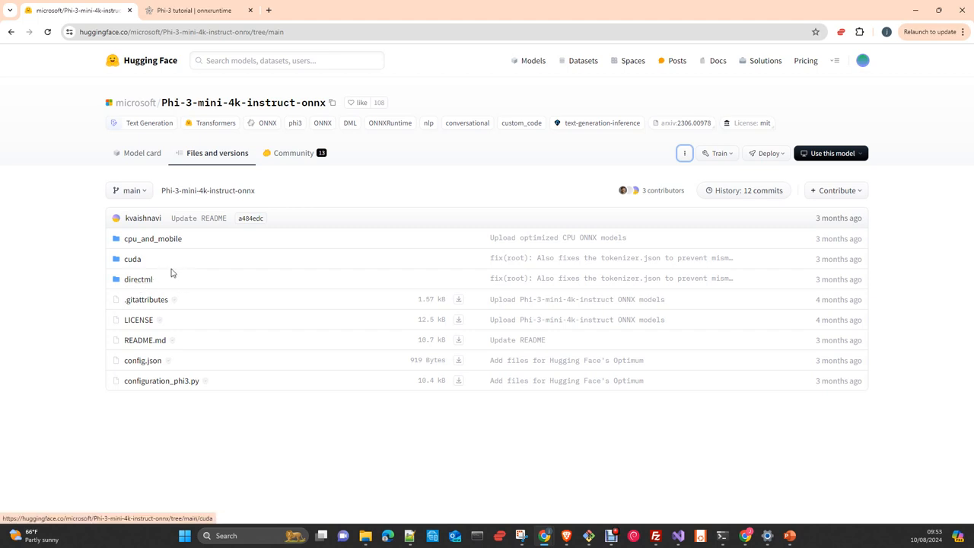
{"action": "mouse_move", "coordinate": [138, 279]}
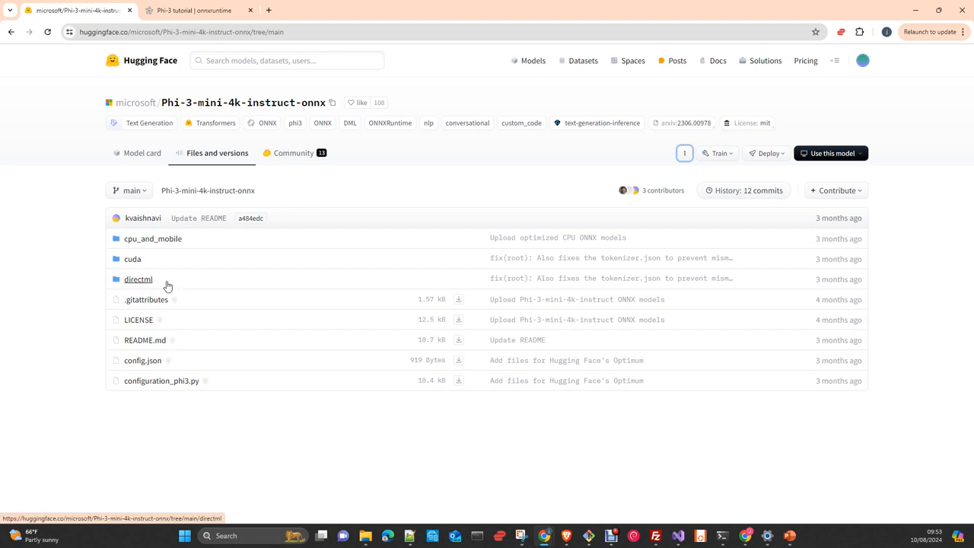
{"action": "mouse_move", "coordinate": [132, 259]}
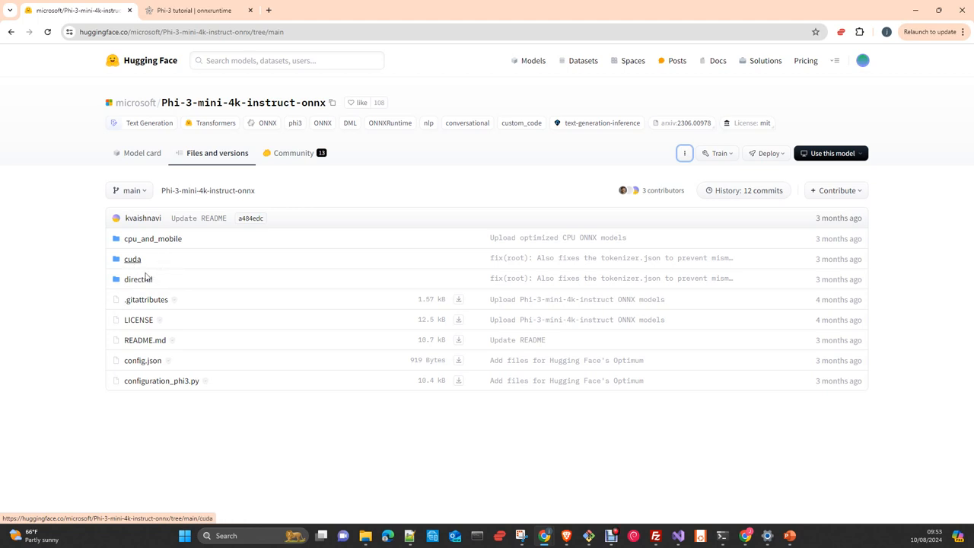
{"action": "mouse_move", "coordinate": [198, 10]}
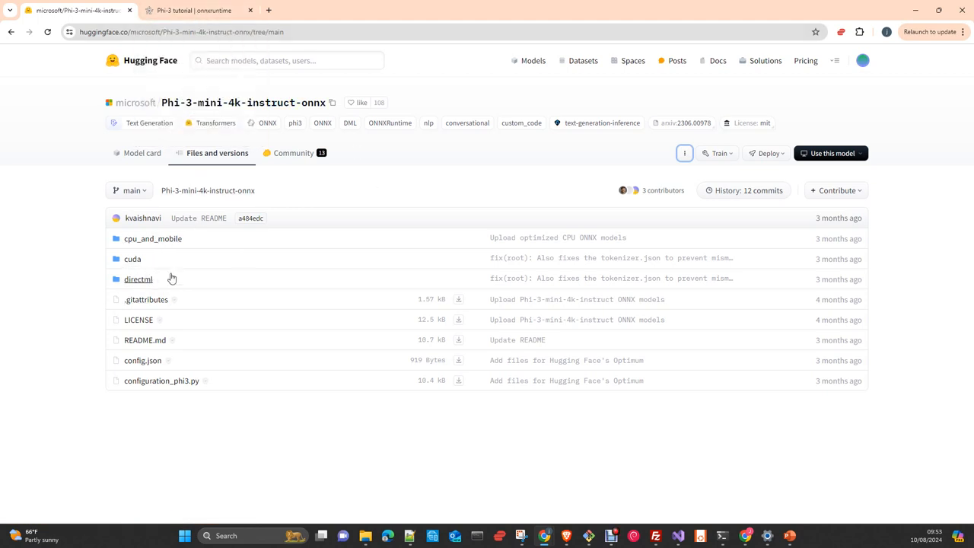
- Return to the Phi-3 tutorial and scroll around the Run with DirectML instructions
{"action": "left_click", "coordinate": [191, 10]}
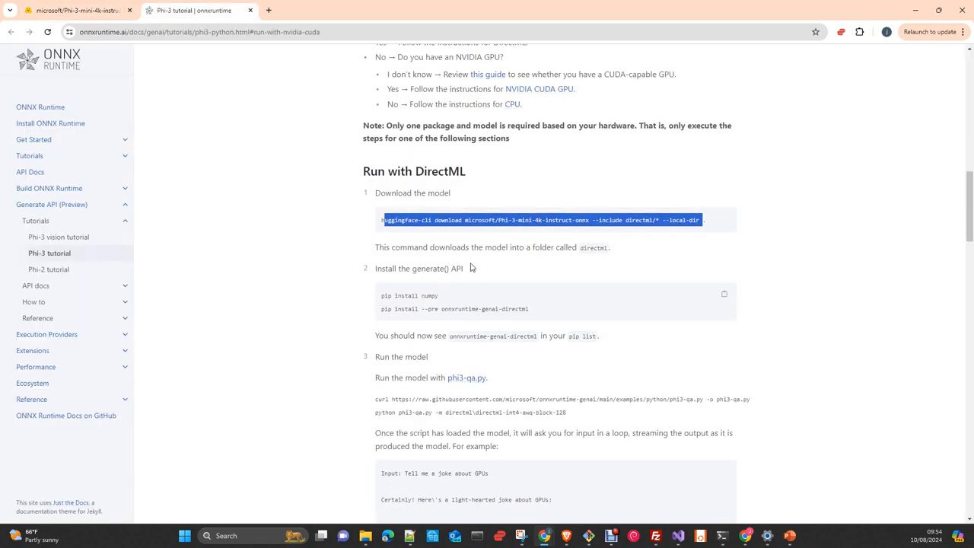
{"action": "scroll", "scroll_direction": "down", "scroll_amount": 3}
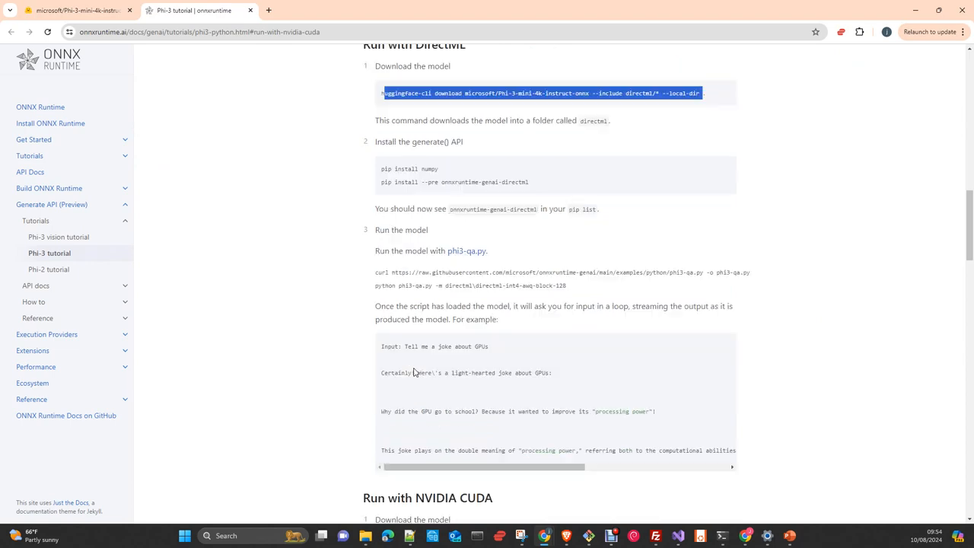
{"action": "scroll", "scroll_direction": "down", "scroll_amount": 3}
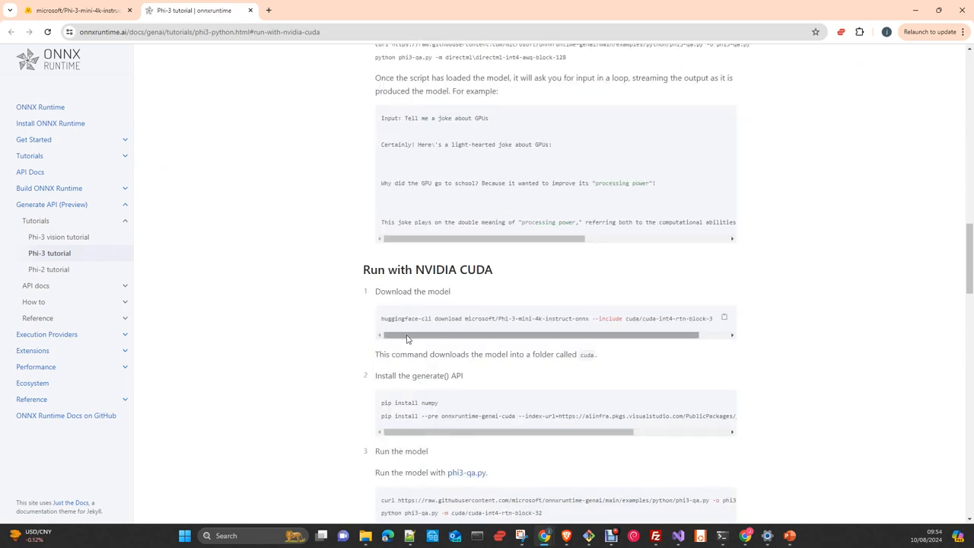
{"action": "scroll", "scroll_direction": "up", "scroll_amount": 3}
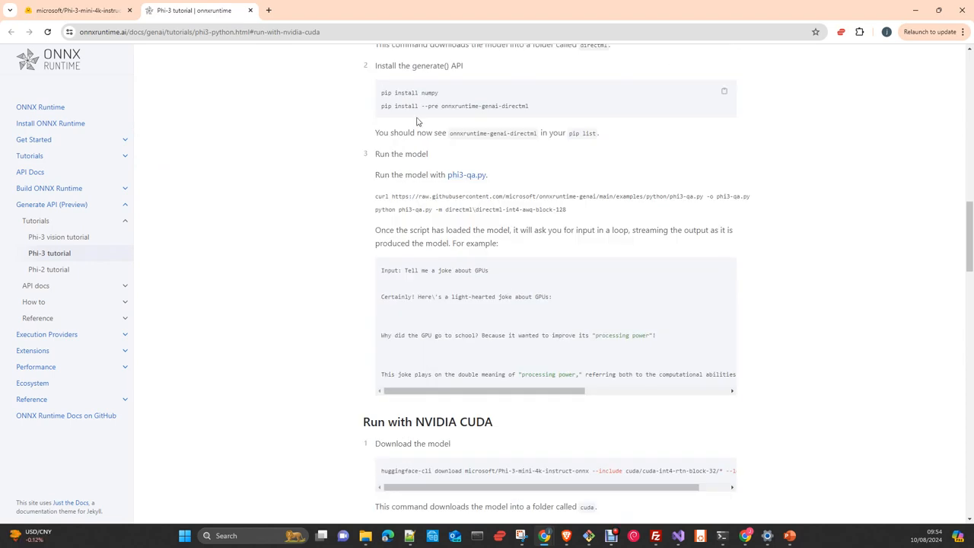
{"action": "scroll", "scroll_direction": "up", "scroll_amount": 3}
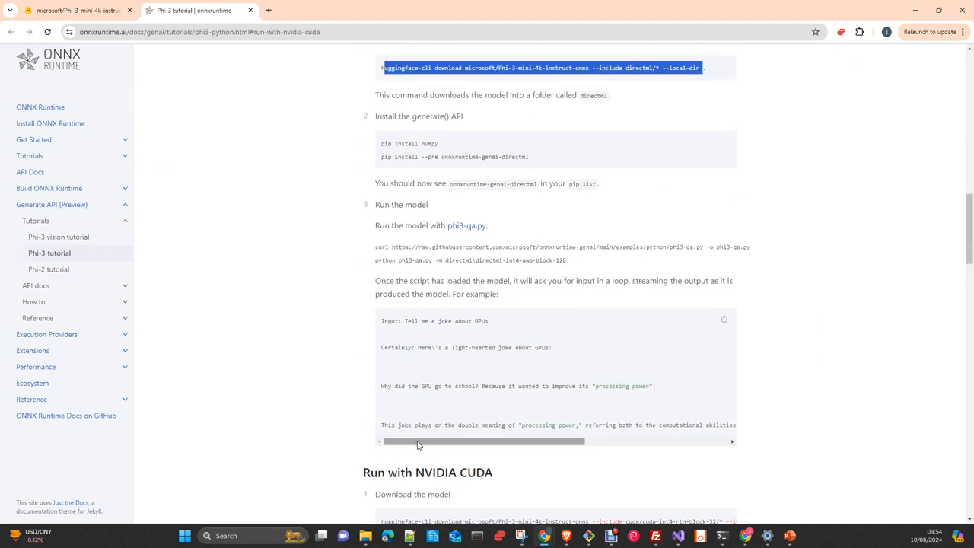
{"action": "scroll", "scroll_direction": "up", "scroll_amount": 3}
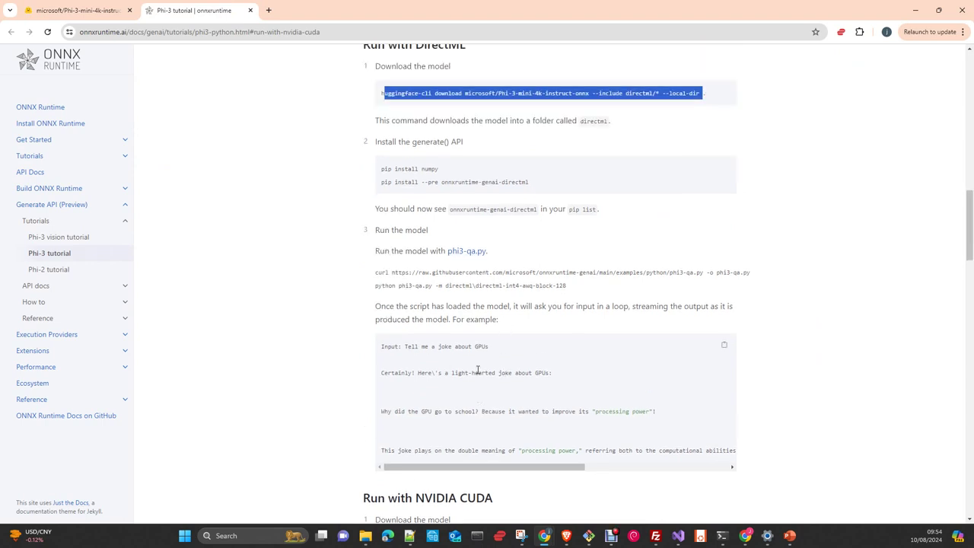
{"action": "scroll", "scroll_direction": "up", "scroll_amount": 3}
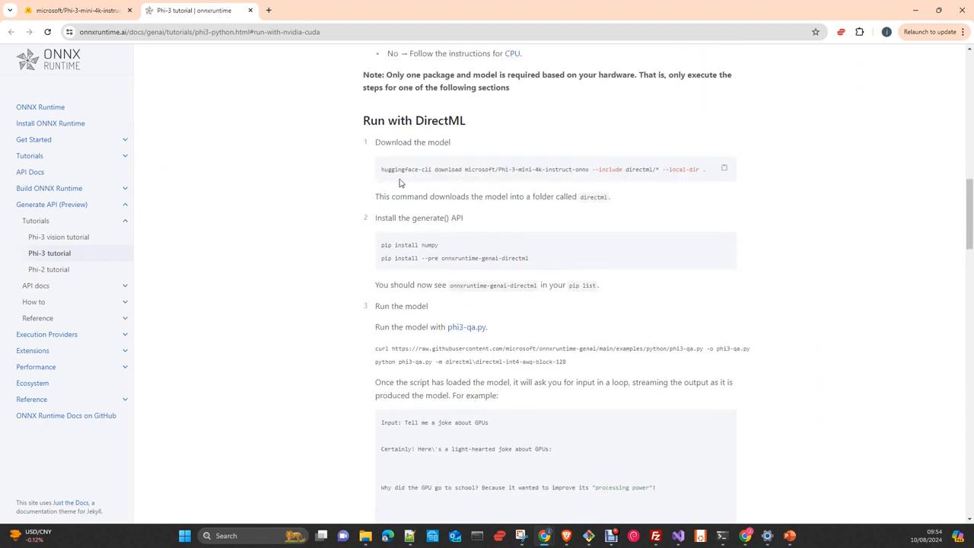
{"action": "mouse_move", "coordinate": [724, 168]}
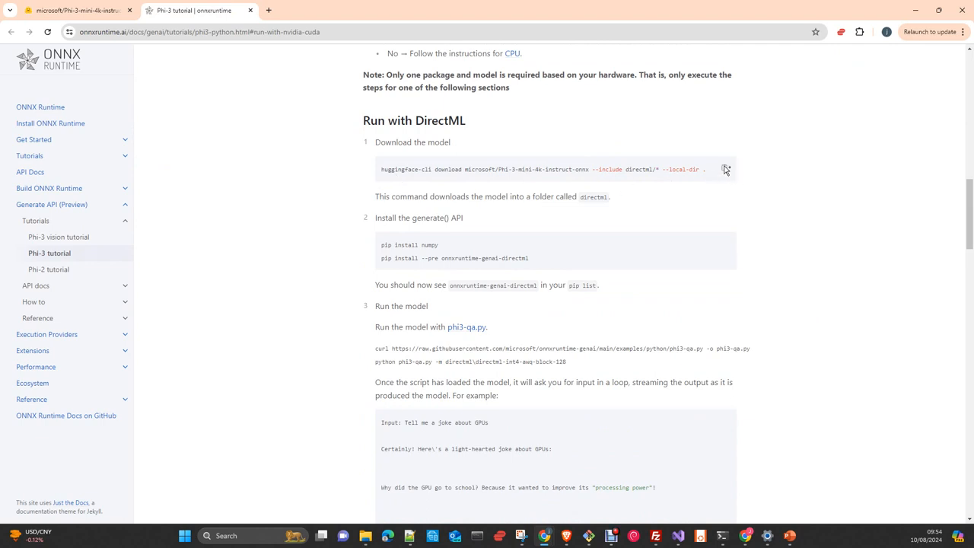
{"action": "mouse_move", "coordinate": [637, 216]}
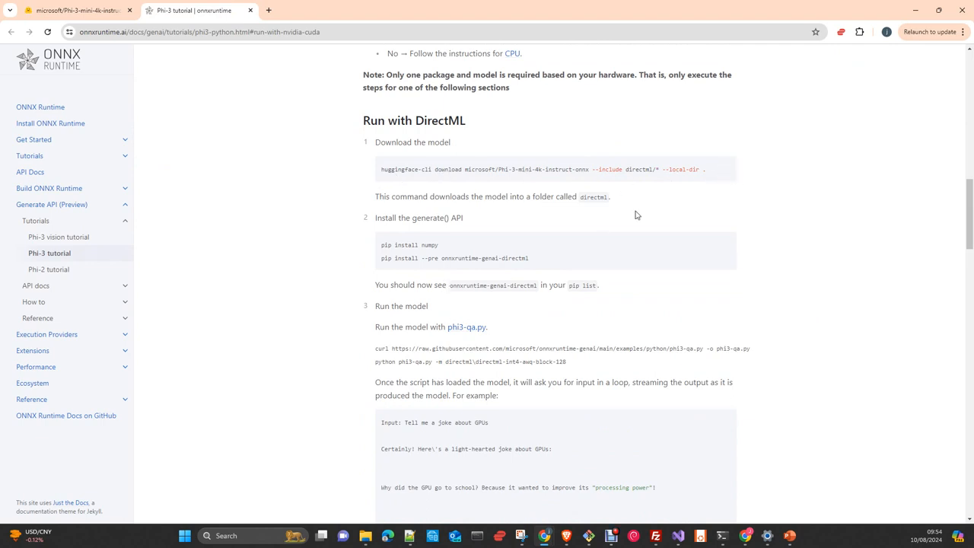
{"action": "mouse_move", "coordinate": [643, 178]}
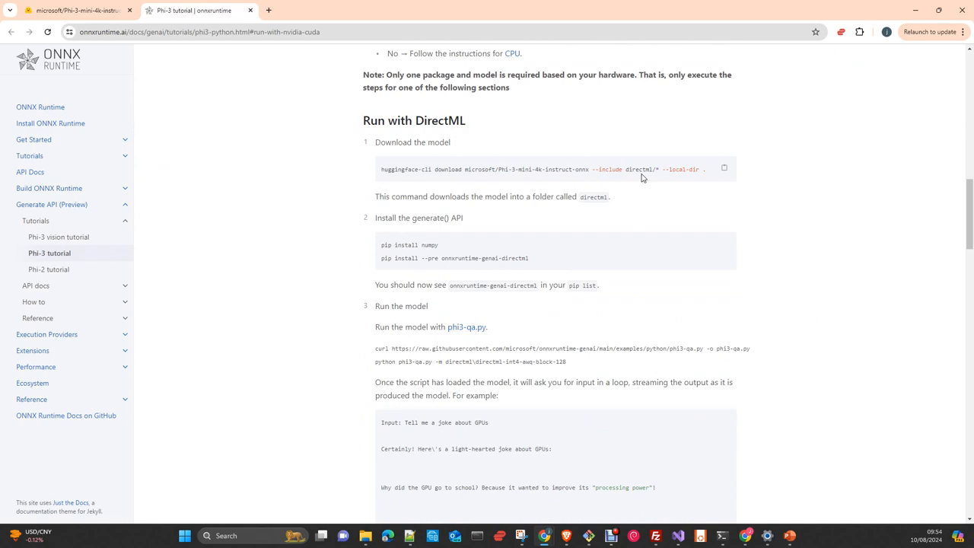
- Scroll down through Run with NVIDIA CUDA to the start of Run on CPU
{"action": "scroll", "scroll_direction": "down", "scroll_amount": 3}
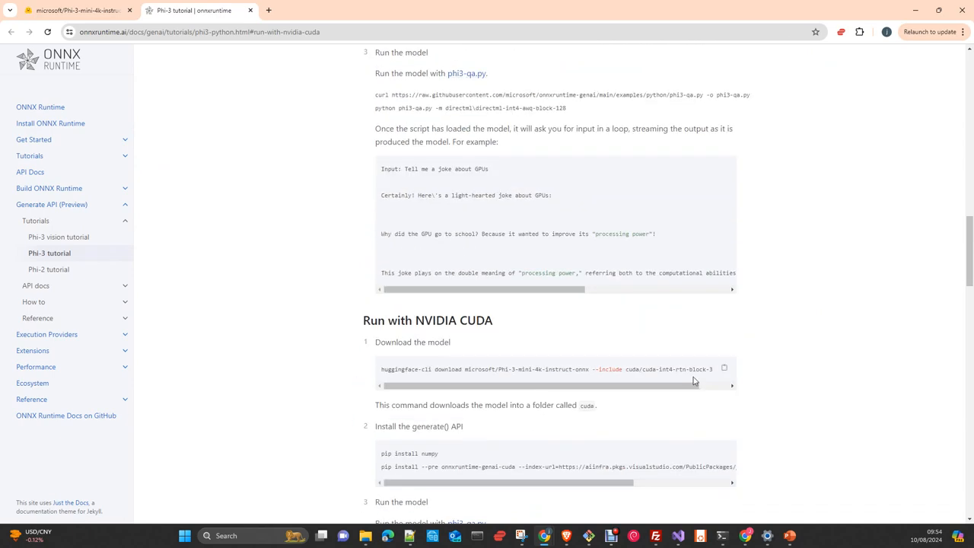
{"action": "scroll", "scroll_direction": "down", "scroll_amount": 3}
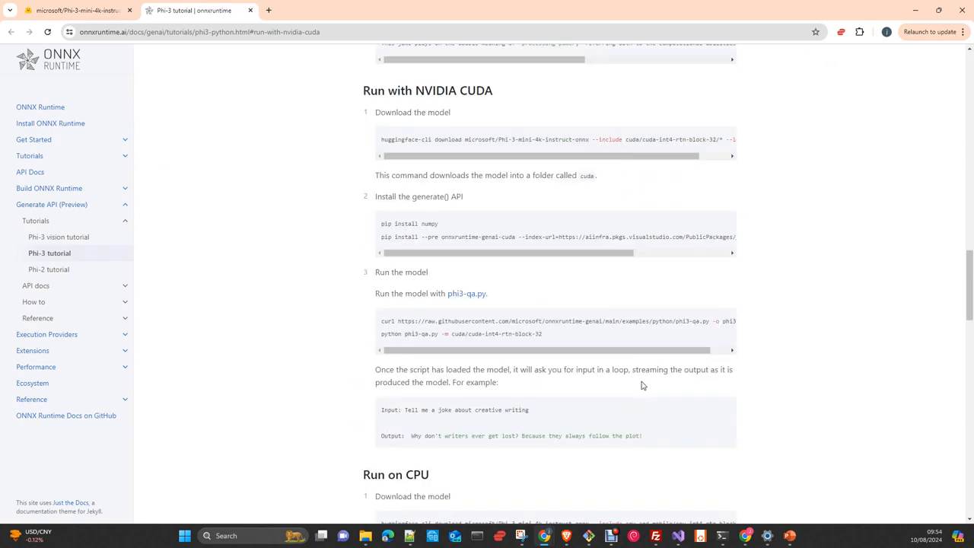
{"action": "scroll", "scroll_direction": "down", "scroll_amount": 3}
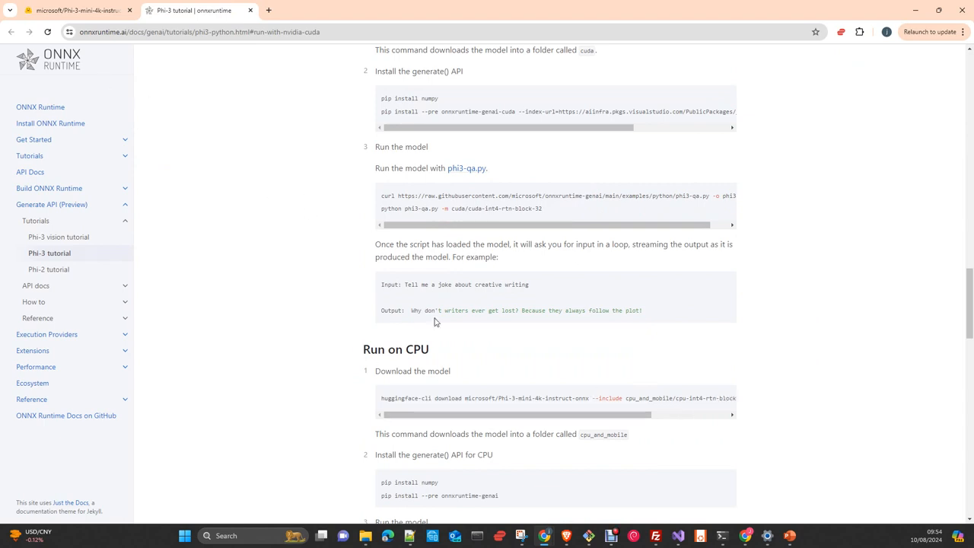
{"action": "mouse_move", "coordinate": [310, 275]}
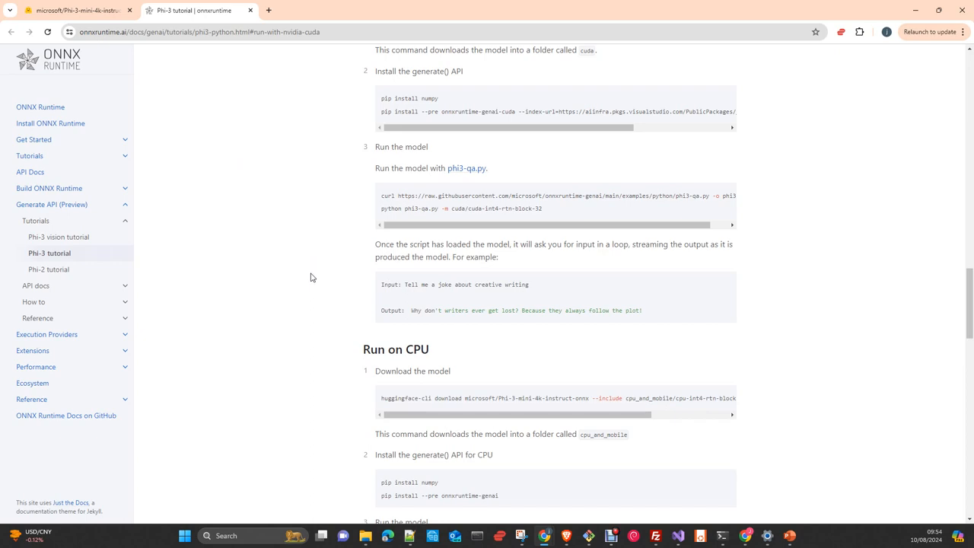
{"action": "mouse_move", "coordinate": [303, 284]}
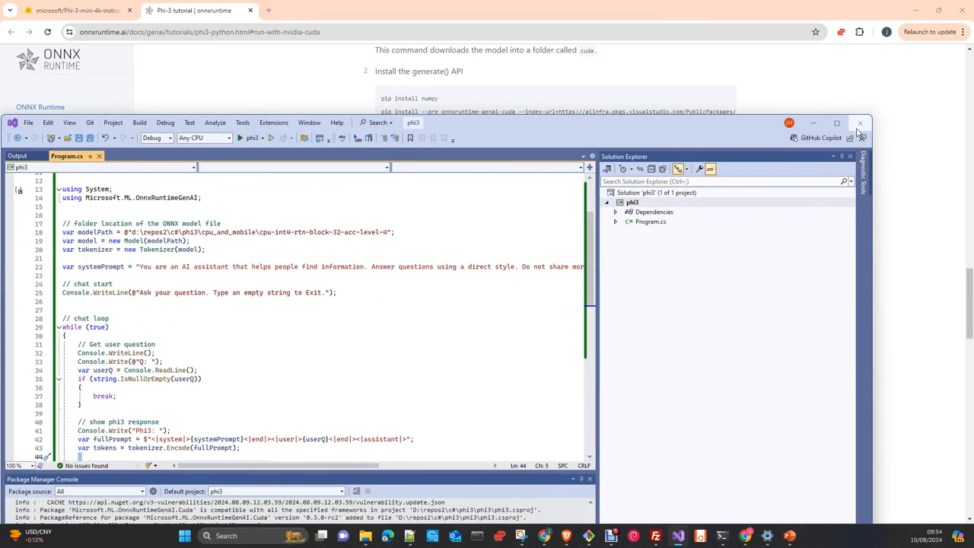
- Maximize Visual Studio and review Program.cs's dotnet package commands and model download comments
{"action": "left_click", "coordinate": [836, 122]}
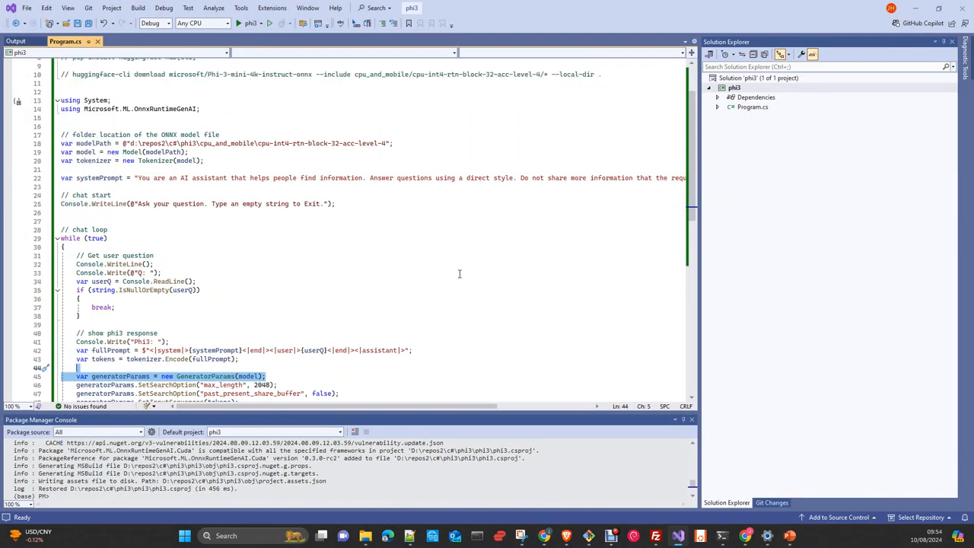
{"action": "scroll", "scroll_direction": "up", "scroll_amount": 3}
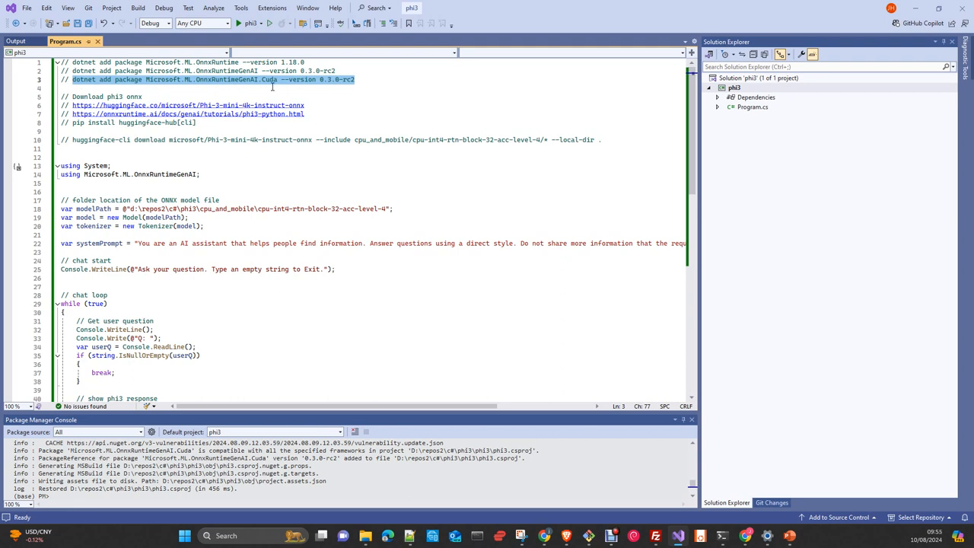
{"action": "mouse_move", "coordinate": [265, 83]}
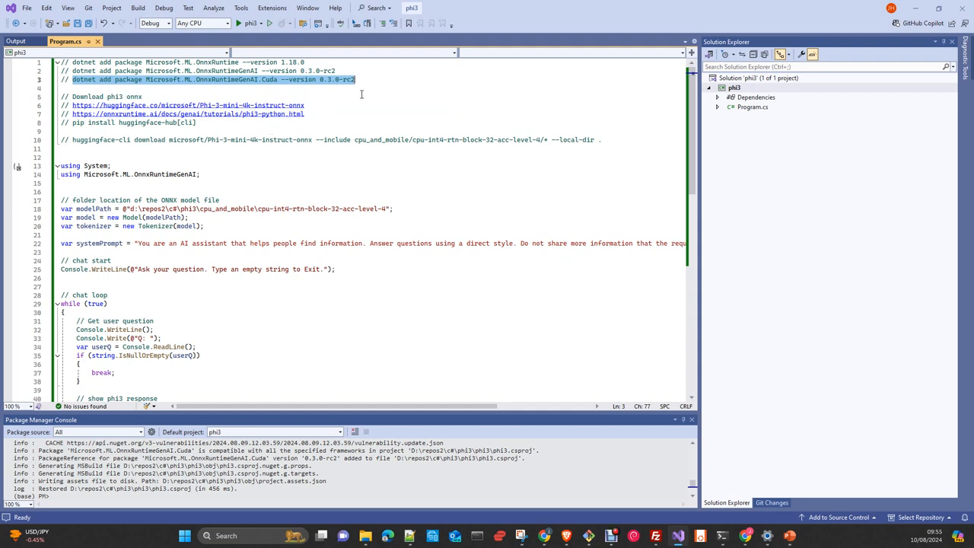
{"action": "mouse_move", "coordinate": [203, 150]}
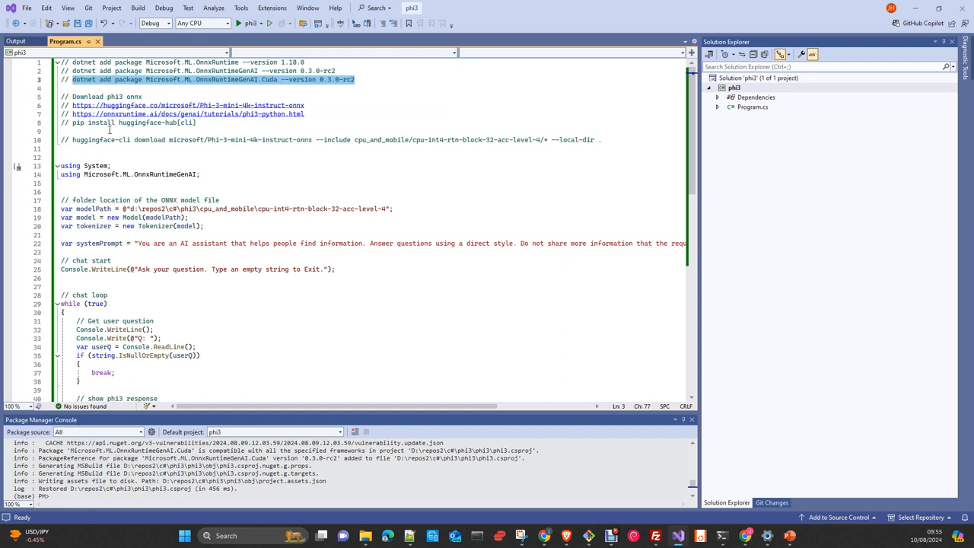
{"action": "mouse_move", "coordinate": [254, 199]}
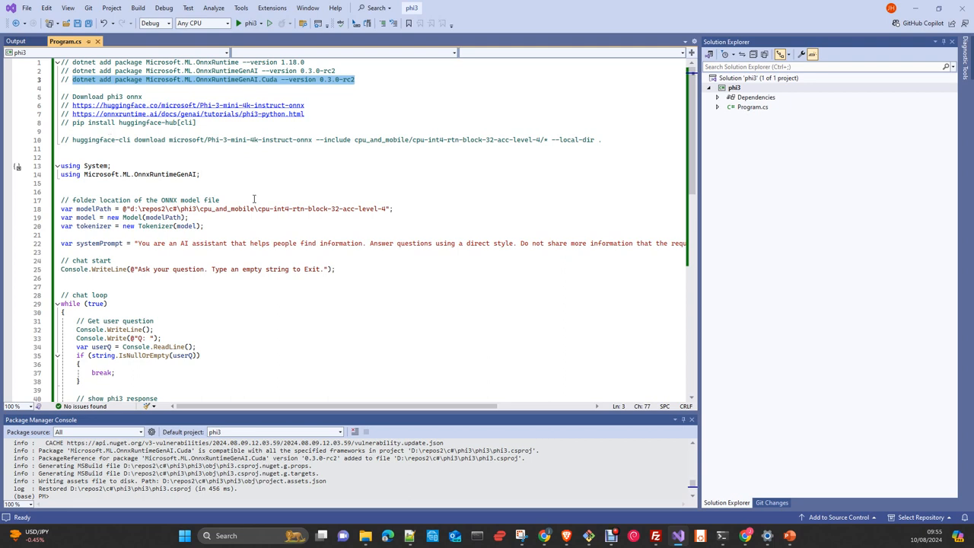
{"action": "mouse_move", "coordinate": [252, 200]}
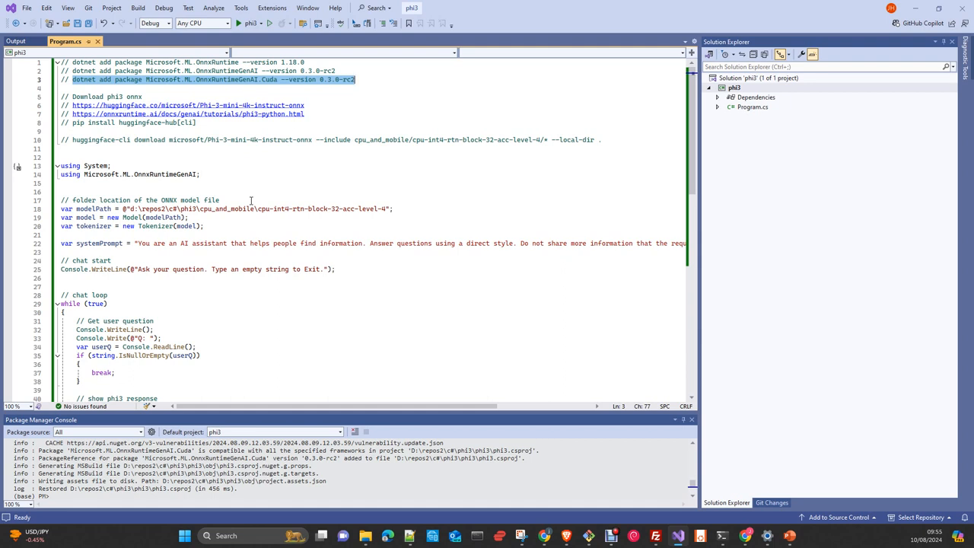
{"action": "mouse_move", "coordinate": [215, 178]}
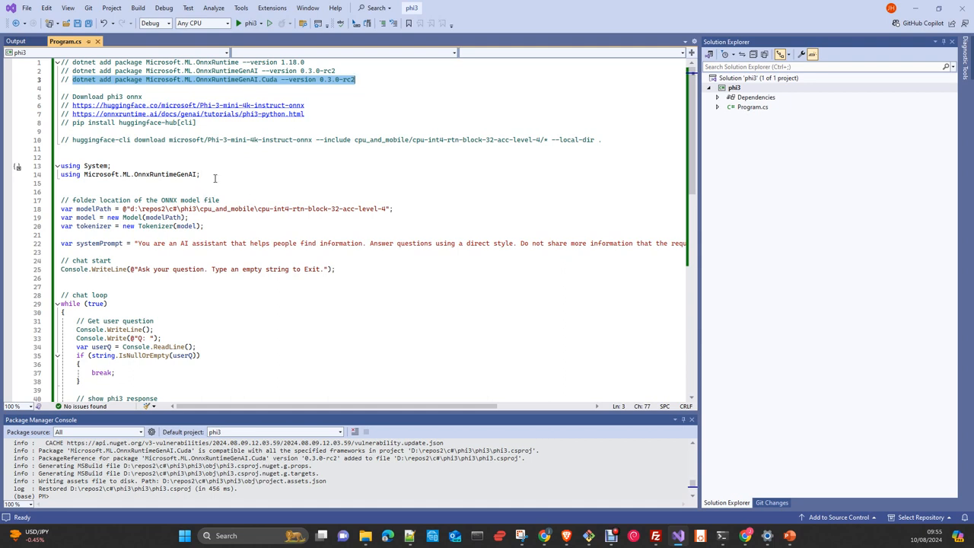
{"action": "scroll", "scroll_direction": "down", "scroll_amount": 3}
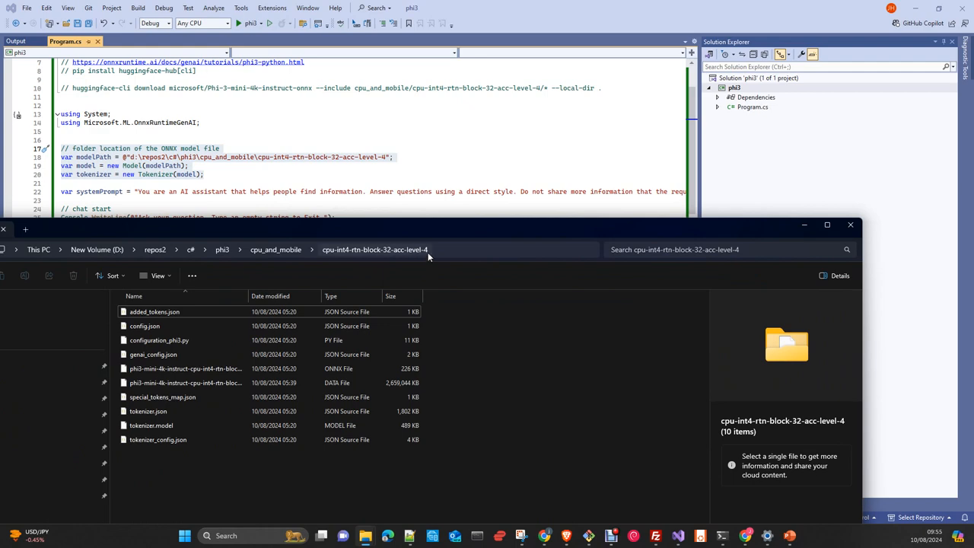
{"action": "mouse_move", "coordinate": [427, 233]}
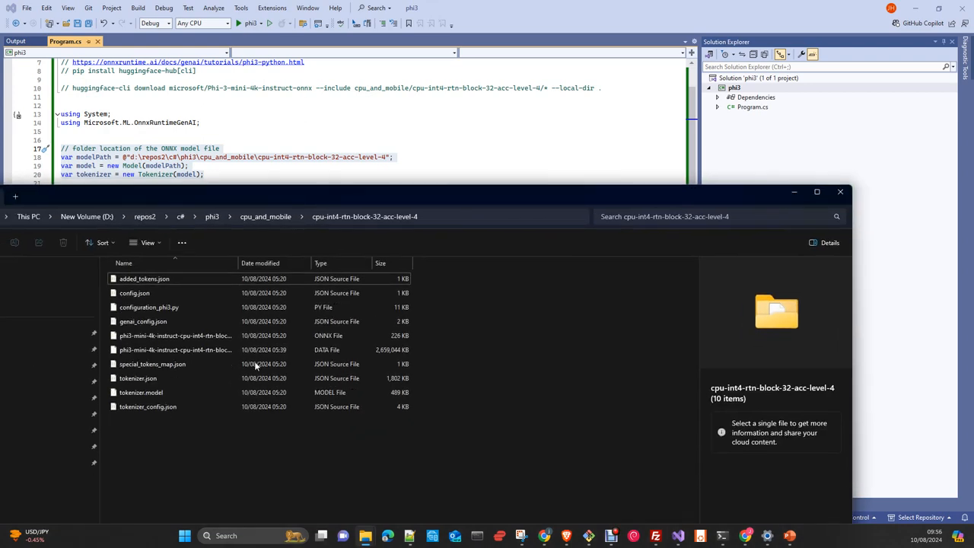
{"action": "mouse_move", "coordinate": [152, 321]}
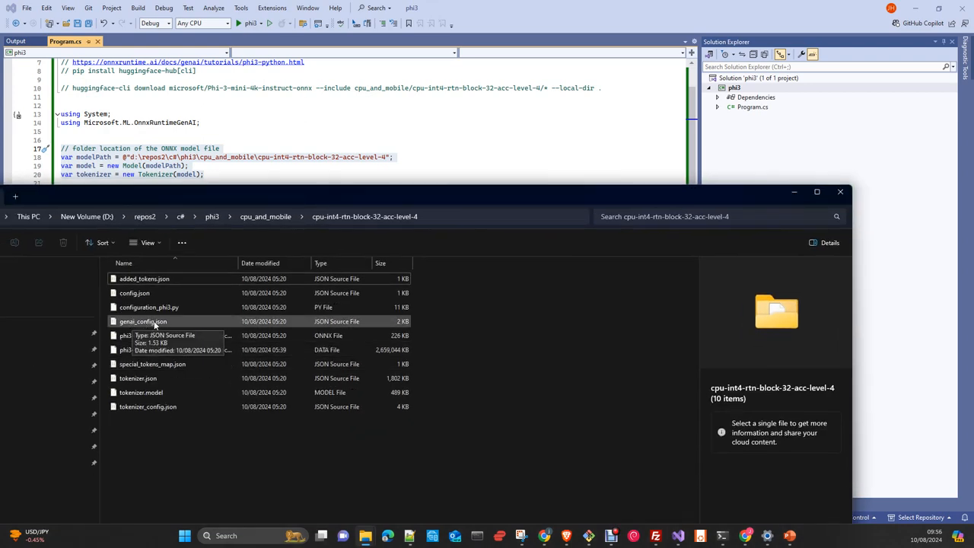
- Select genai_config.json and bring up its context menu to open it with Notepad++
{"action": "left_click", "coordinate": [142, 322]}
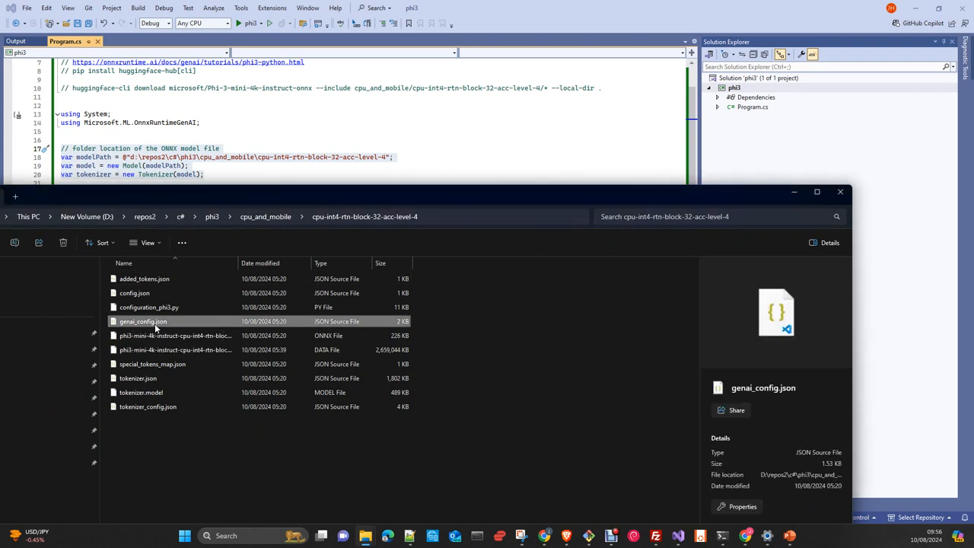
{"action": "right_click", "coordinate": [142, 321]}
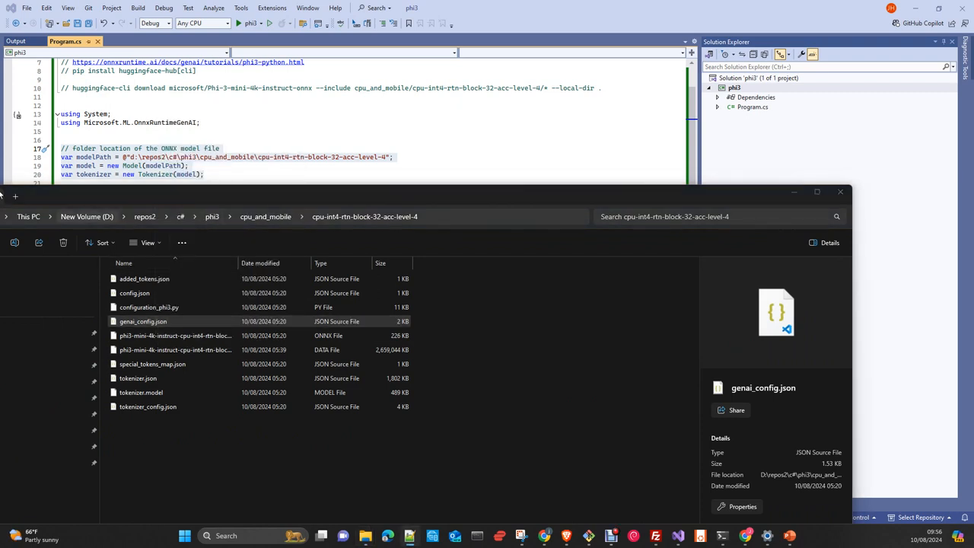
{"action": "mouse_move", "coordinate": [601, 206]}
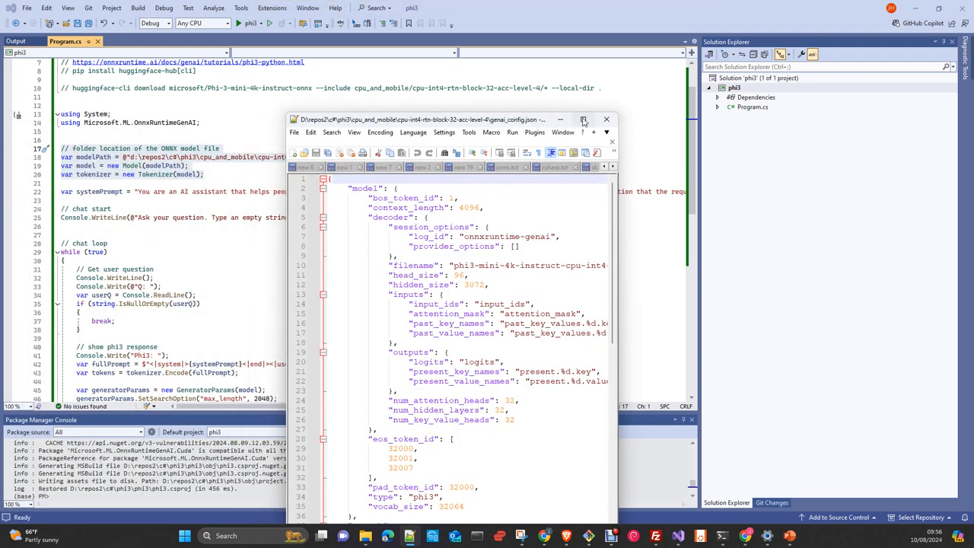
- Review genai_config.json in Notepad++ (context_length 4096, vocab_size 32064) before returning to Visual Studio
{"action": "left_click", "coordinate": [594, 119]}
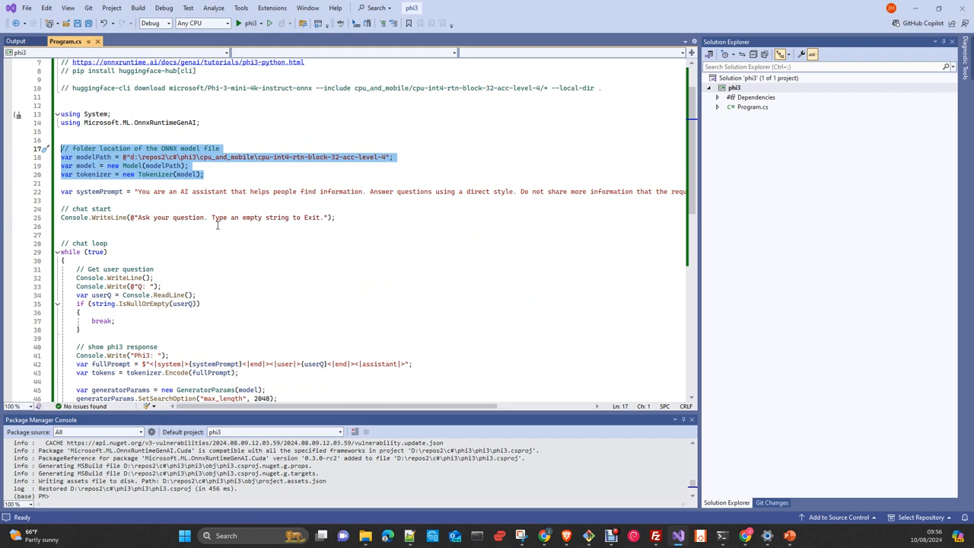
{"action": "scroll", "scroll_direction": "down", "scroll_amount": 3}
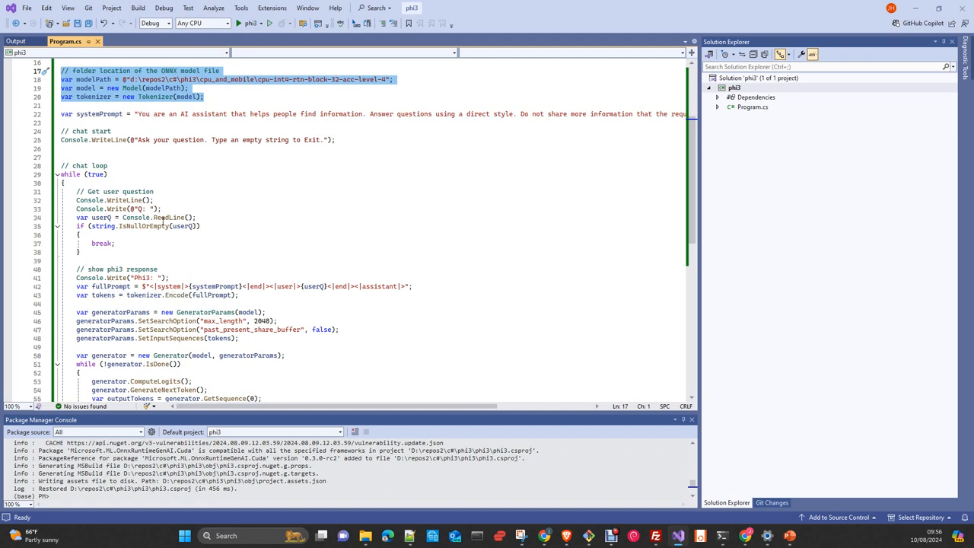
{"action": "mouse_move", "coordinate": [216, 286]}
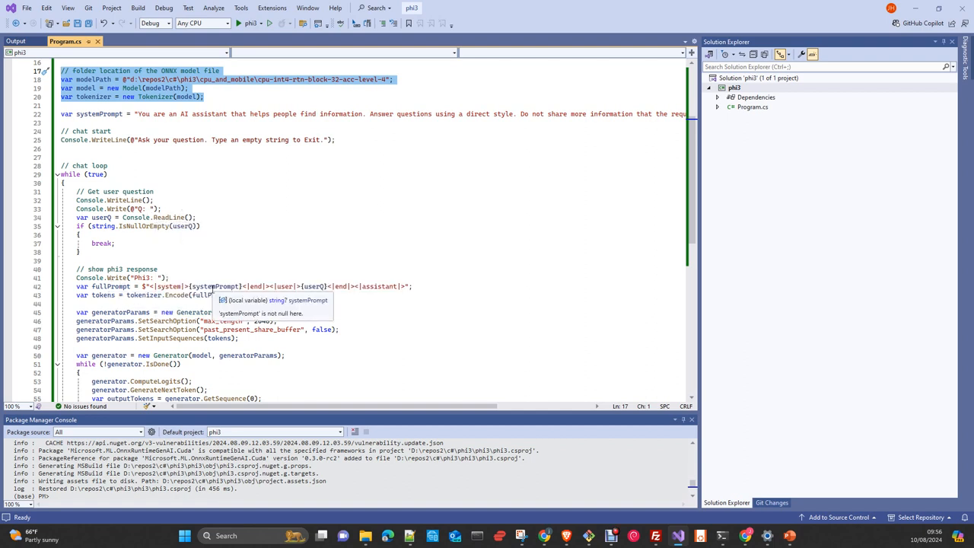
{"action": "mouse_move", "coordinate": [261, 290]}
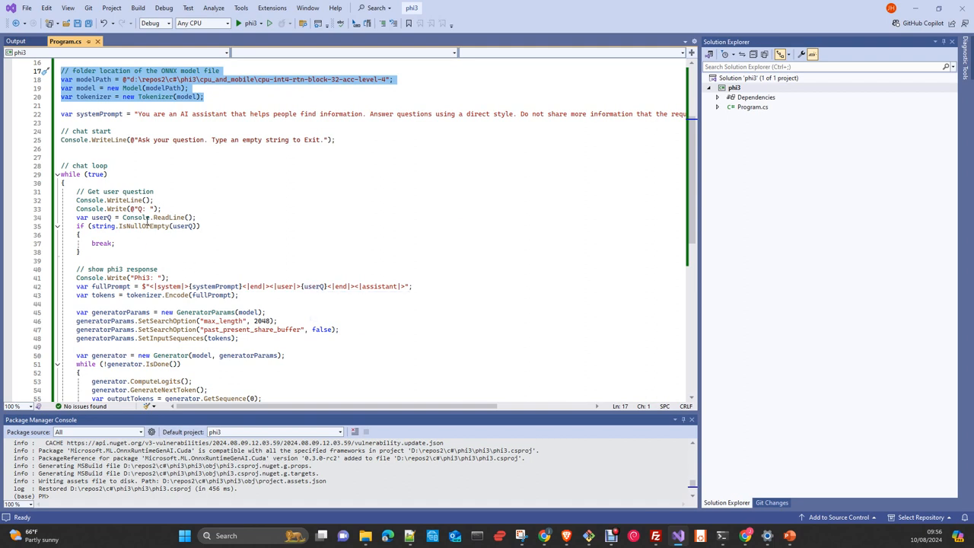
{"action": "double_click", "coordinate": [160, 217]}
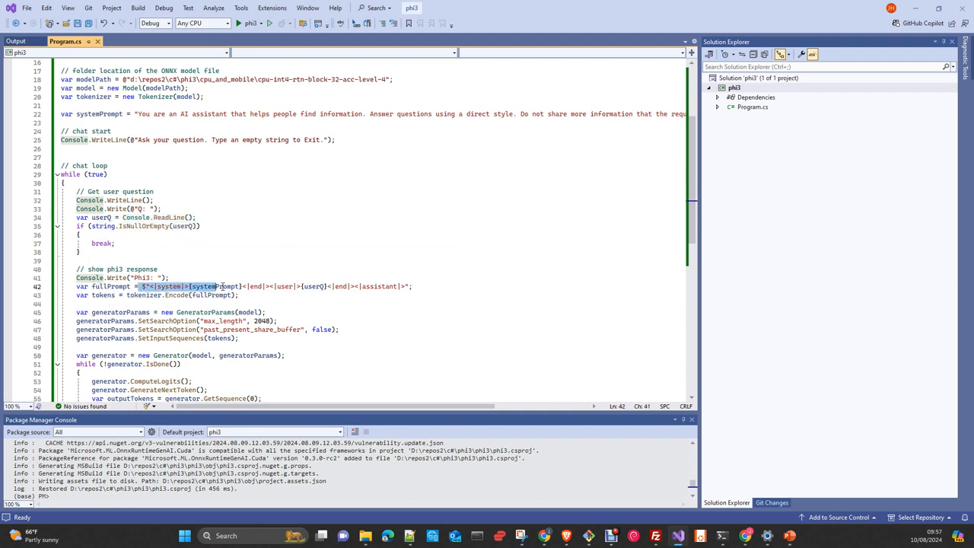
{"action": "left_click", "coordinate": [413, 286]}
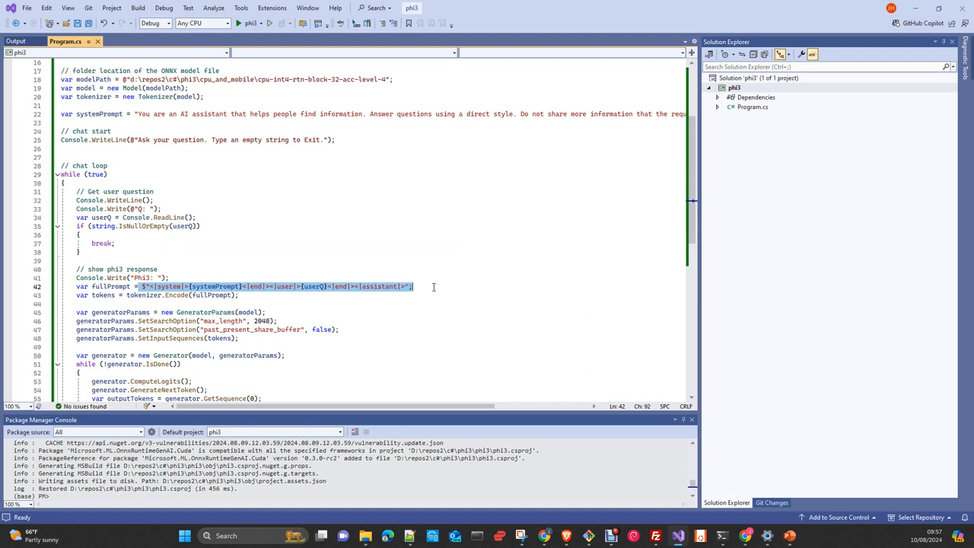
{"action": "scroll", "scroll_direction": "down", "scroll_amount": 3}
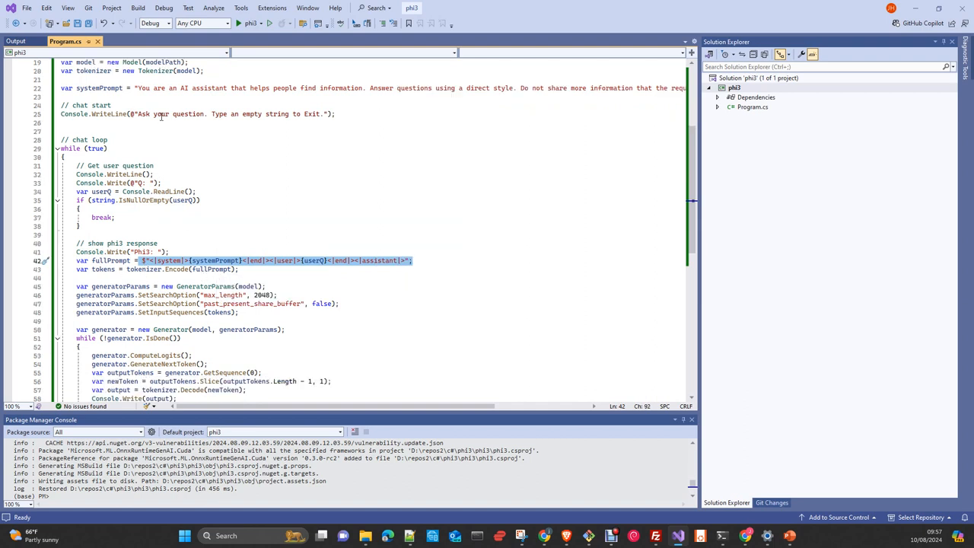
{"action": "mouse_move", "coordinate": [220, 303]}
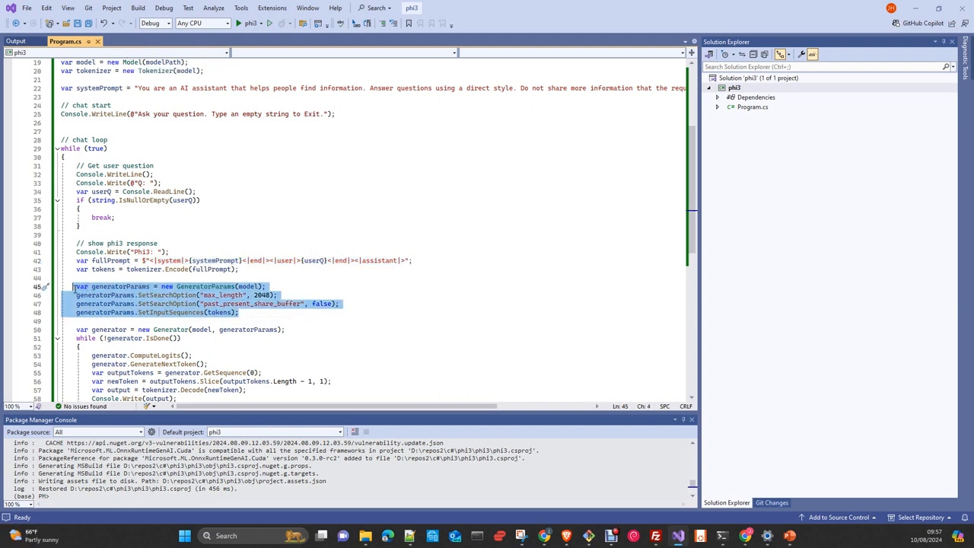
{"action": "scroll", "scroll_direction": "down", "scroll_amount": 3}
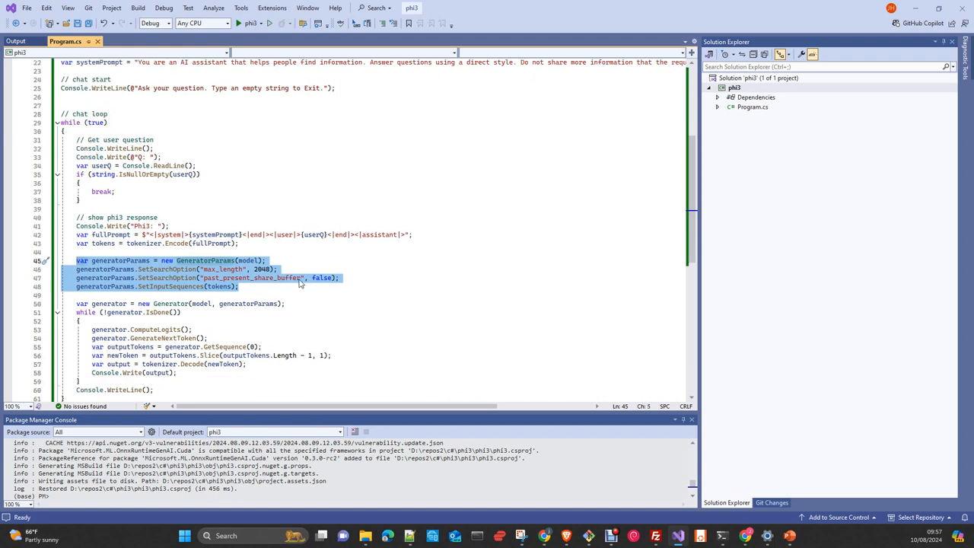
{"action": "mouse_move", "coordinate": [201, 267]}
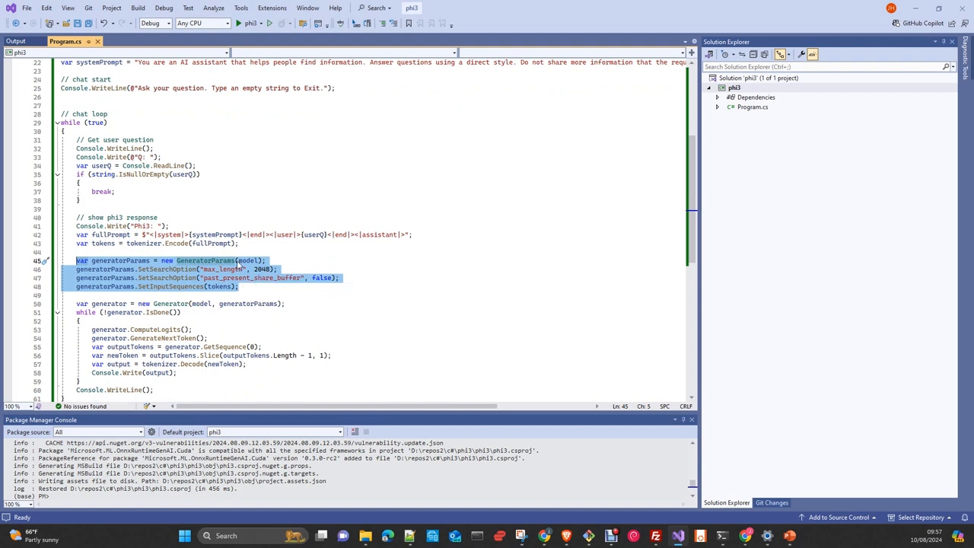
{"action": "mouse_move", "coordinate": [213, 278]}
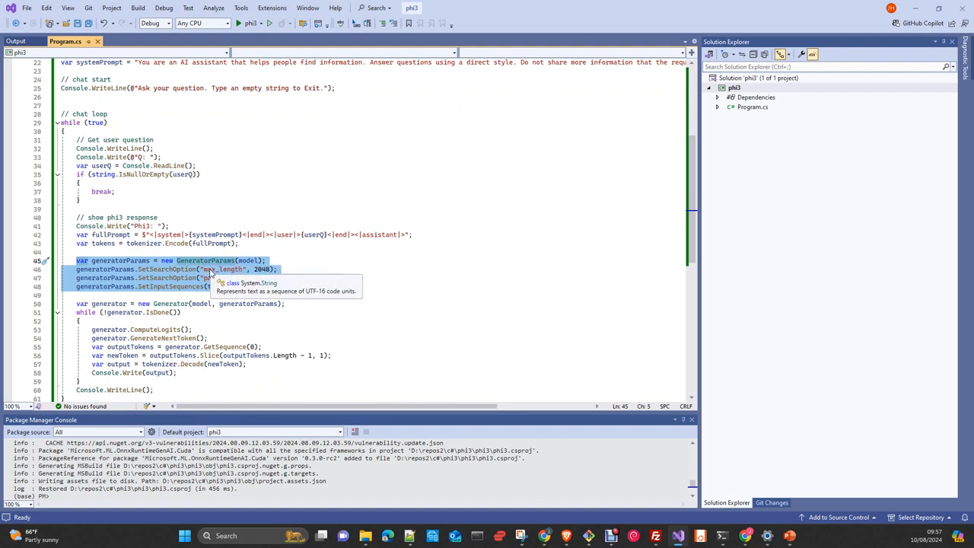
{"action": "mouse_move", "coordinate": [217, 260]}
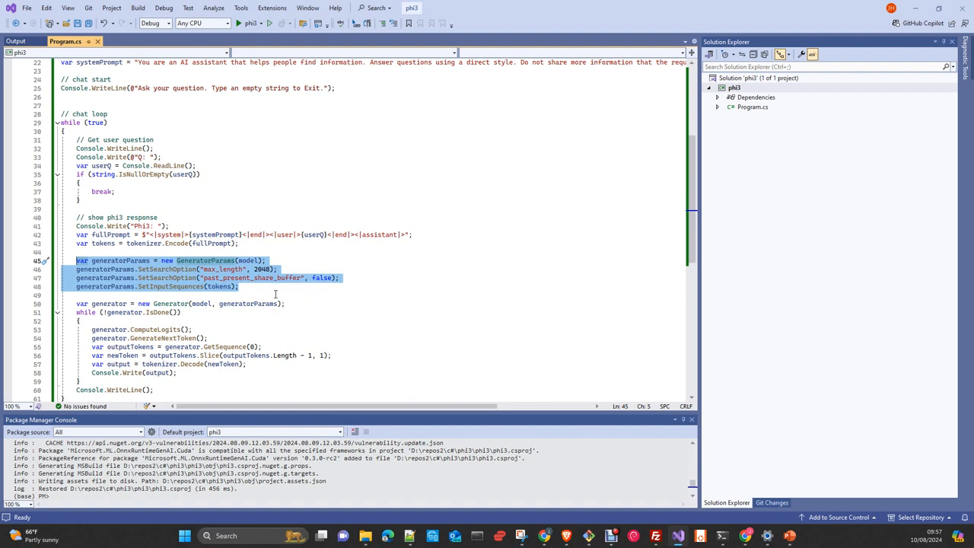
{"action": "mouse_move", "coordinate": [276, 296]}
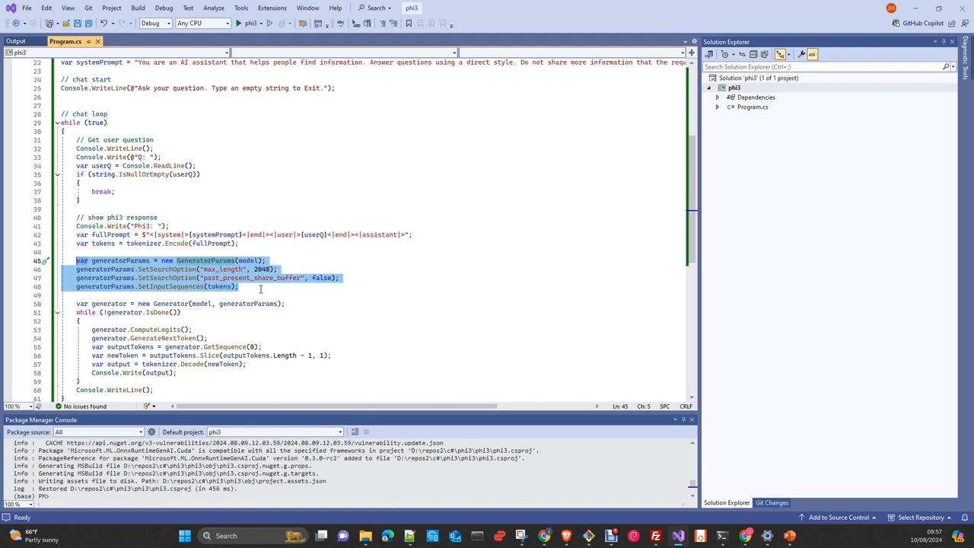
{"action": "scroll", "scroll_direction": "down", "scroll_amount": 3}
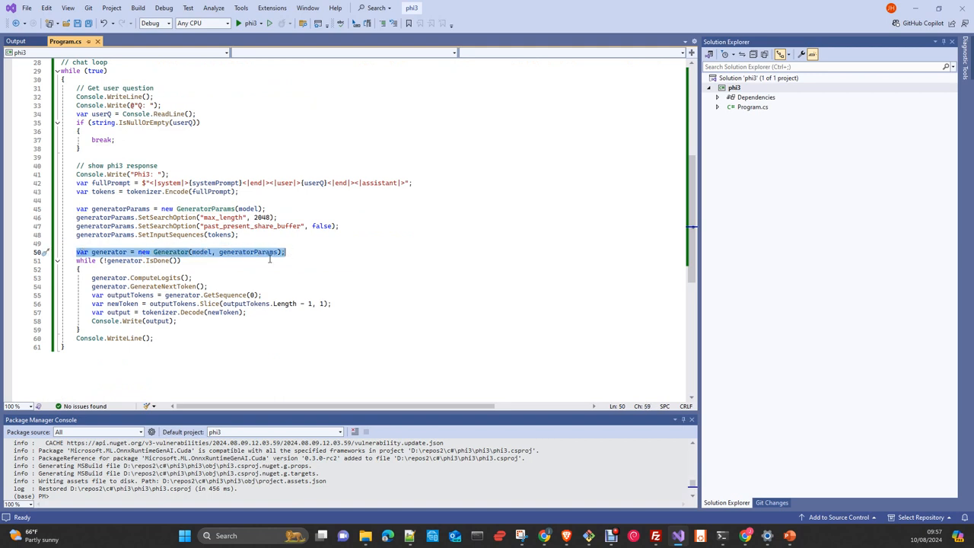
{"action": "mouse_move", "coordinate": [128, 267]}
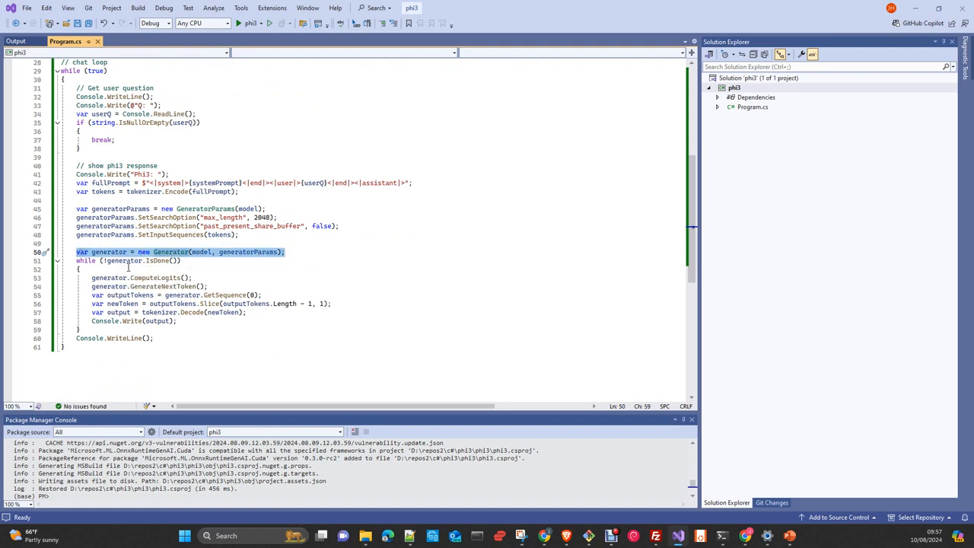
{"action": "mouse_move", "coordinate": [171, 251]}
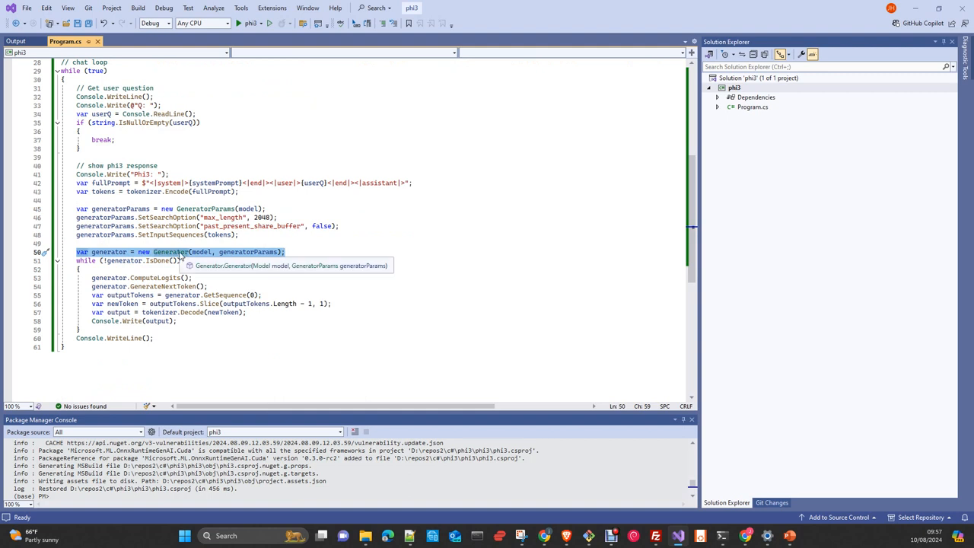
{"action": "mouse_move", "coordinate": [204, 252]}
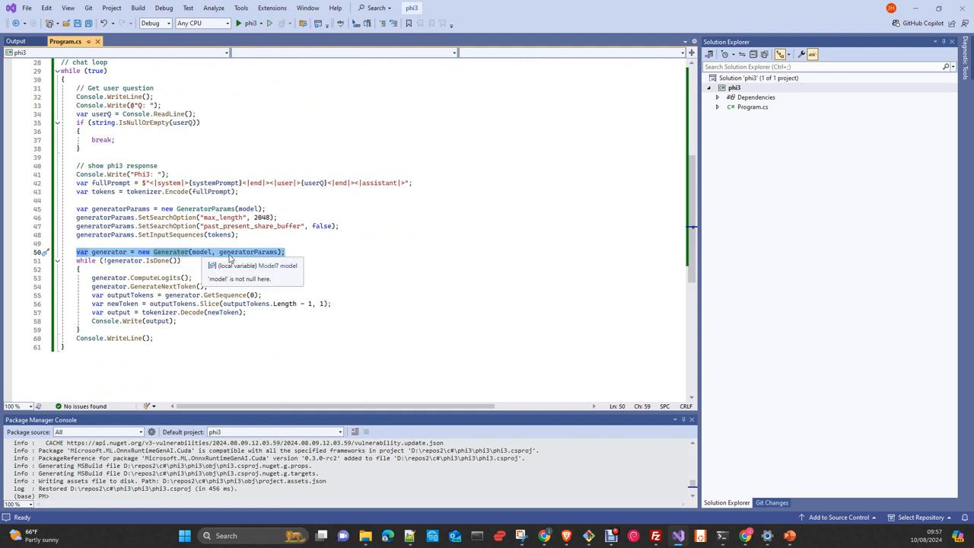
{"action": "mouse_move", "coordinate": [159, 252]}
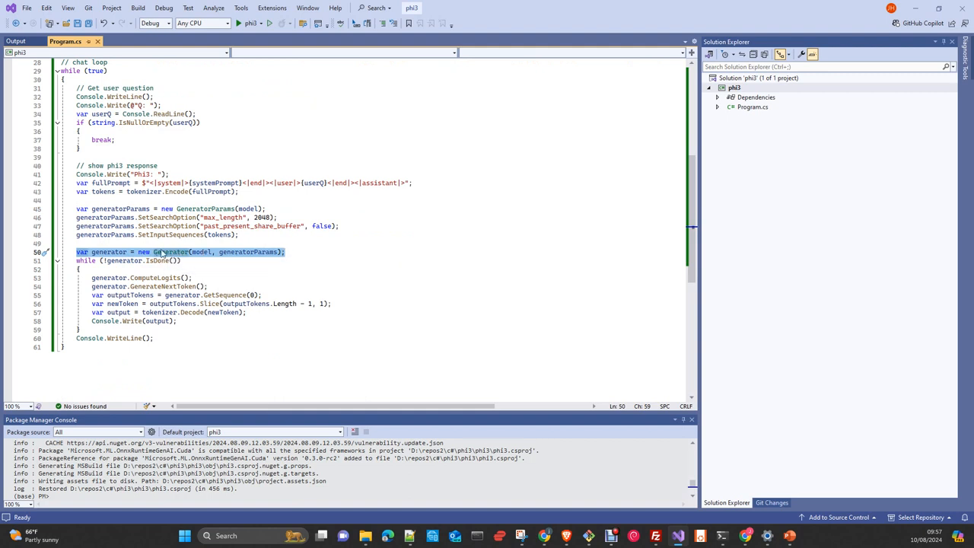
{"action": "mouse_move", "coordinate": [168, 252]}
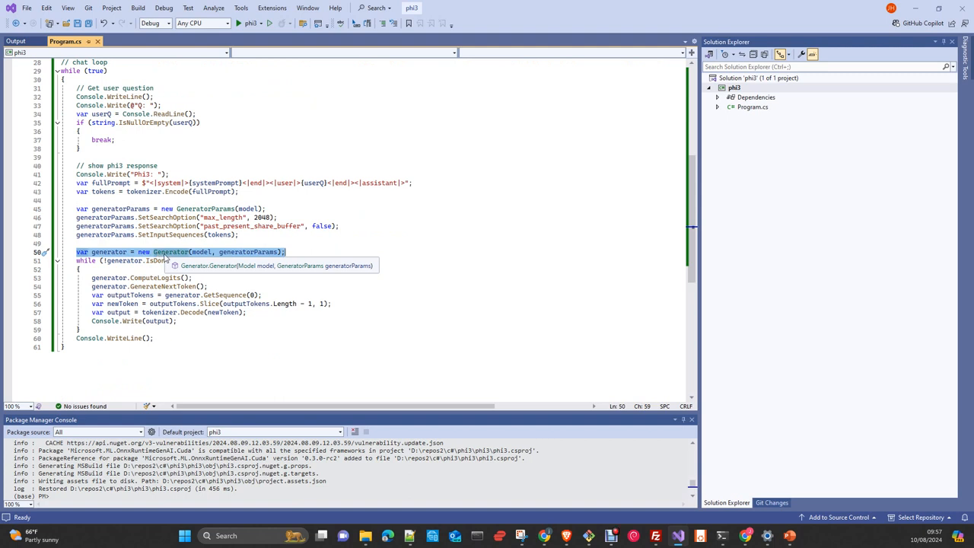
{"action": "mouse_move", "coordinate": [251, 252]}
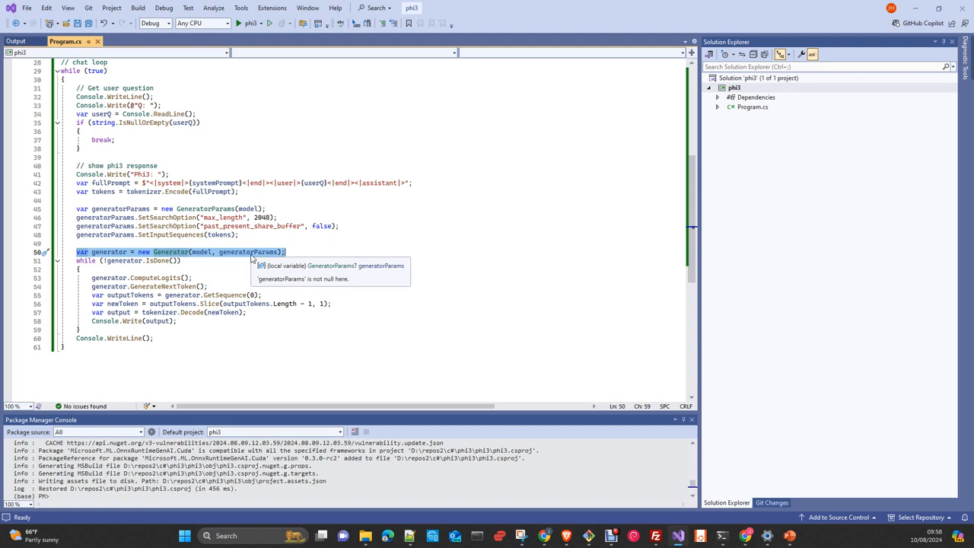
{"action": "mouse_move", "coordinate": [202, 252]}
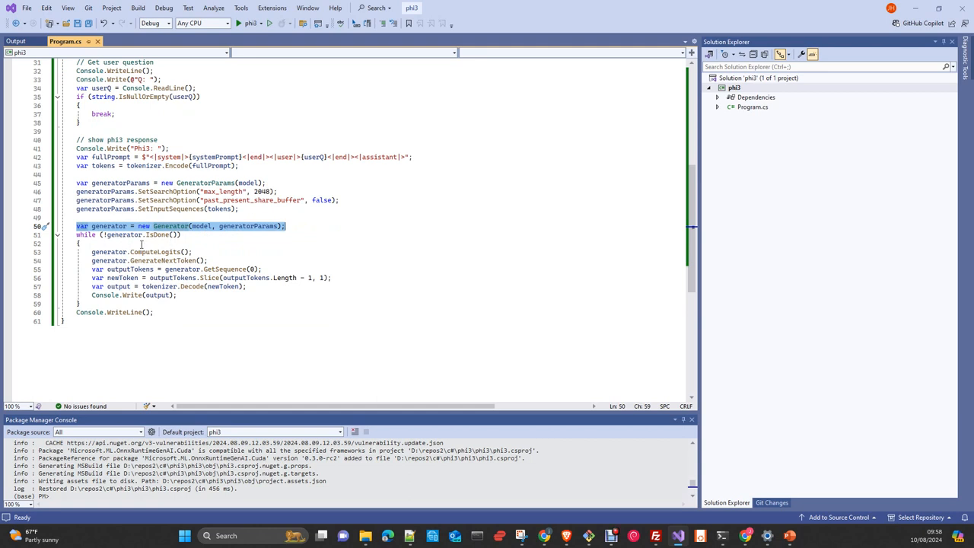
{"action": "mouse_move", "coordinate": [155, 247]}
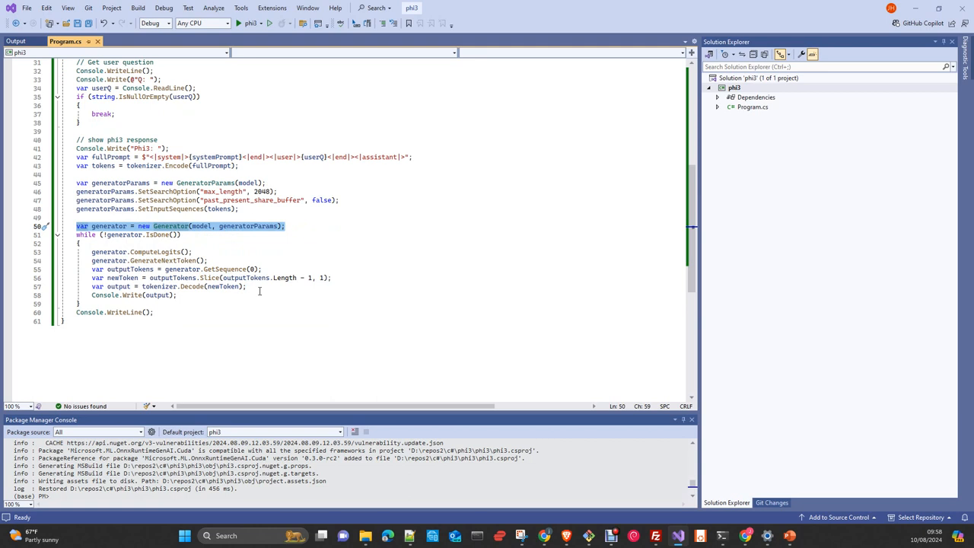
{"action": "mouse_move", "coordinate": [185, 300]}
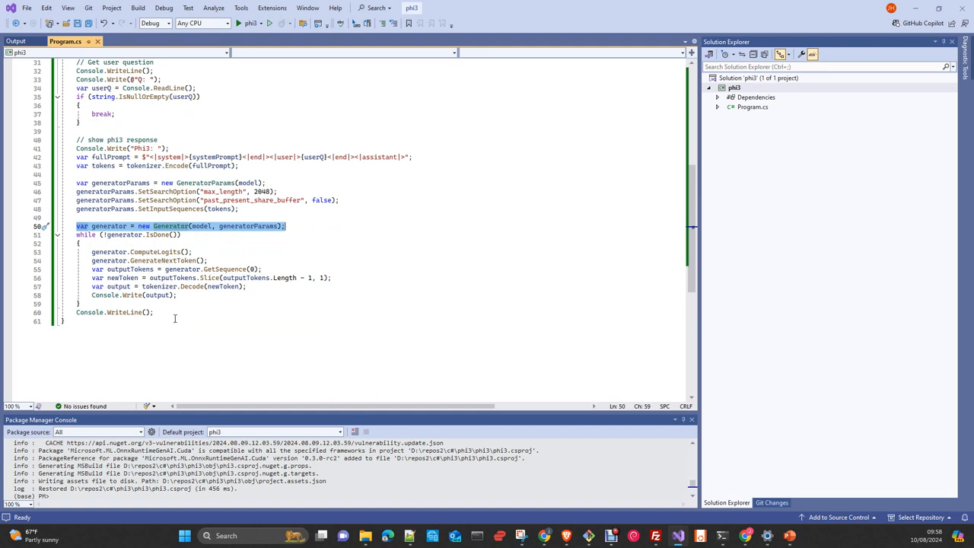
{"action": "scroll", "scroll_direction": "up", "scroll_amount": 3}
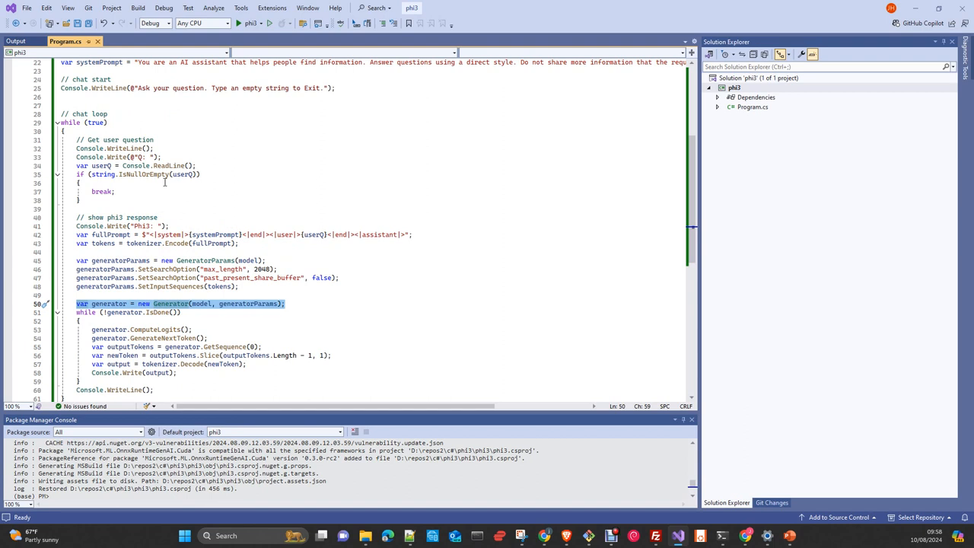
{"action": "mouse_move", "coordinate": [176, 188]}
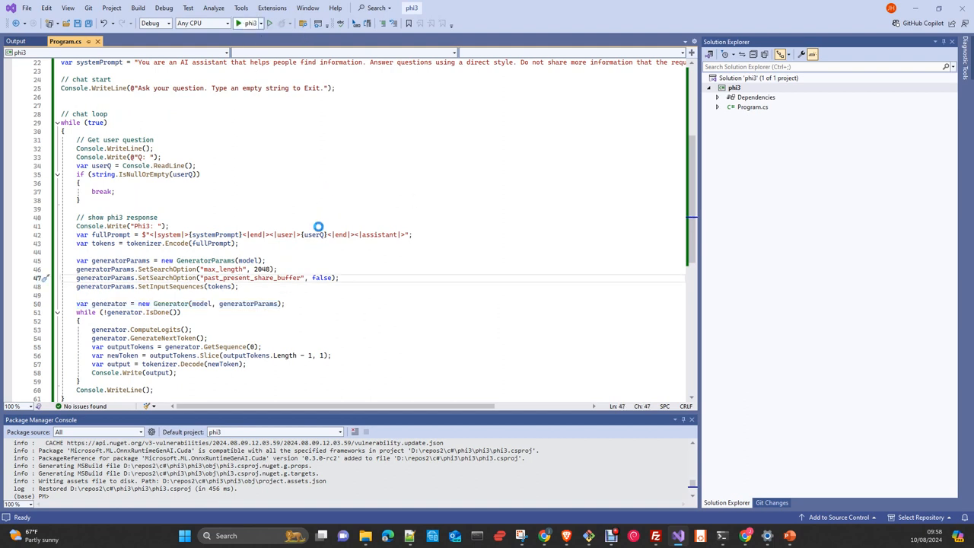
- Run the phi3 console app and submit the list-sum question about input list A at the Q: prompt
{"action": "left_click", "coordinate": [239, 23]}
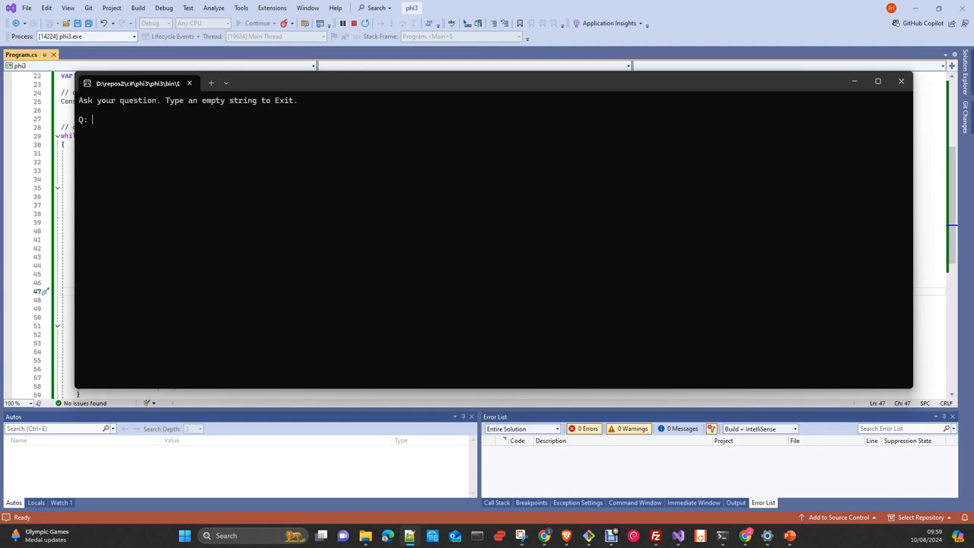
{"action": "mouse_move", "coordinate": [260, 165]}
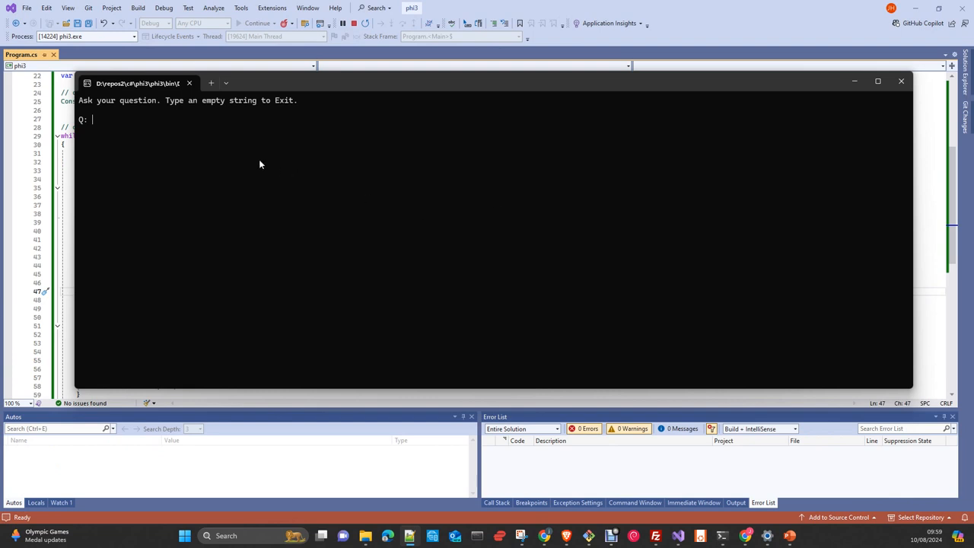
{"action": "type", "text": "INSTRUCTION: In this task, you are given an input list A. You need to find all the elements of the list that are numbers and calculate their sum. ['i', 'P', 'h', '849', 'e', 6]"}
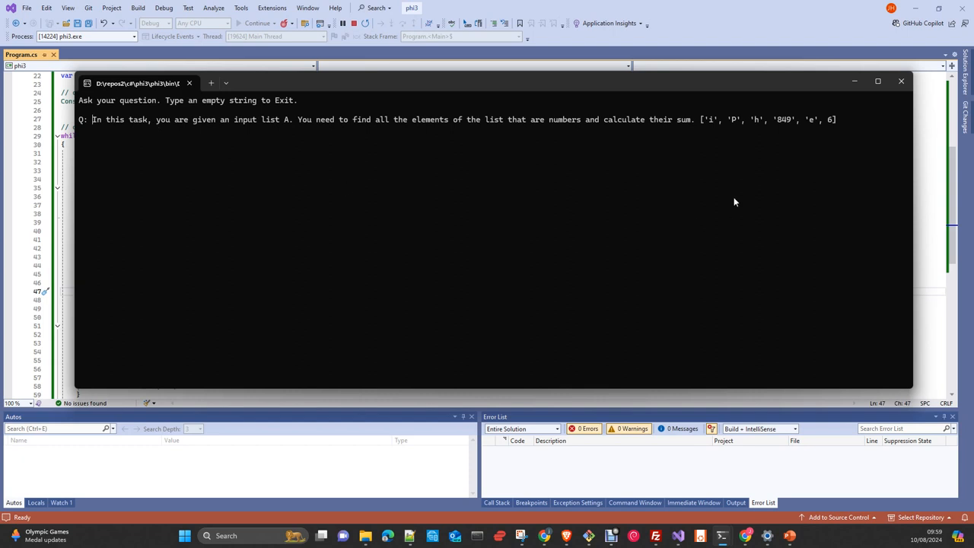
{"action": "mouse_move", "coordinate": [848, 158]}
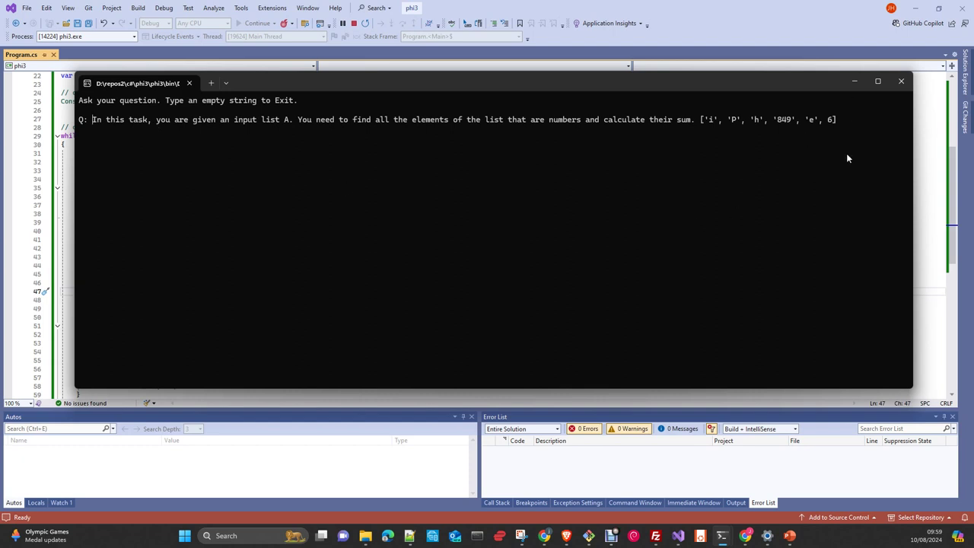
{"action": "key", "text": "Return"}
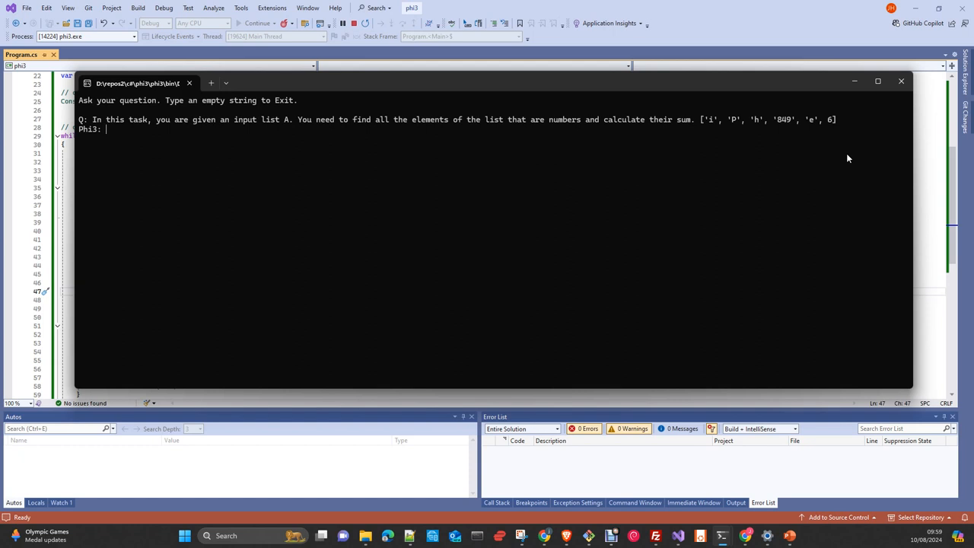
- Let Phi3 stream its answer naming 849 and 6 with sum 855 until the next Q: prompt
{"action": "type", "text": "The numbers in the list are 849 and 6. Their sum is 8"}
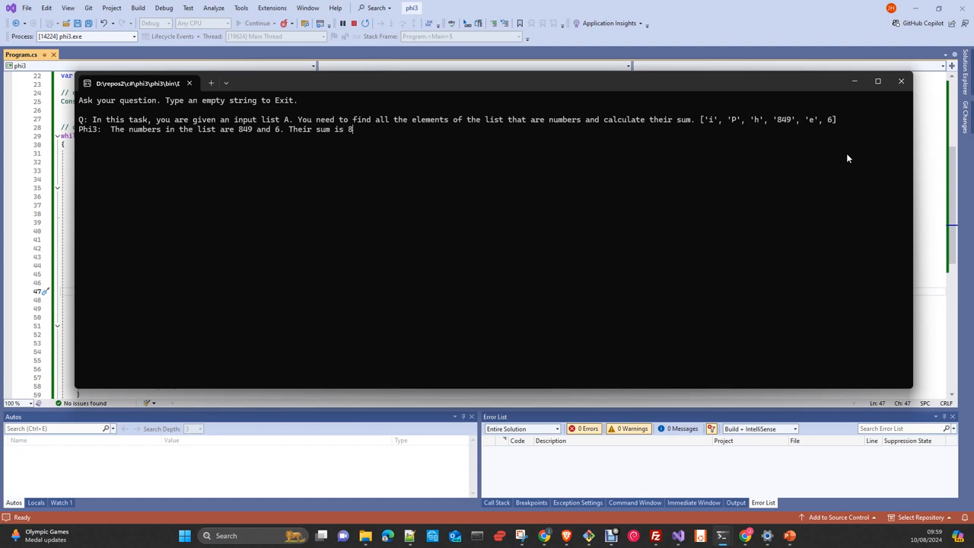
{"action": "key", "text": "Return"}
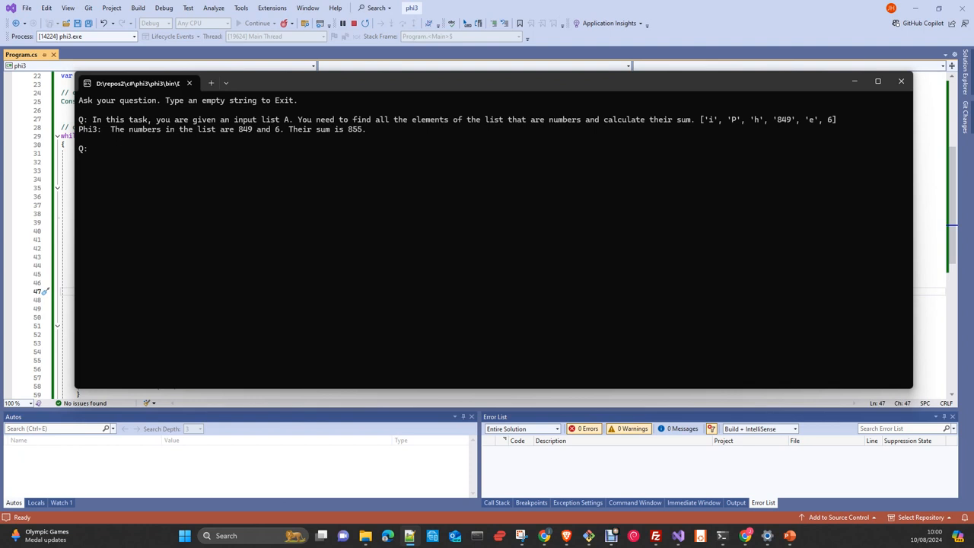
- Ask the car depreciation question ($100,000 cost, 5% annual, 20 years) and let Phi-3 set up the declining-balance formula
{"action": "type", "text": "I had a car 20 years ago, and its cost was 100000$.Car's anual depreciation it is 5%. Using the Percentage (Declining Balance) method, what it is the value of the car now ?"}
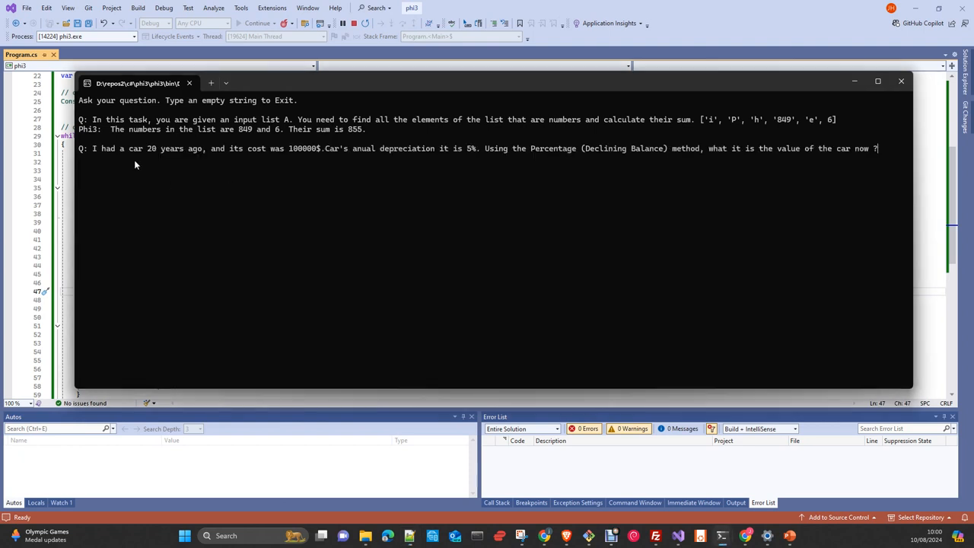
{"action": "mouse_move", "coordinate": [173, 213]}
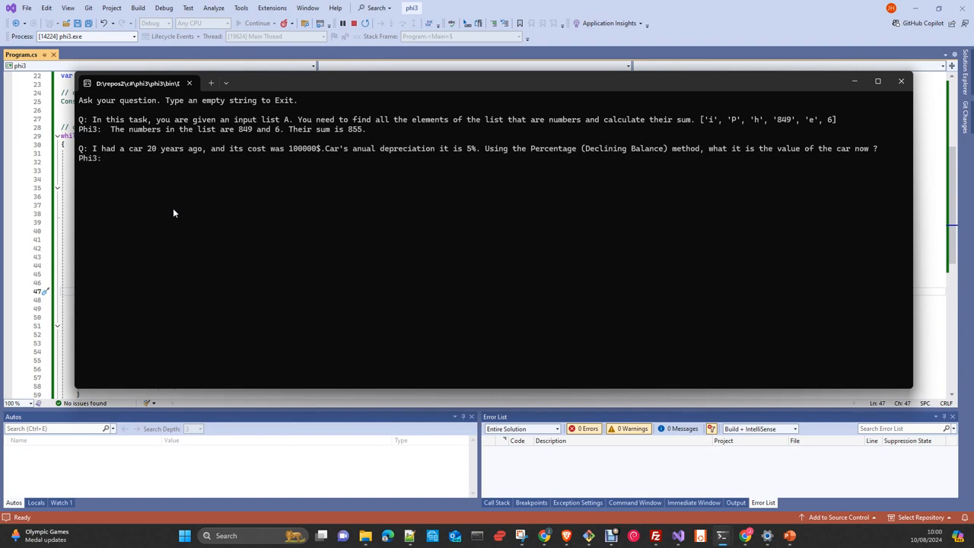
{"action": "mouse_move", "coordinate": [303, 167]}
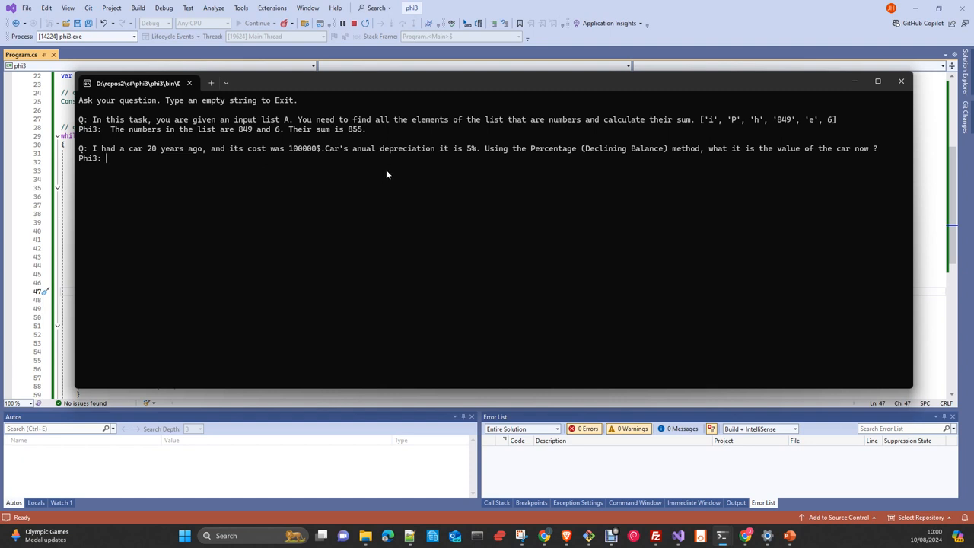
{"action": "type", "text": "To"}
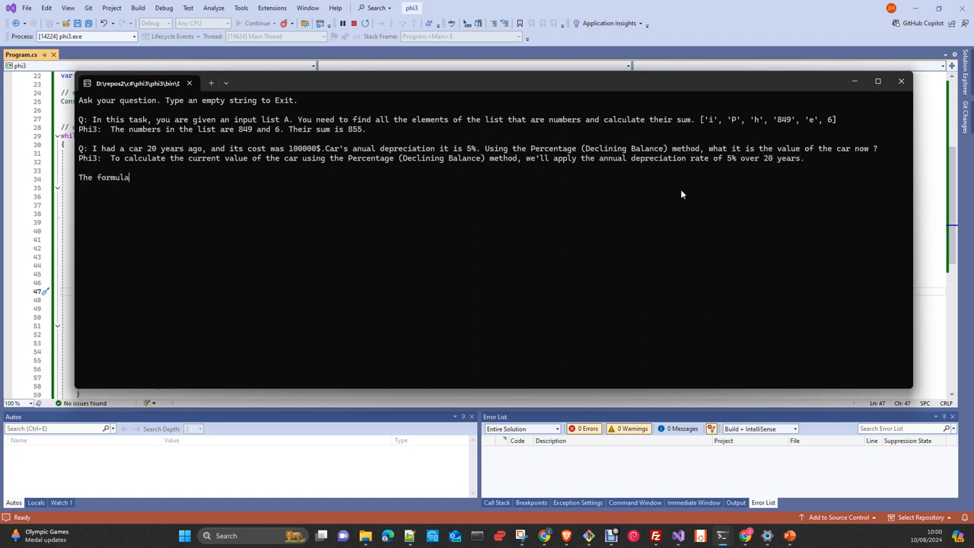
{"action": "type", "text": "for the declining balance method is:"}
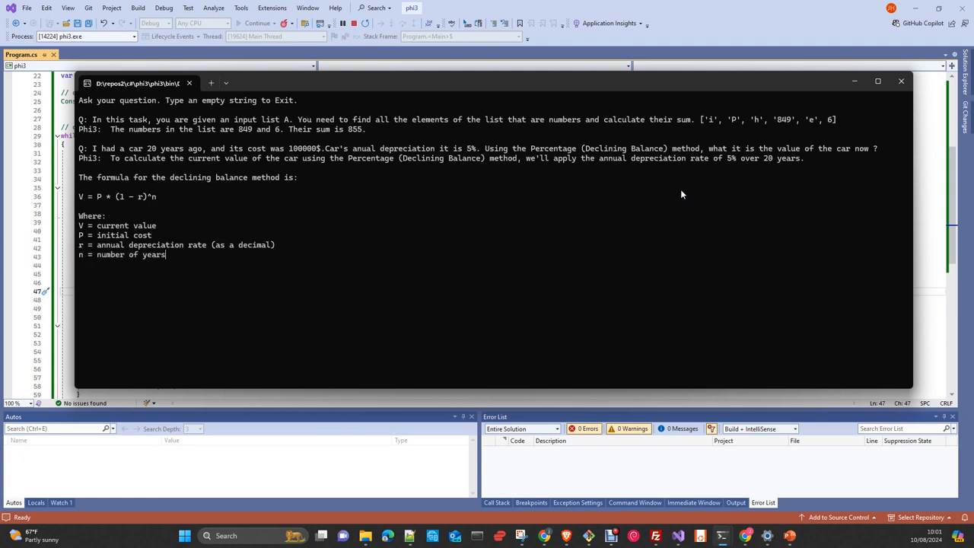
{"action": "type", "text": "Given:"}
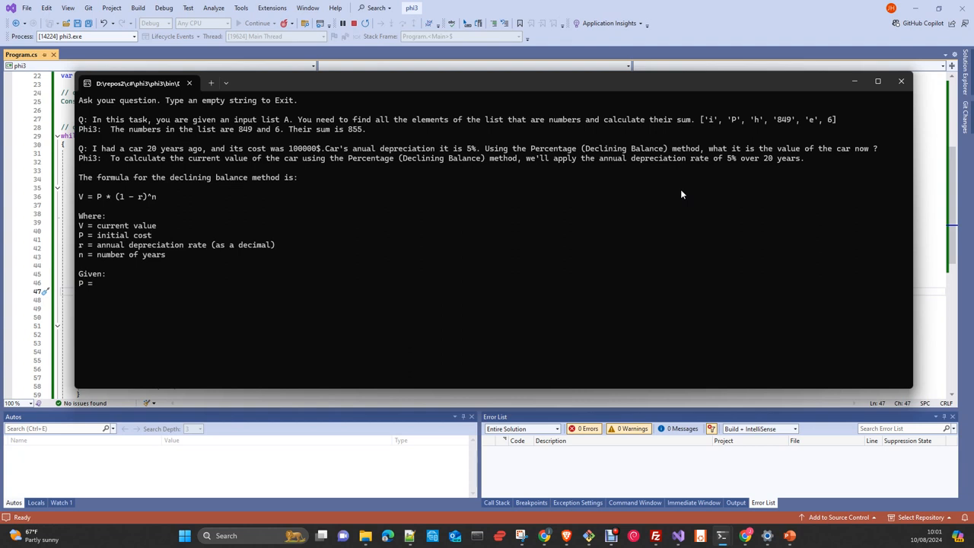
{"action": "type", "text": "$100,"}
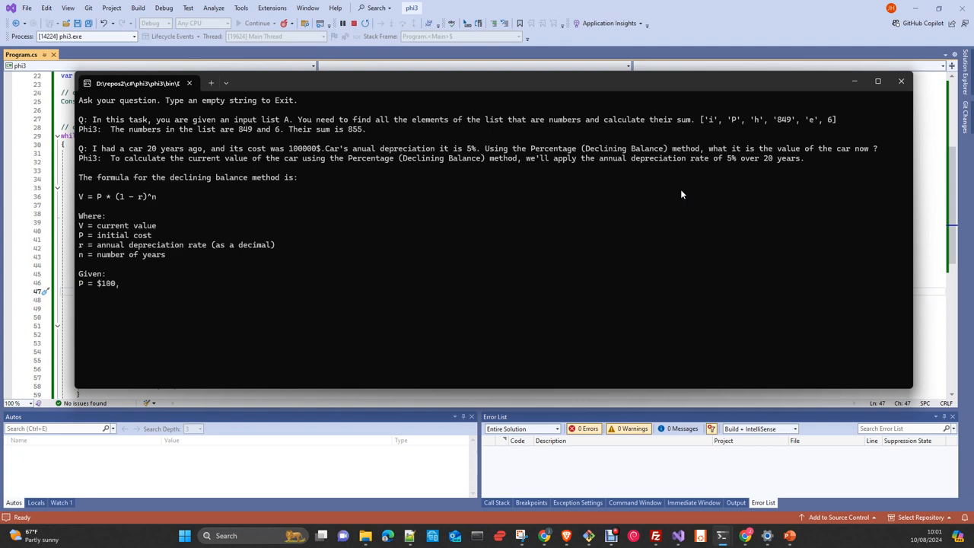
{"action": "type", "text": "000"}
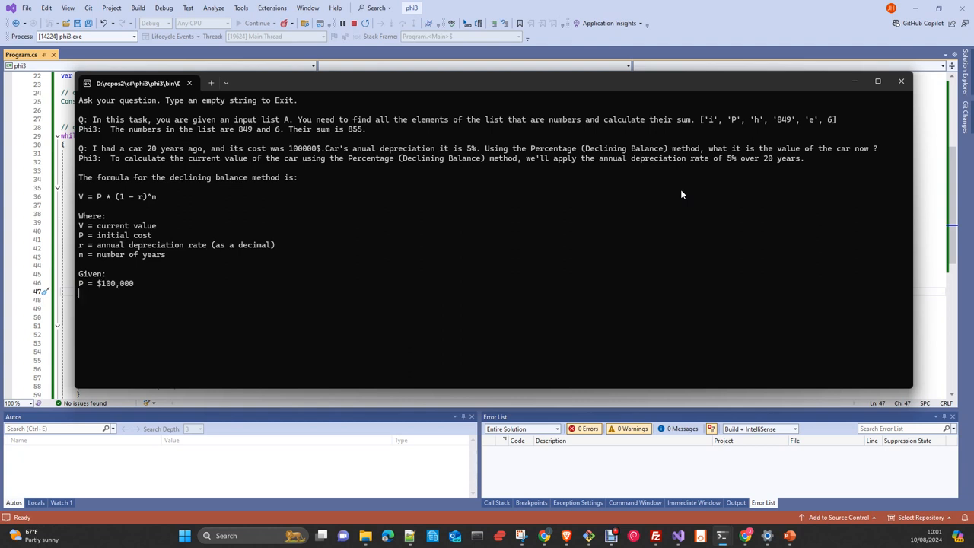
{"action": "type", "text": "r = 5%"}
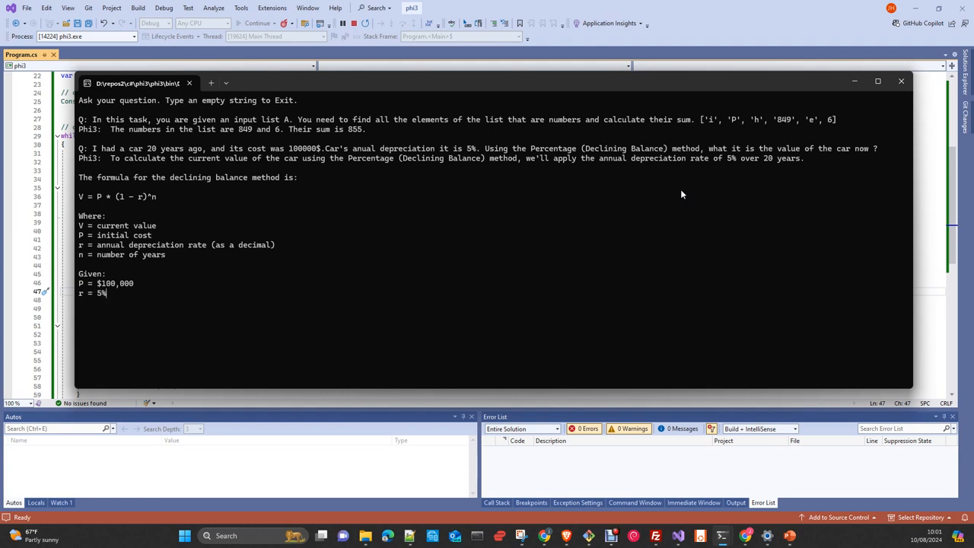
{"action": "type", "text": "(0.05 as a decimal"}
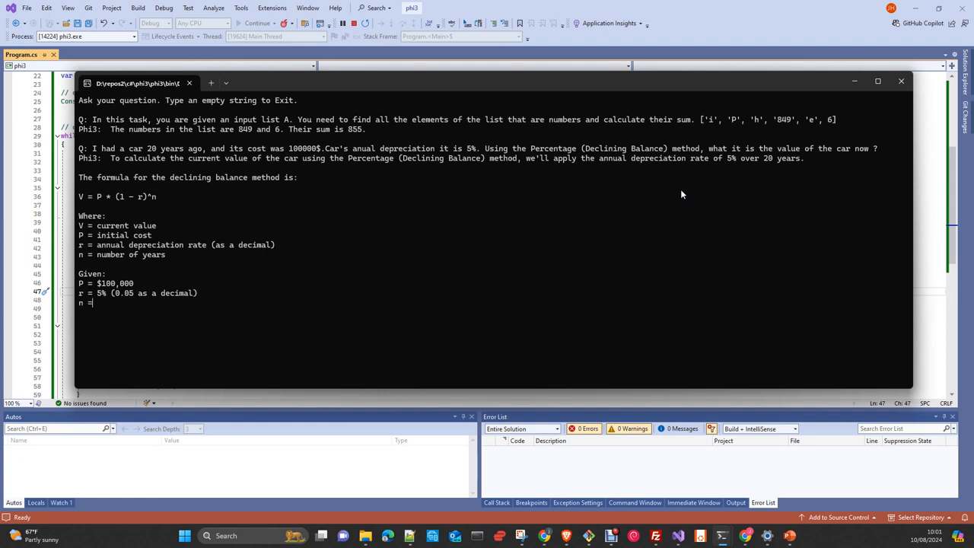
{"action": "type", "text": "20 years"}
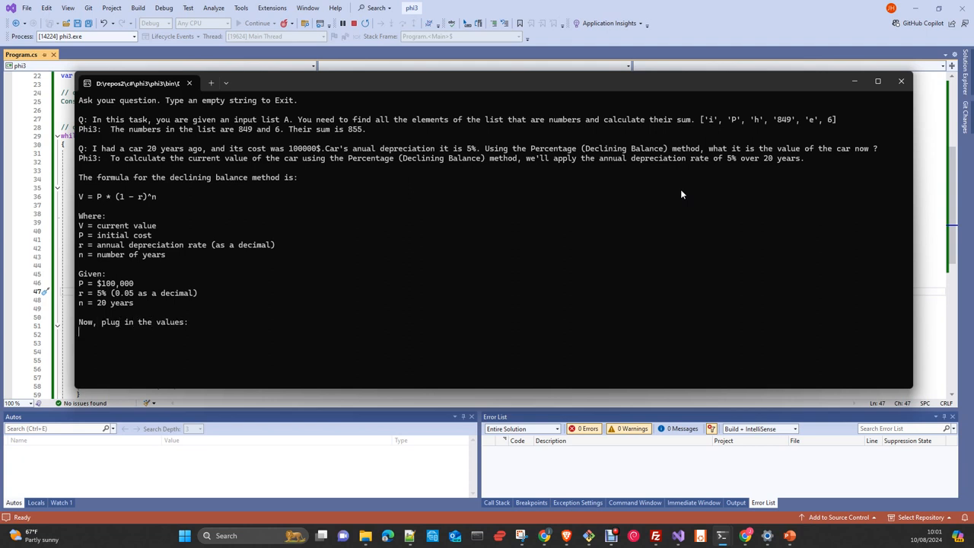
- Let Phi-3 compute V = $100,000 * (1 - 0.05)^20, arriving at about $35,848.59
{"action": "type", "text": "V = $"}
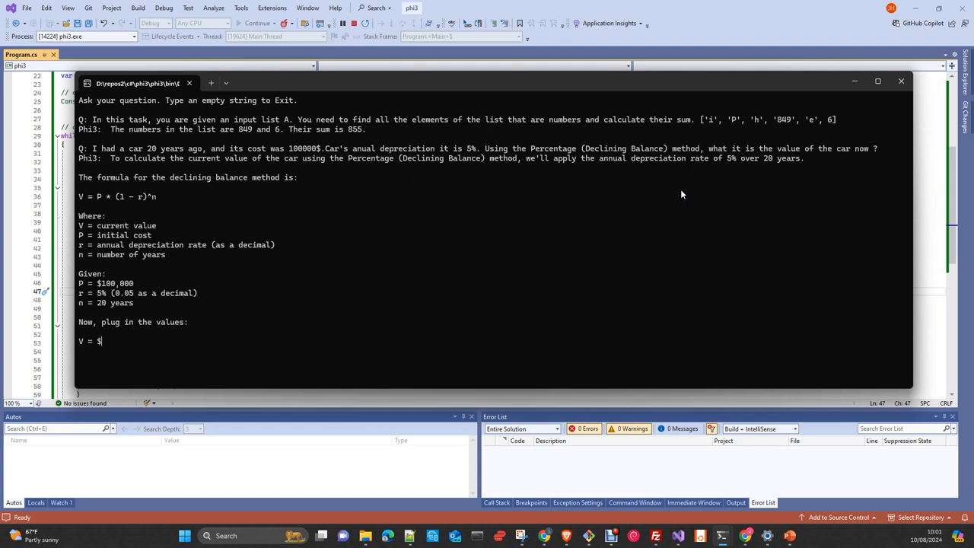
{"action": "type", "text": "100,000 *"}
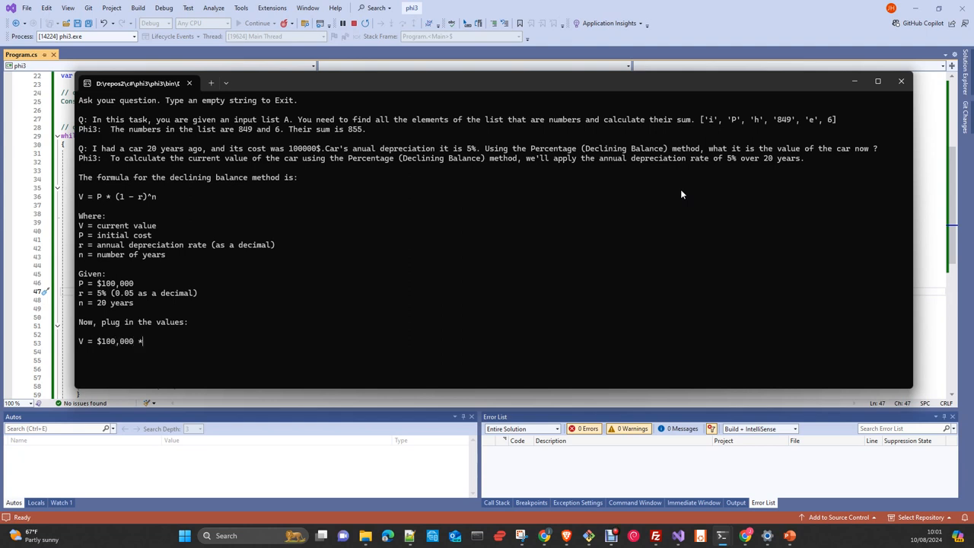
{"action": "type", "text": "(1 -"}
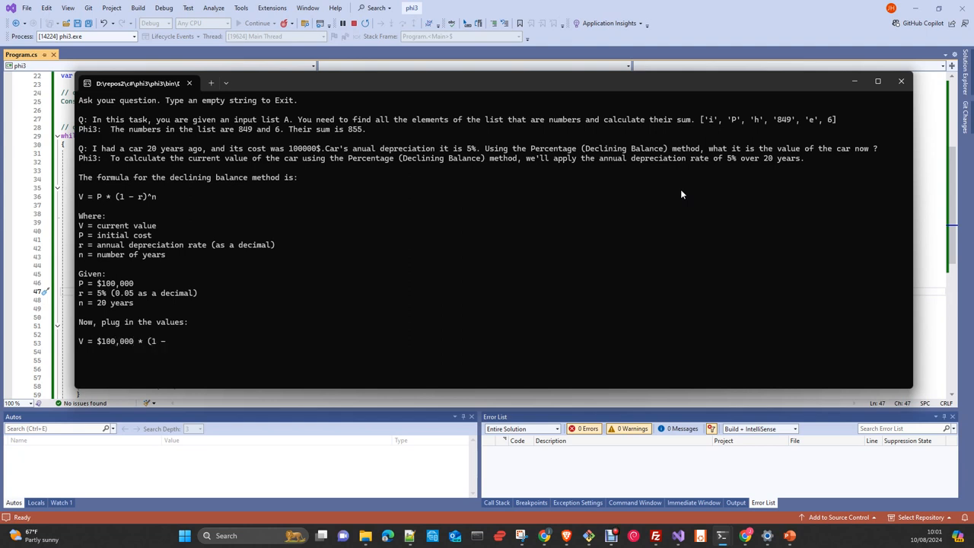
{"action": "type", "text": "0.05"}
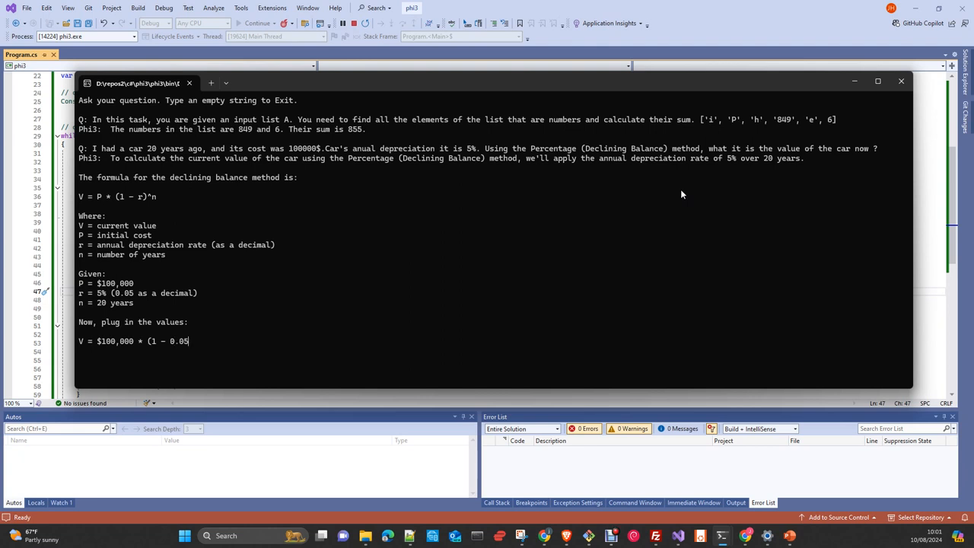
{"action": "type", "text": "^20"}
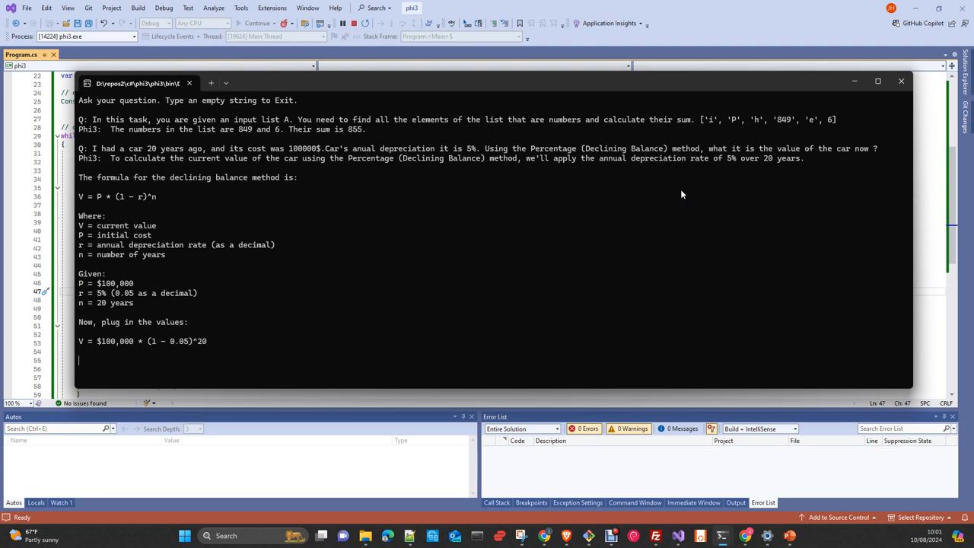
{"action": "type", "text": "V = $100,"}
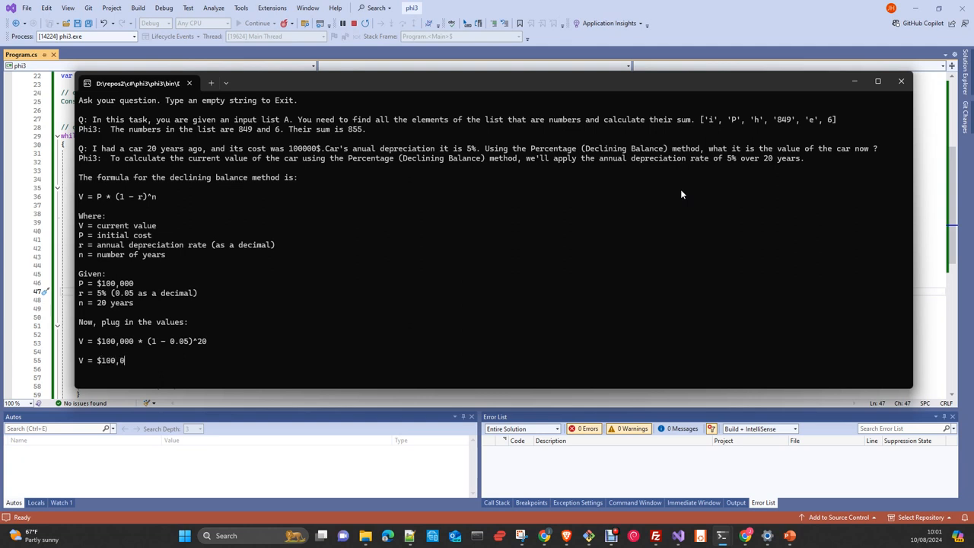
{"action": "type", "text": "00 * (0.95"}
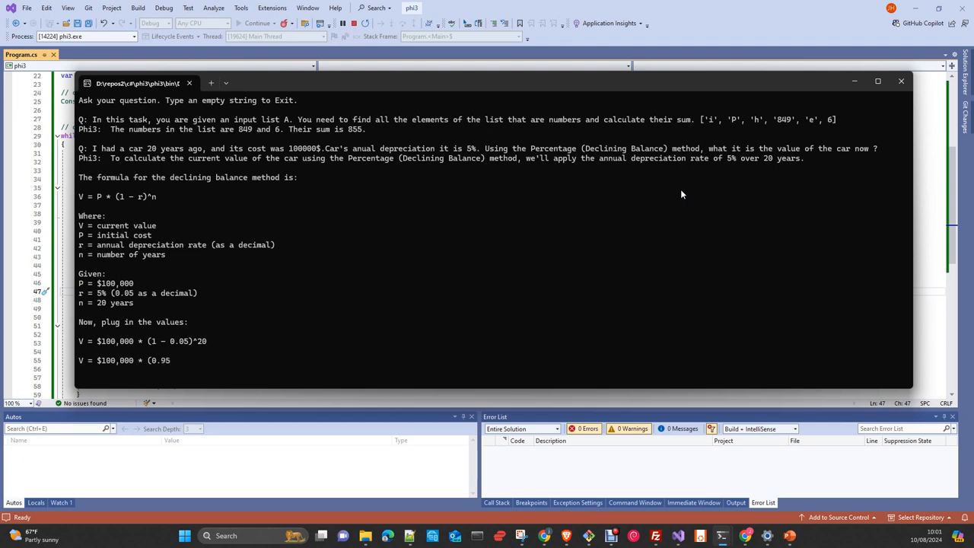
{"action": "type", "text": ")^20"}
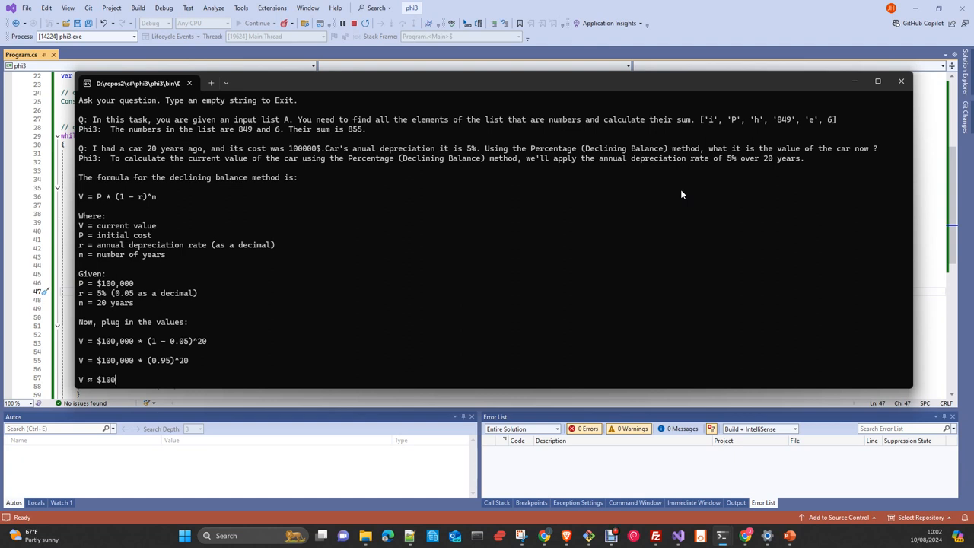
{"action": "type", "text": ",000 *"}
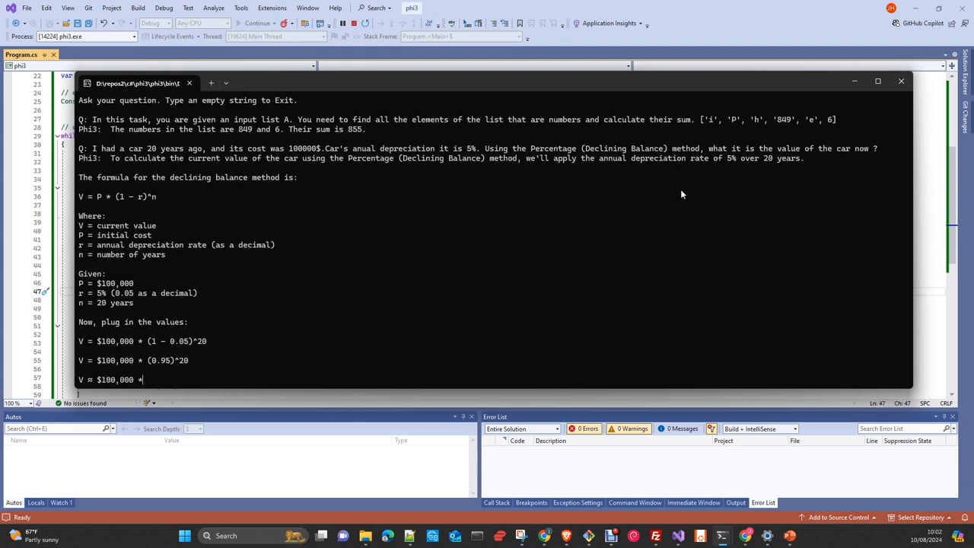
{"action": "type", "text": "0.3584"}
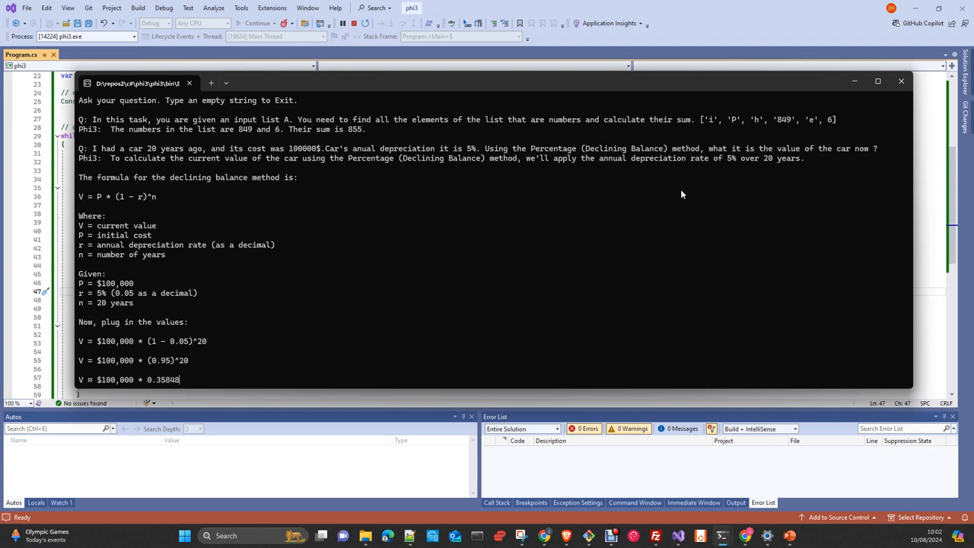
{"action": "type", "text": "859224"}
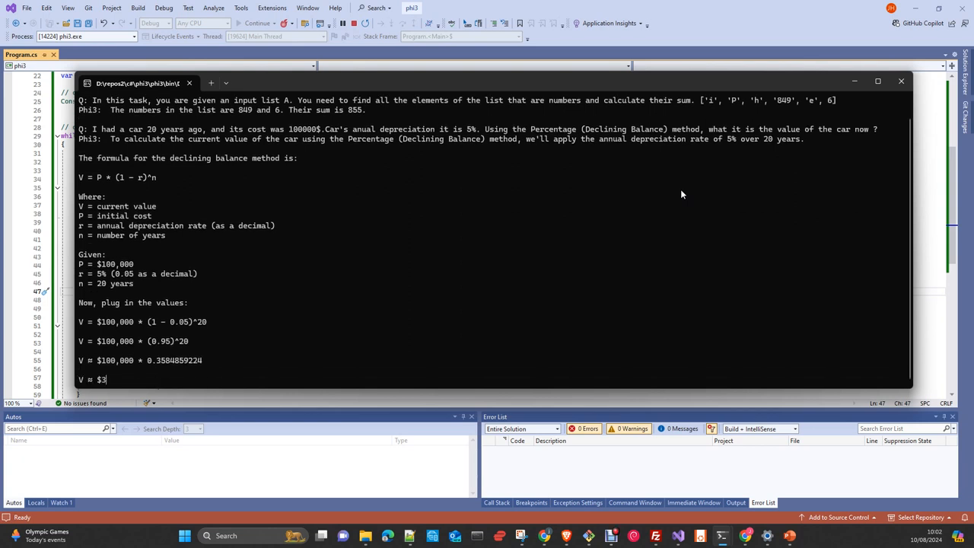
{"action": "type", "text": "5,848.59"}
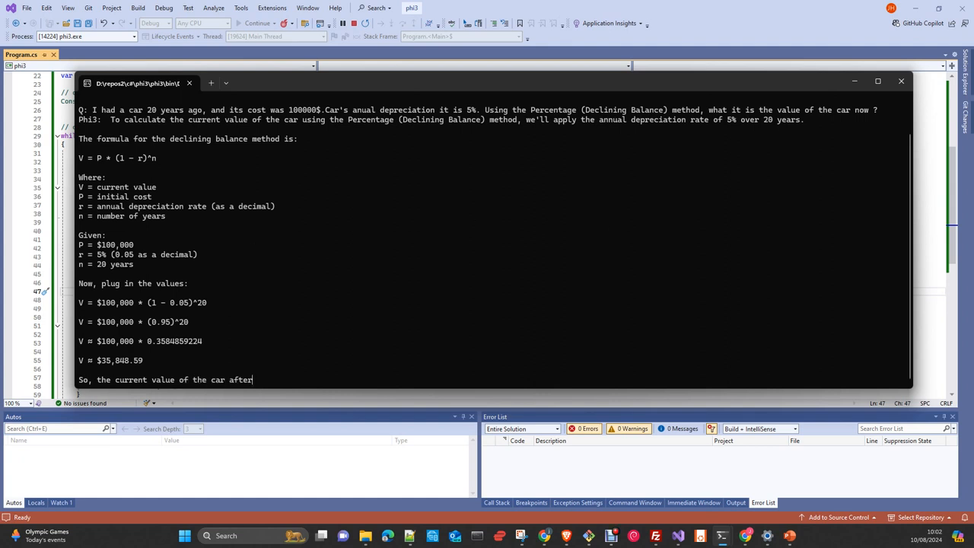
{"action": "type", "text": "20"}
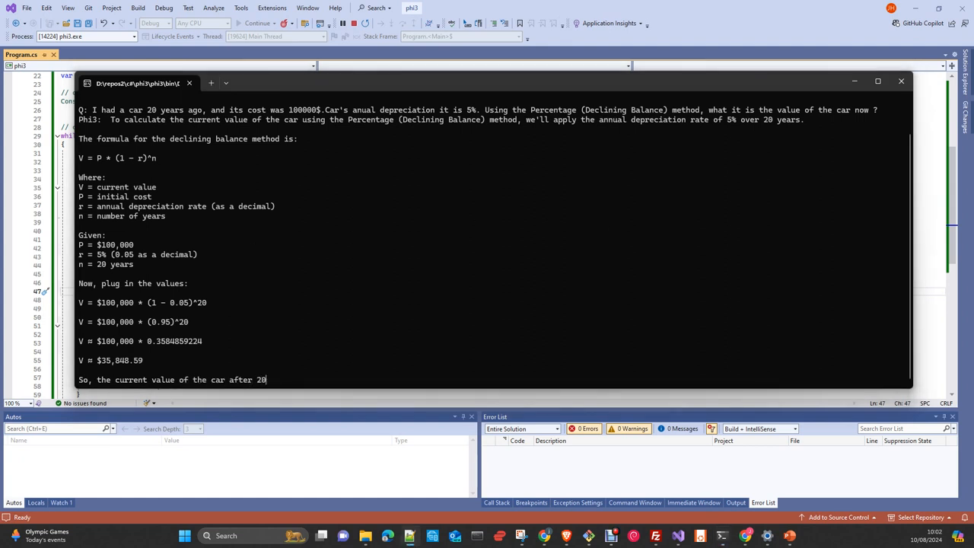
{"action": "type", "text": "years of dep"}
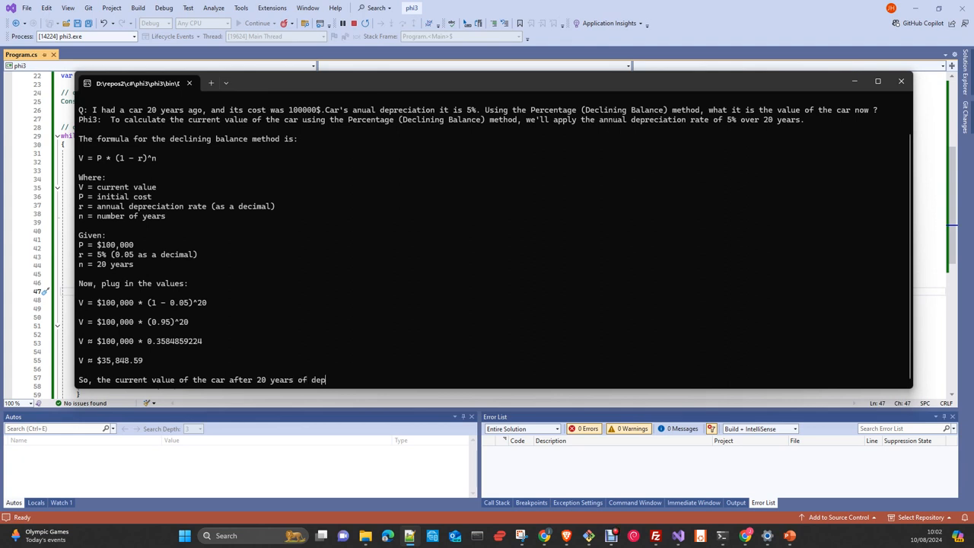
{"action": "type", "text": "reciation at a rate of 5% per year"}
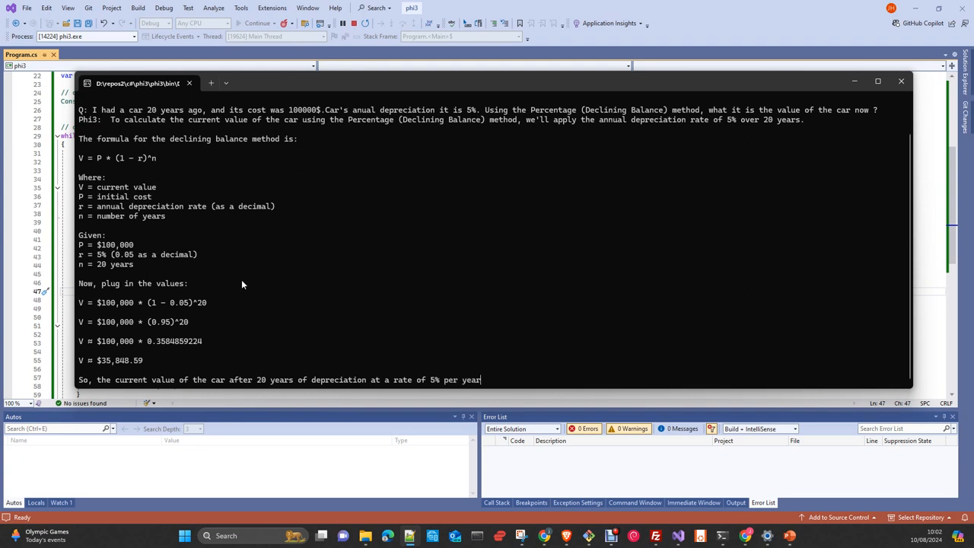
{"action": "type", "text": "using the Percentage (Declining Balance) method is approximately"}
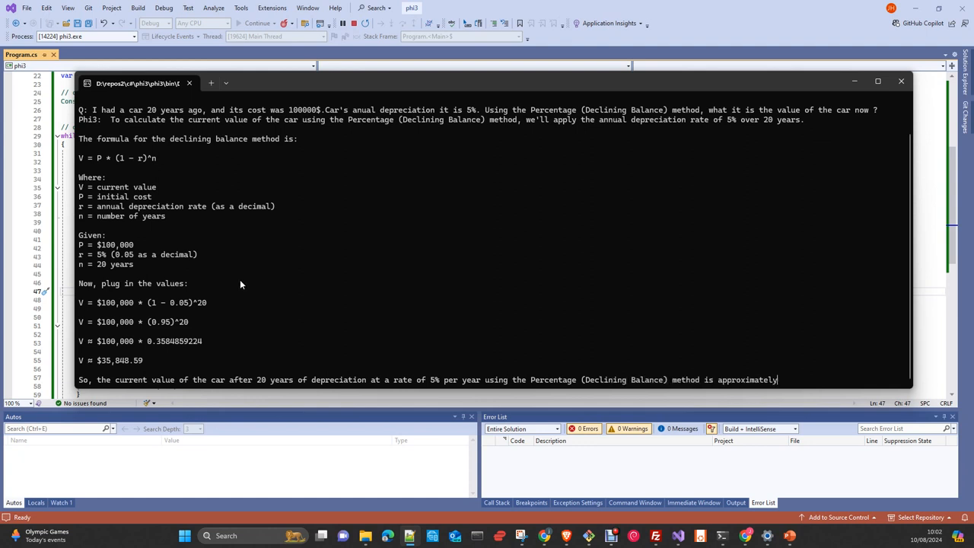
{"action": "type", "text": "$35"}
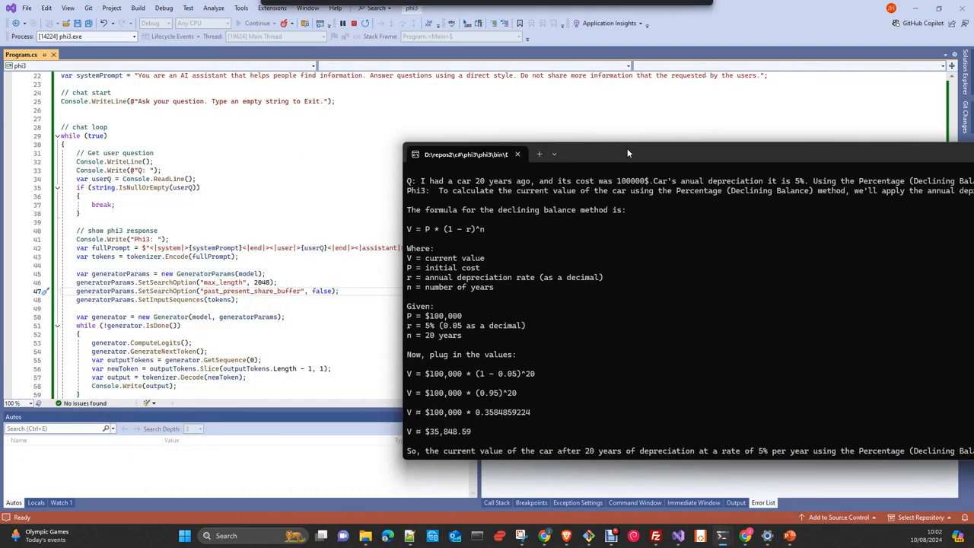
- Let Phi3 finish the apples answer (12 - 2 + 5 - 1 arithmetic, 12 remaining) and wait at the Q: prompt
{"action": "scroll", "scroll_direction": "down", "scroll_amount": 3}
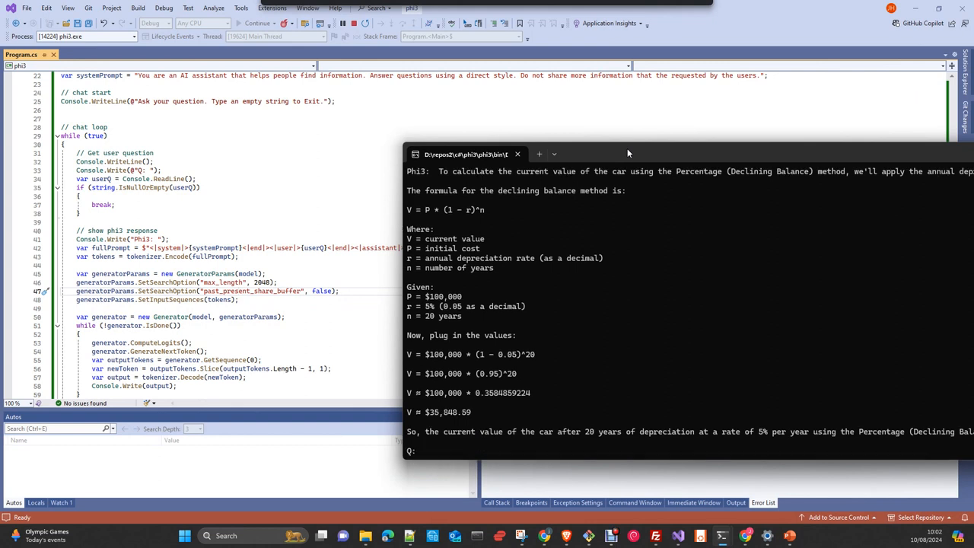
{"action": "mouse_move", "coordinate": [729, 153]}
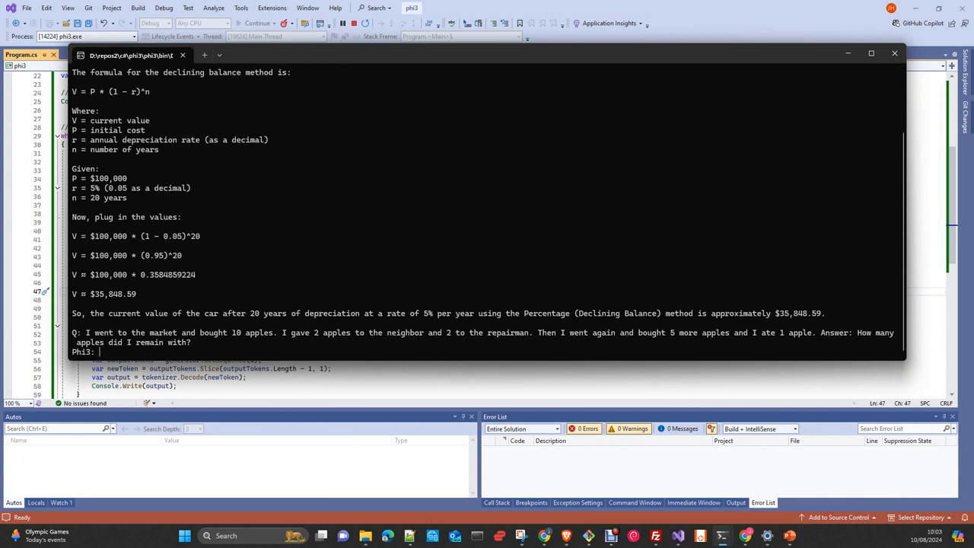
{"action": "type", "text": "You have 12 apples remaining. (10 -"}
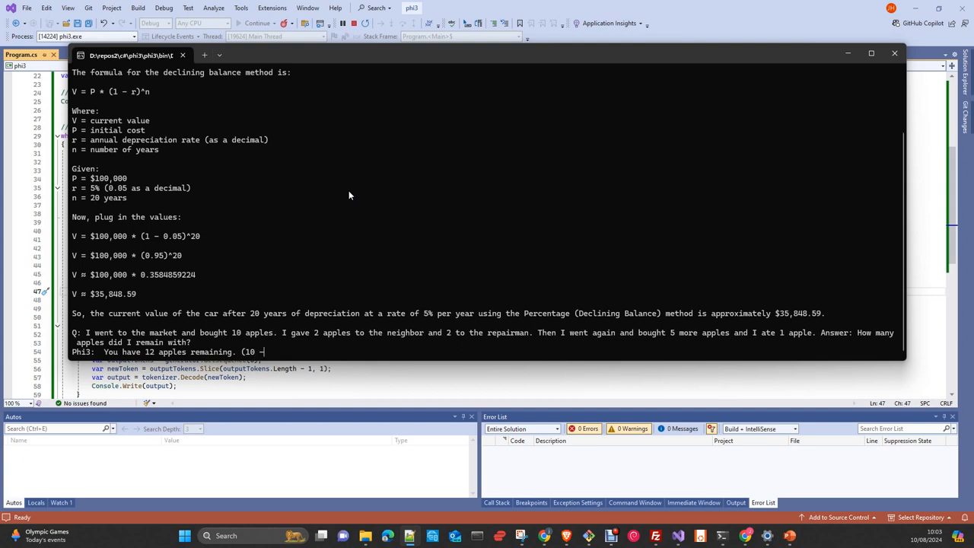
{"action": "type", "text": "2 -"}
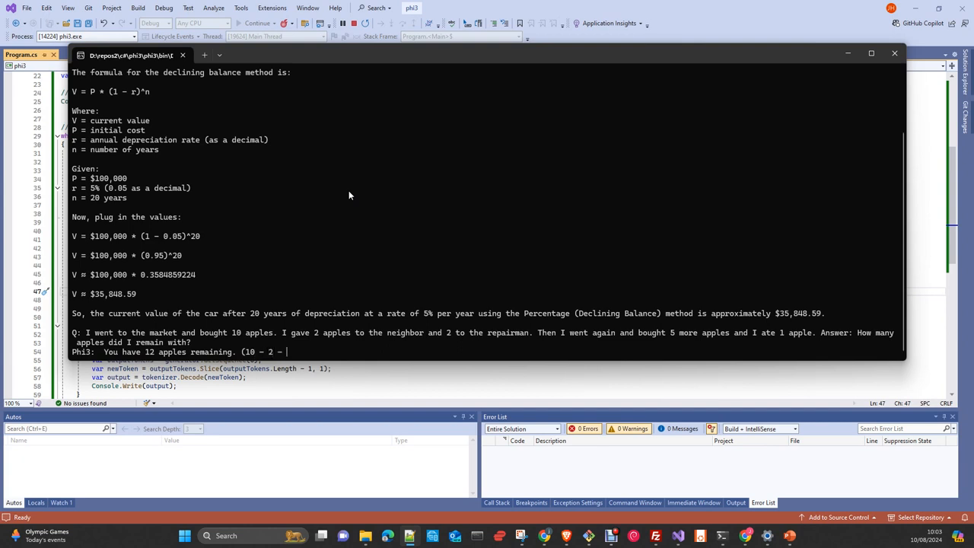
{"action": "type", "text": "2 + 5 -"}
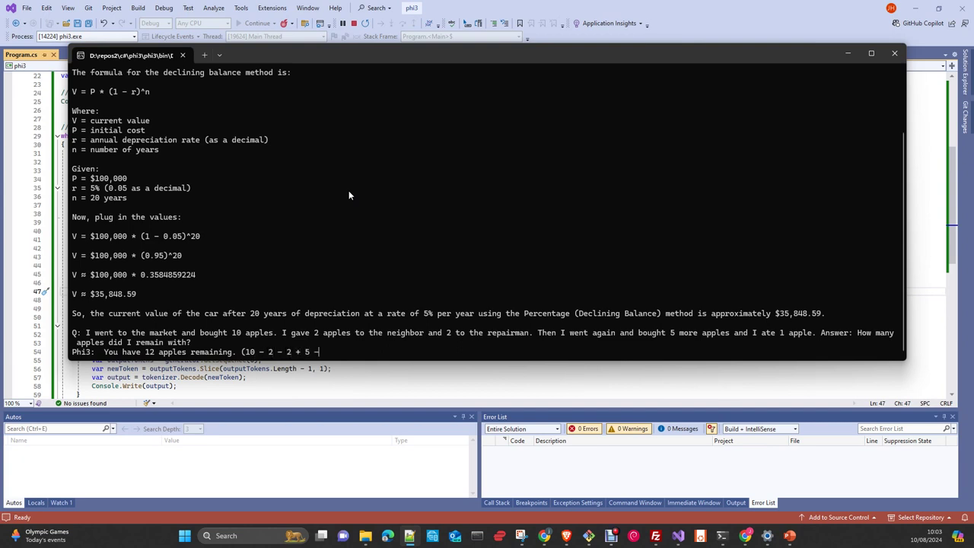
{"action": "type", "text": "1 = 12)"}
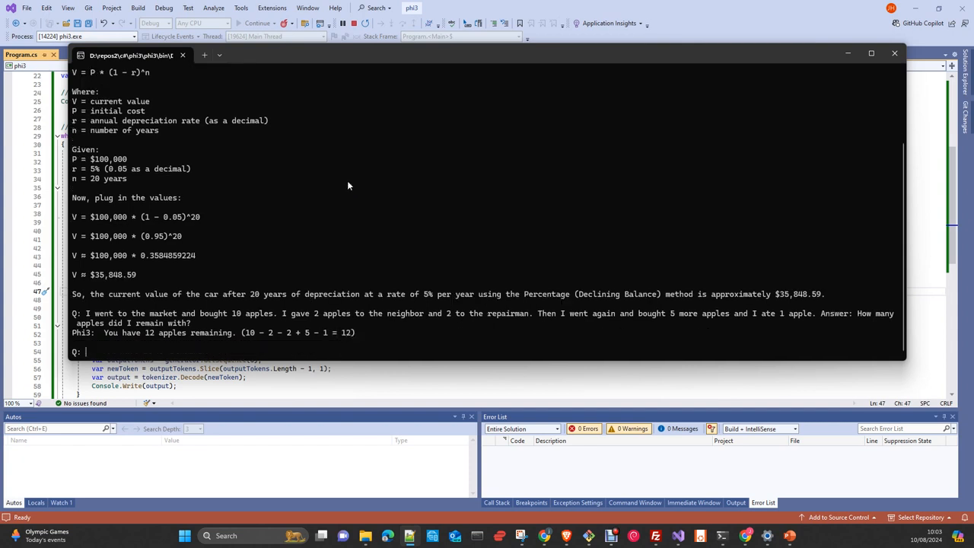
{"action": "mouse_move", "coordinate": [239, 331]}
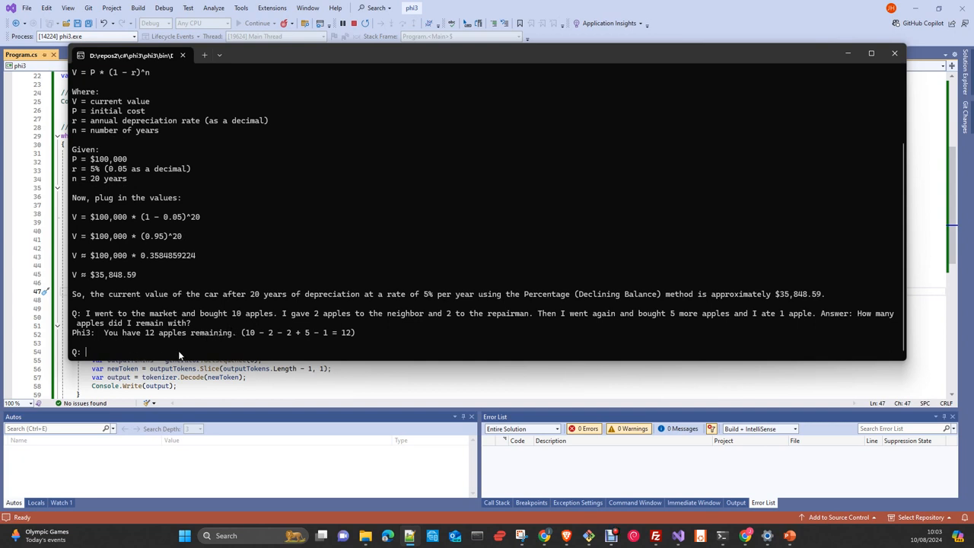
{"action": "mouse_move", "coordinate": [140, 353]}
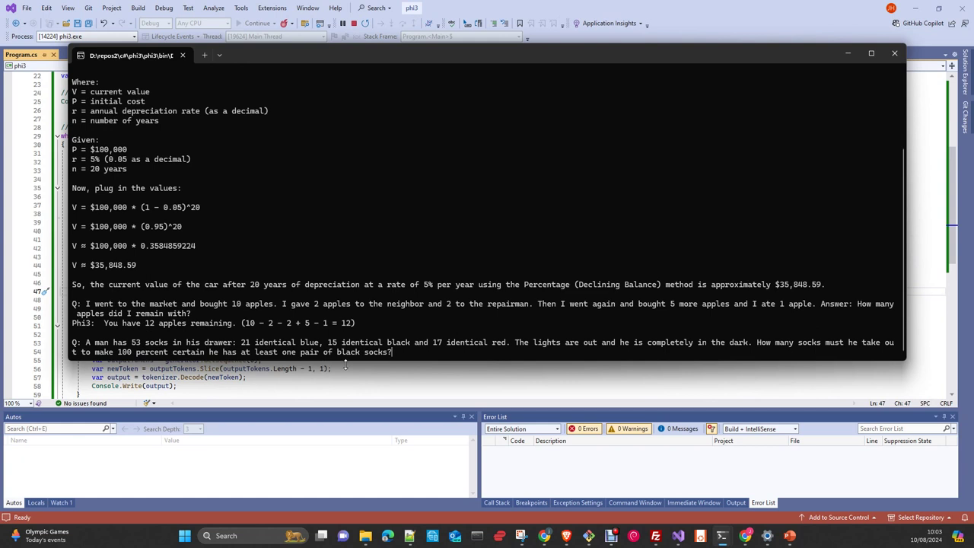
{"action": "mouse_move", "coordinate": [358, 342]}
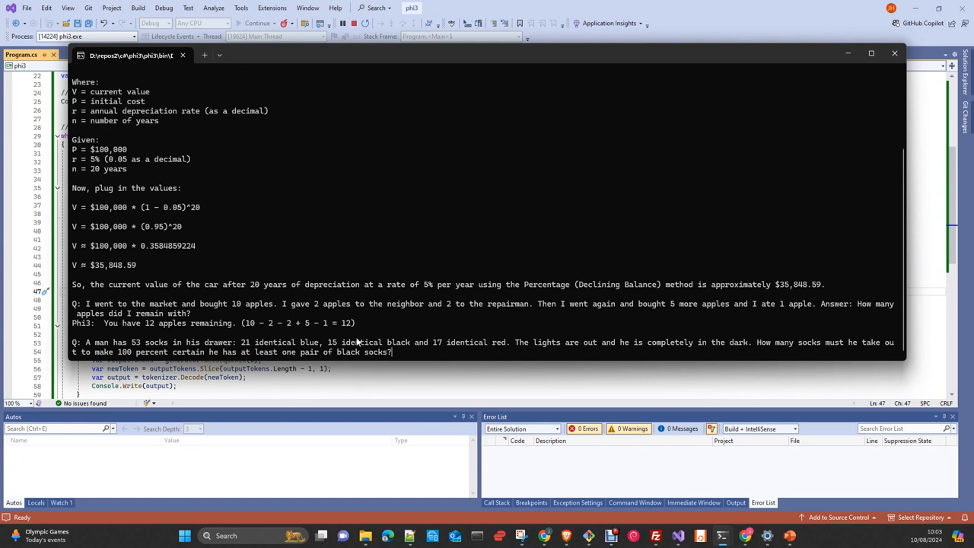
{"action": "mouse_move", "coordinate": [422, 364]}
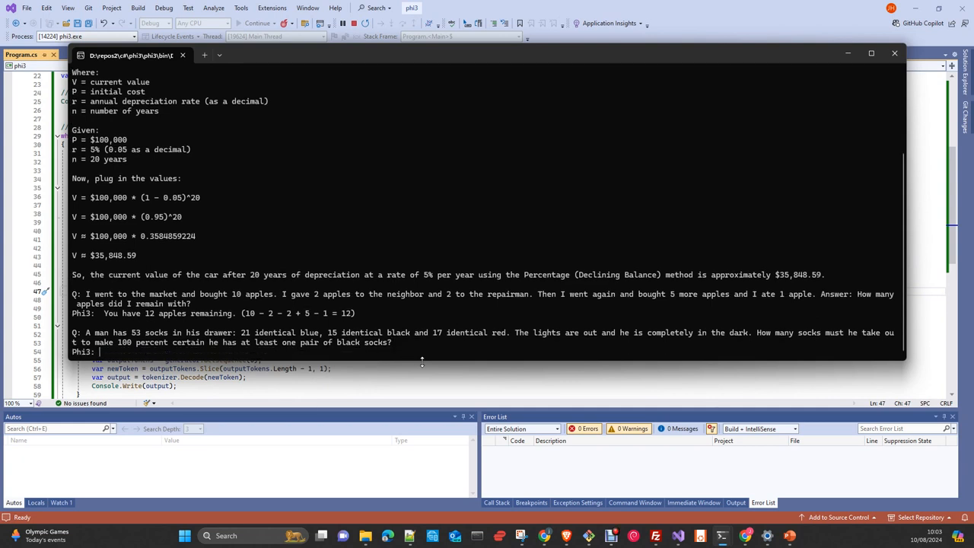
- Submit the 53-socks puzzle and let Phi-3 reason through the worst case to answer 4 socks
{"action": "type", "text": "To ensure he has at least"}
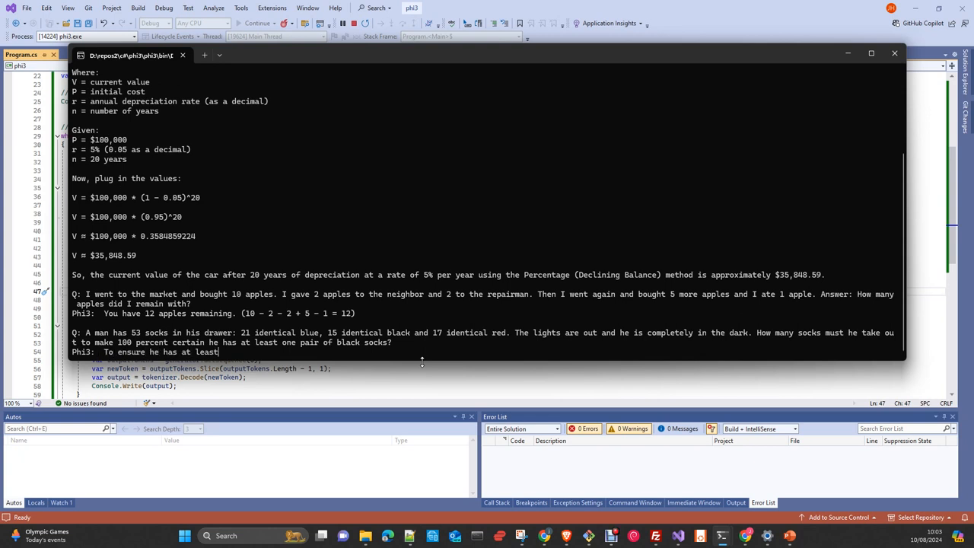
{"action": "type", "text": "one pair of black socks, the man must take out 4 socks. This is because, in the worst"}
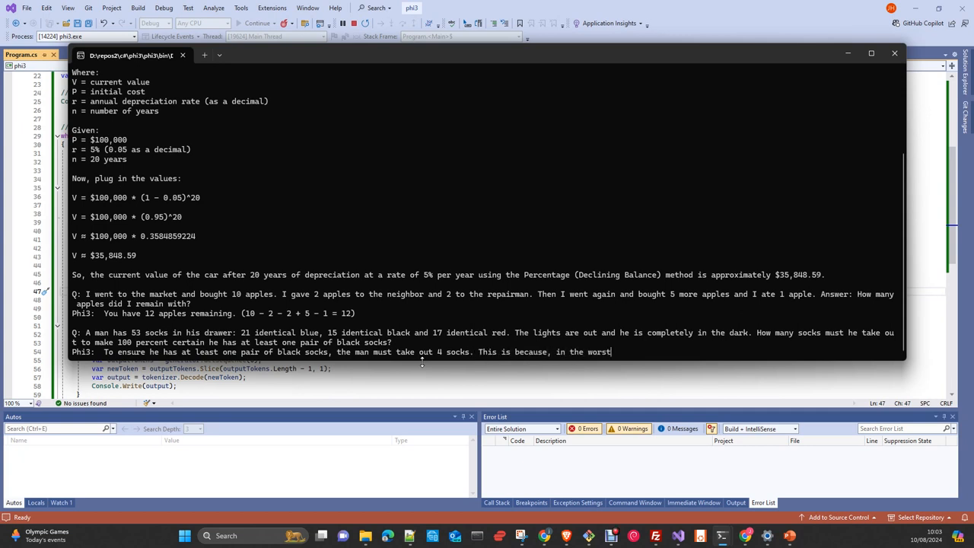
{"action": "type", "text": "-case scenario, he"}
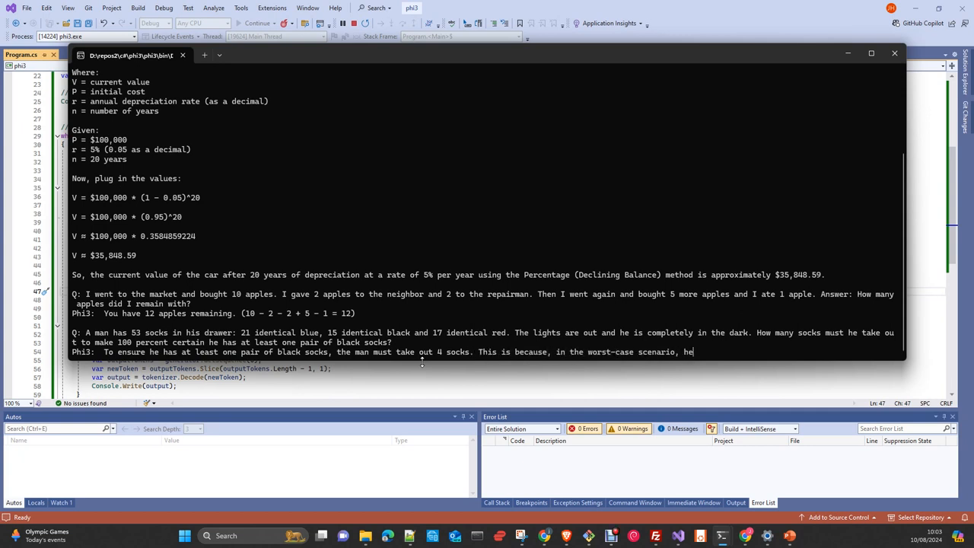
{"action": "type", "text": "could take out 3"}
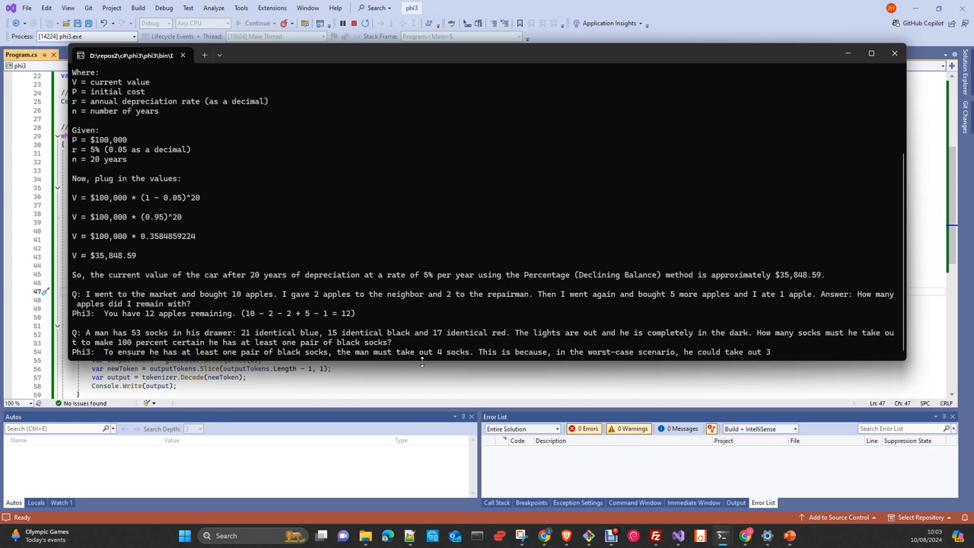
{"action": "type", "text": "blue socks and 1 red sock."}
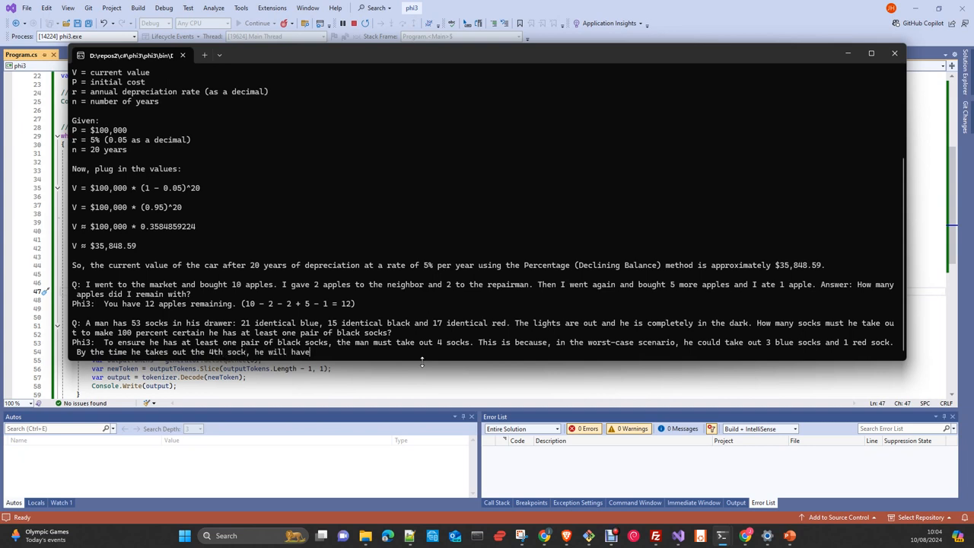
{"action": "type", "text": "at least one pair of black socks."}
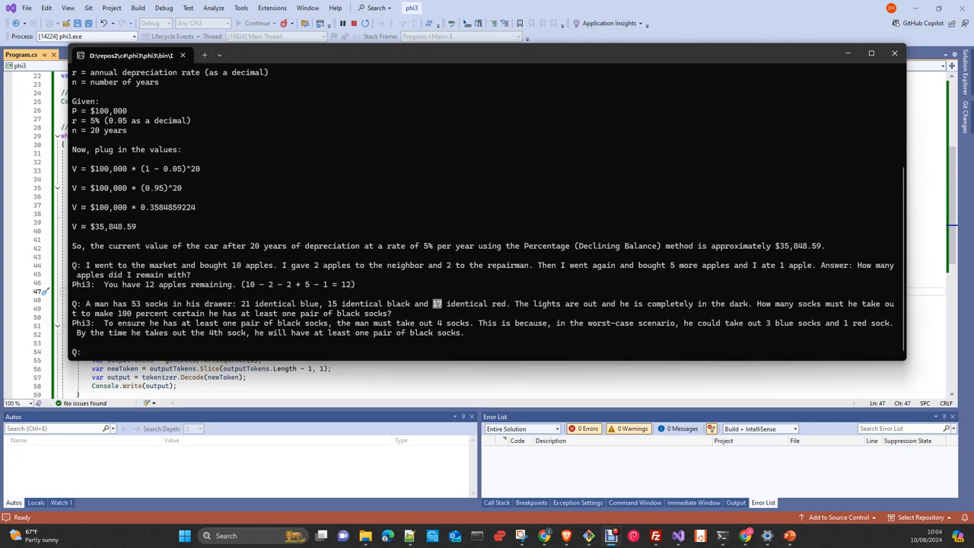
{"action": "mouse_move", "coordinate": [117, 358]}
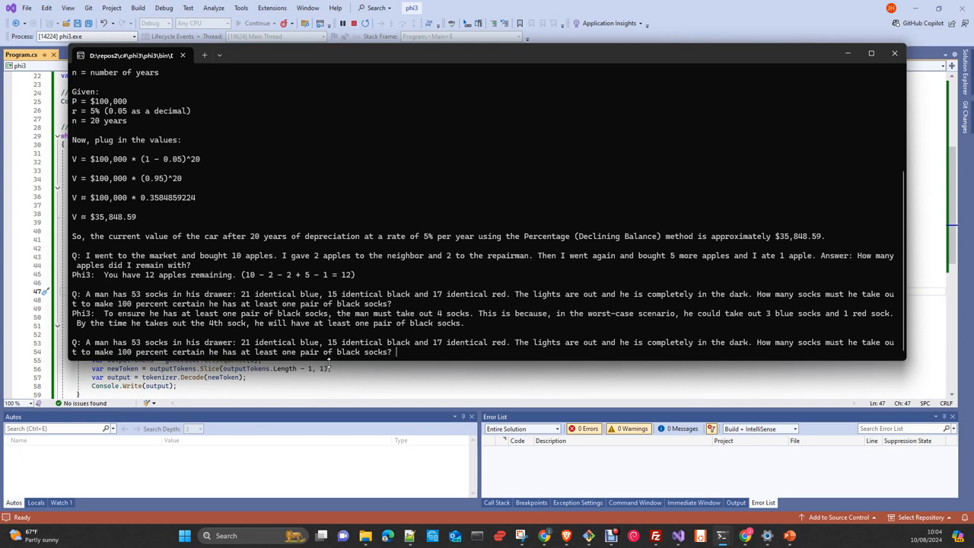
- Enter the socks puzzle again with 'Let's think step by step.' appended at the Q: prompt
{"action": "type", "text": "let"}
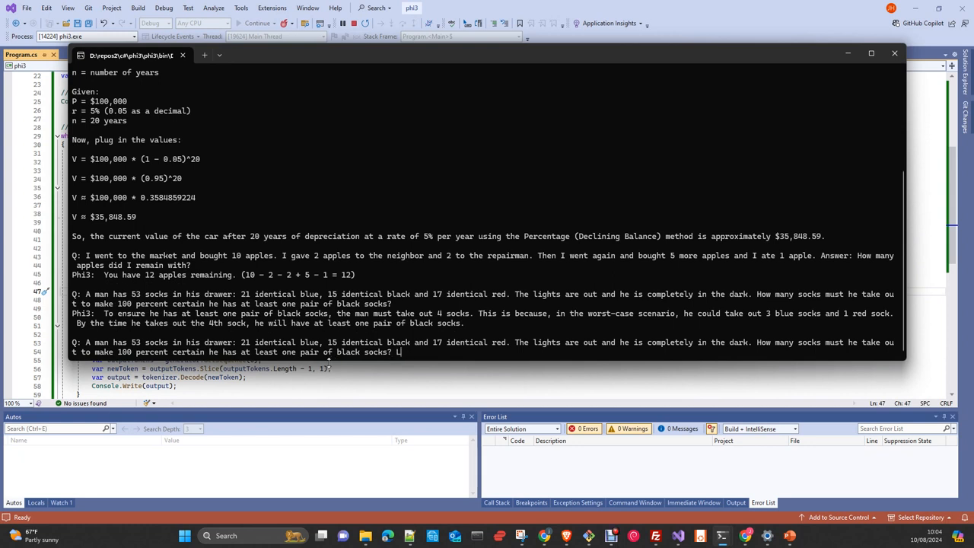
{"action": "type", "text": "Let's think step"}
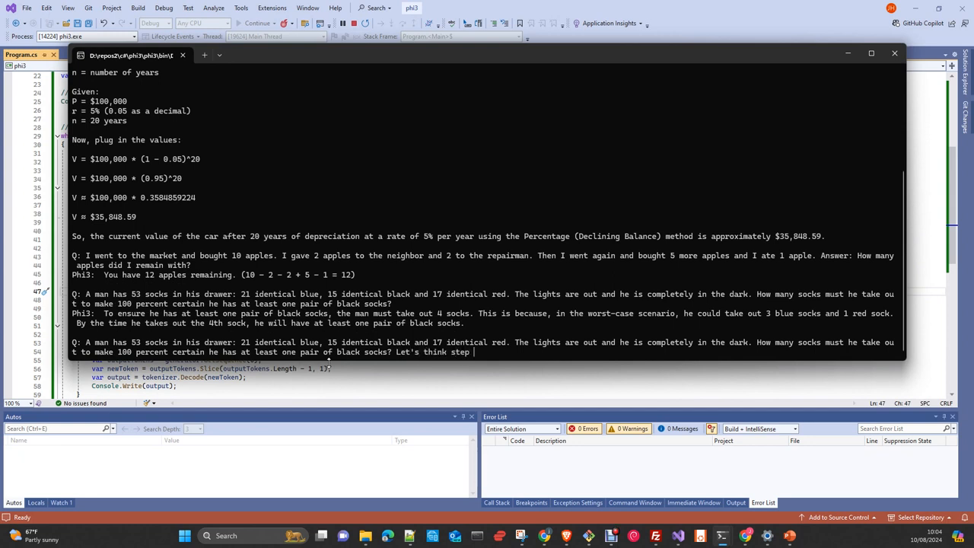
{"action": "type", "text": "by step"}
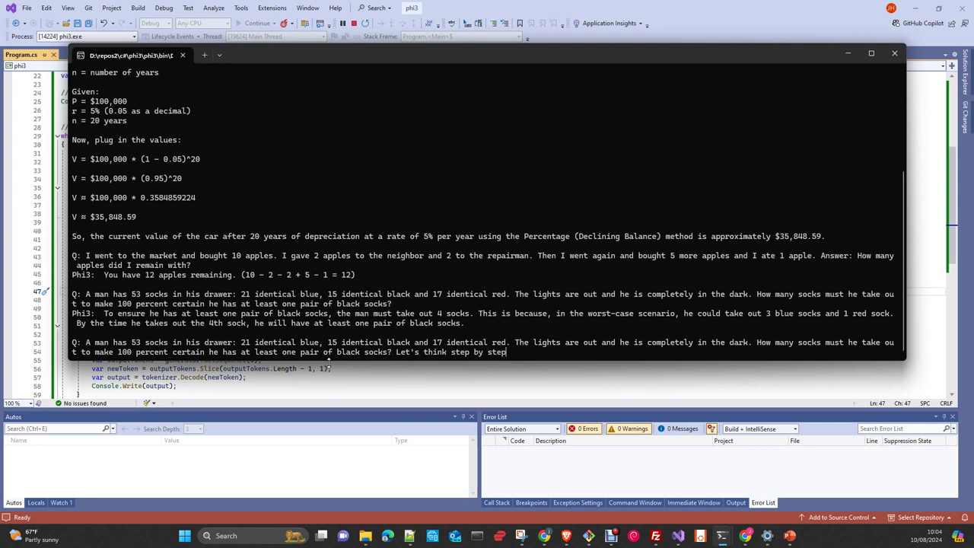
{"action": "type", "text": "."}
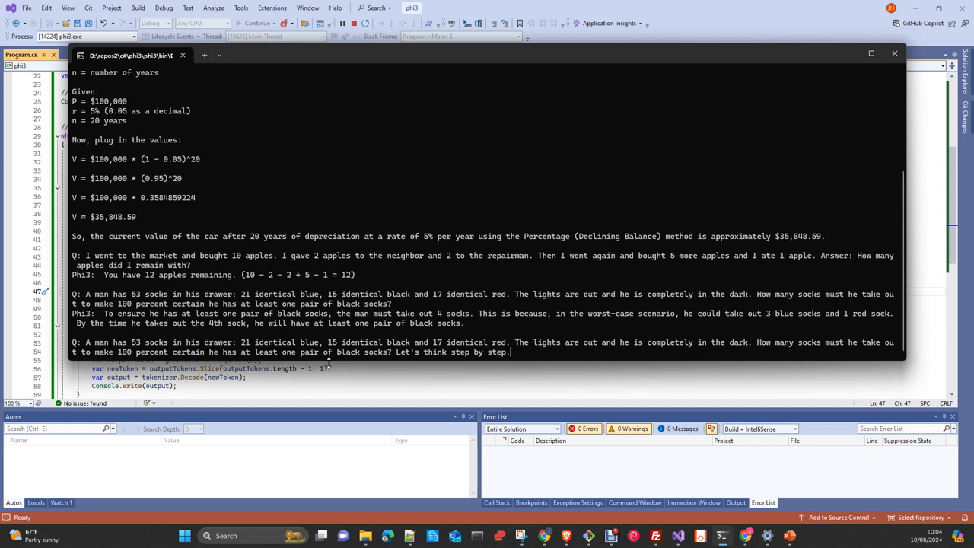
{"action": "scroll", "scroll_direction": "down", "scroll_amount": 3}
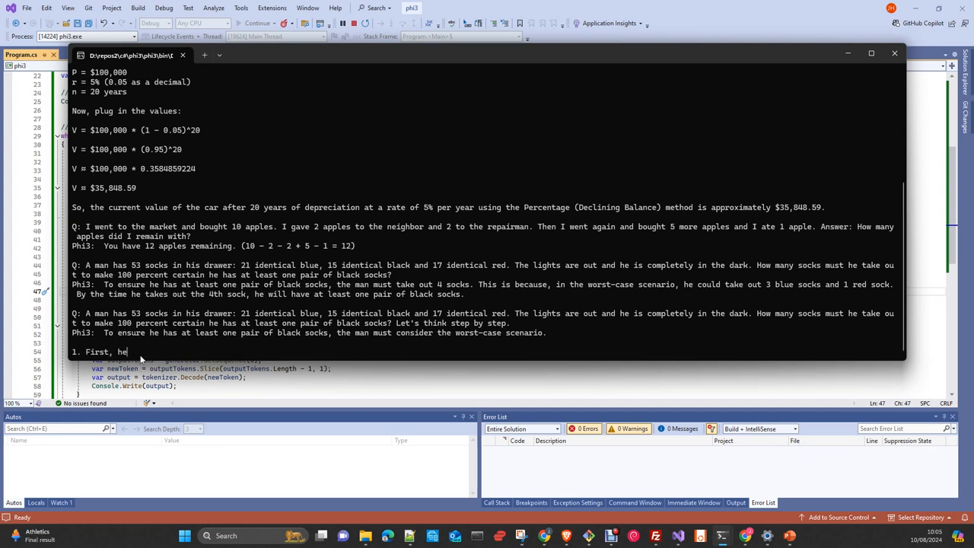
- Read Phi3's step-by-step reasoning about blue and red socks, concluding 39 socks for 100% certainty
{"action": "type", "text": "takes out all the blue socks (21 of"}
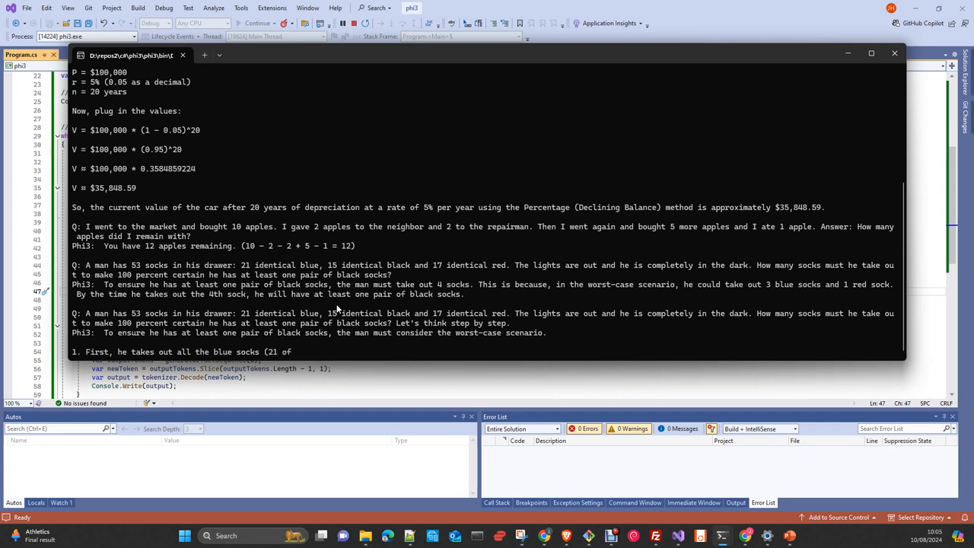
{"action": "scroll", "scroll_direction": "down", "scroll_amount": 3}
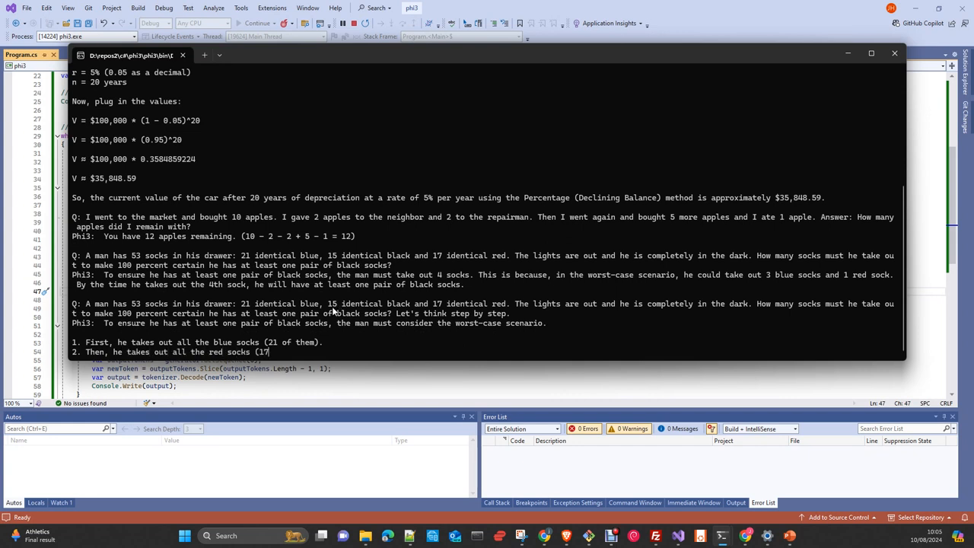
{"action": "scroll", "scroll_direction": "down", "scroll_amount": 3}
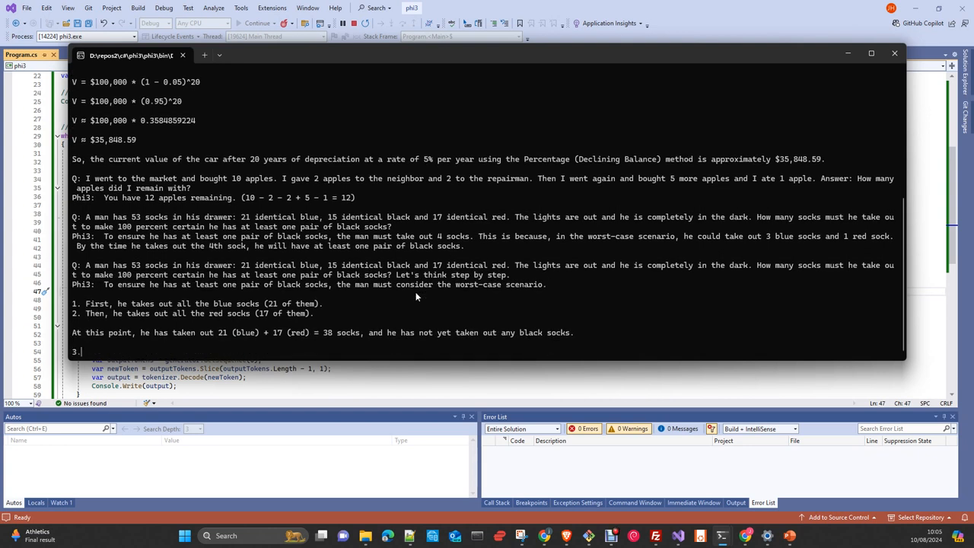
{"action": "type", "text": "Now, to guarantee he has at least one black sock, he must take out one more sock."}
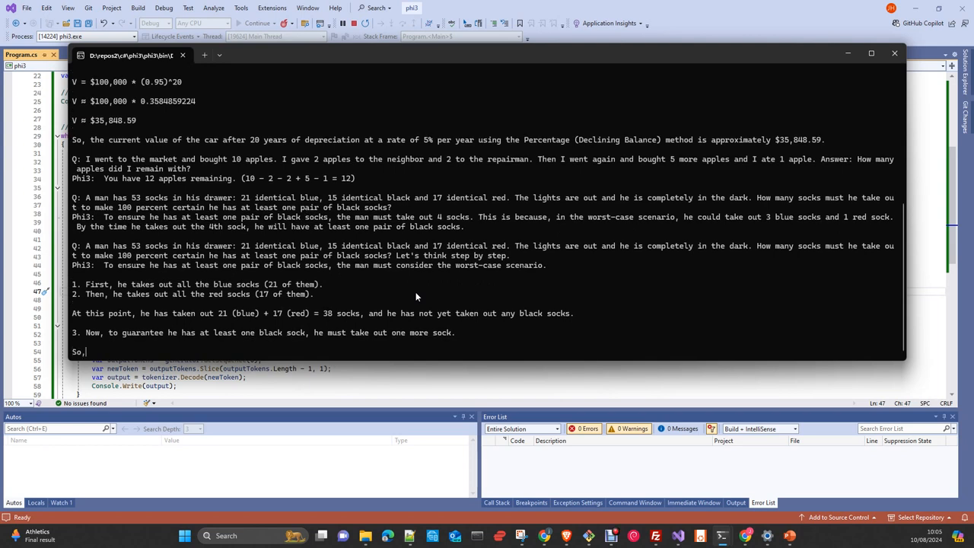
{"action": "type", "text": "the man must take out 38"}
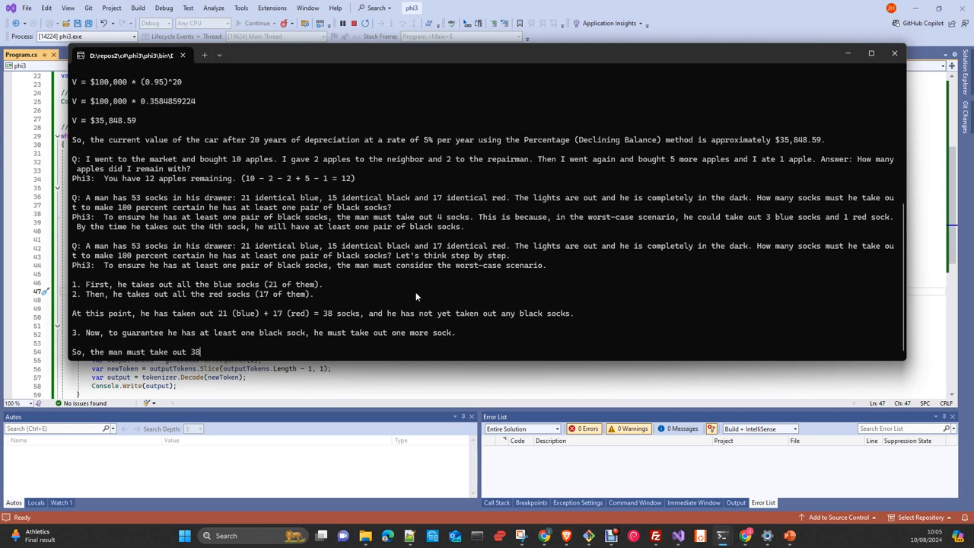
{"action": "type", "text": "(blue and red socks) +"}
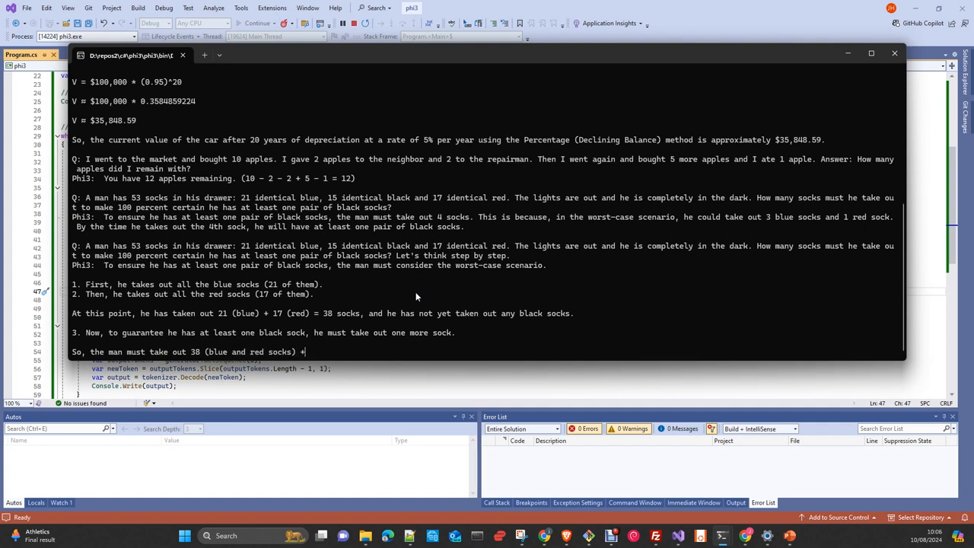
{"action": "type", "text": "1 (additional sock) = 39 socks to be 1"}
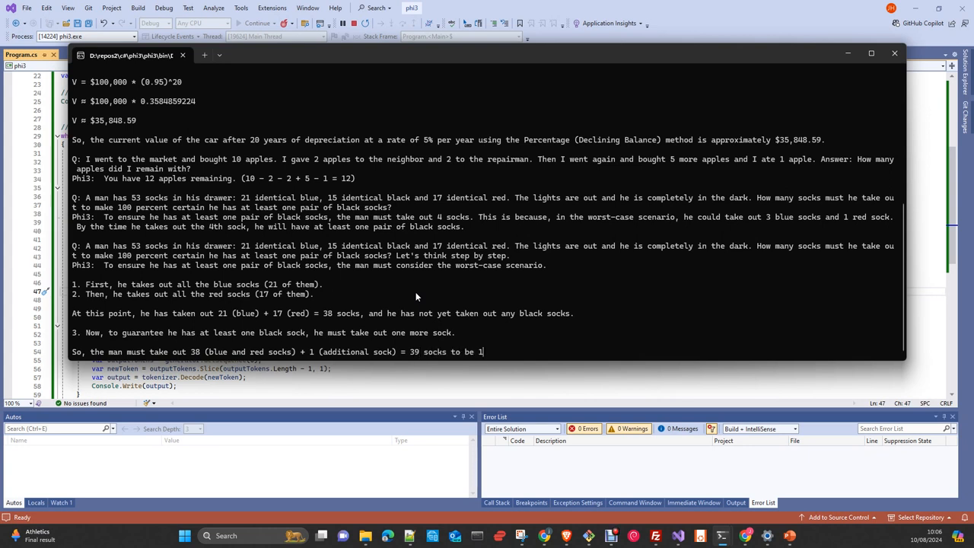
{"action": "type", "text": "00% certain he has at least one pair of black socks."}
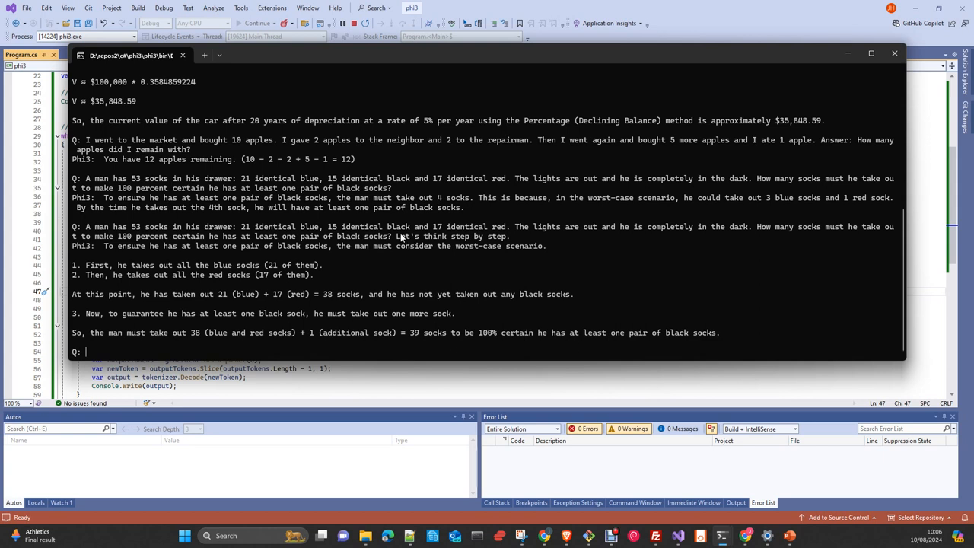
{"action": "mouse_move", "coordinate": [518, 242]}
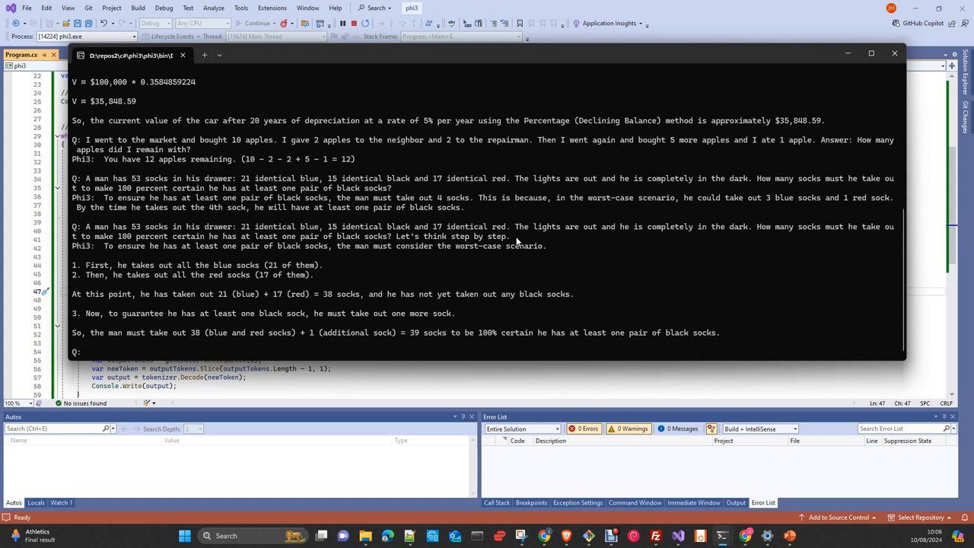
{"action": "mouse_move", "coordinate": [429, 276]}
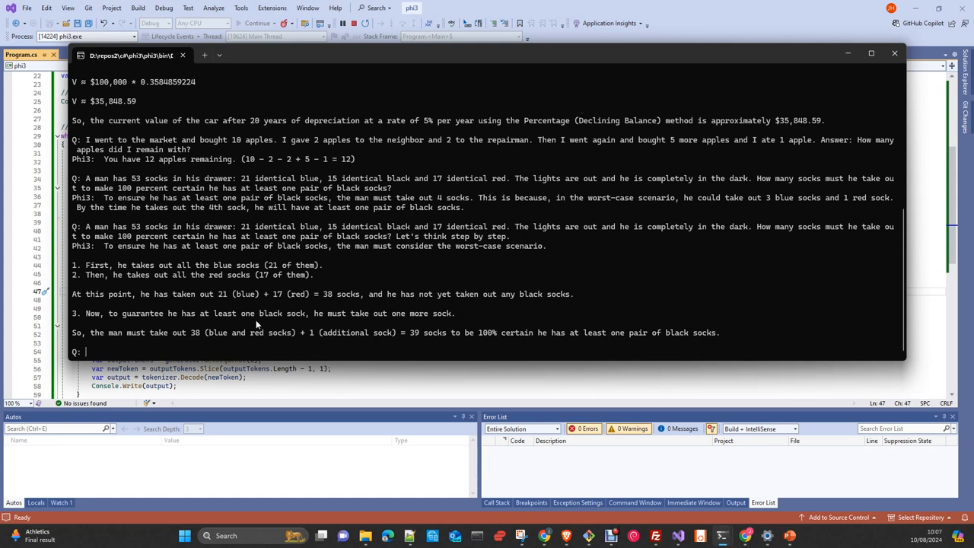
{"action": "mouse_move", "coordinate": [315, 321]}
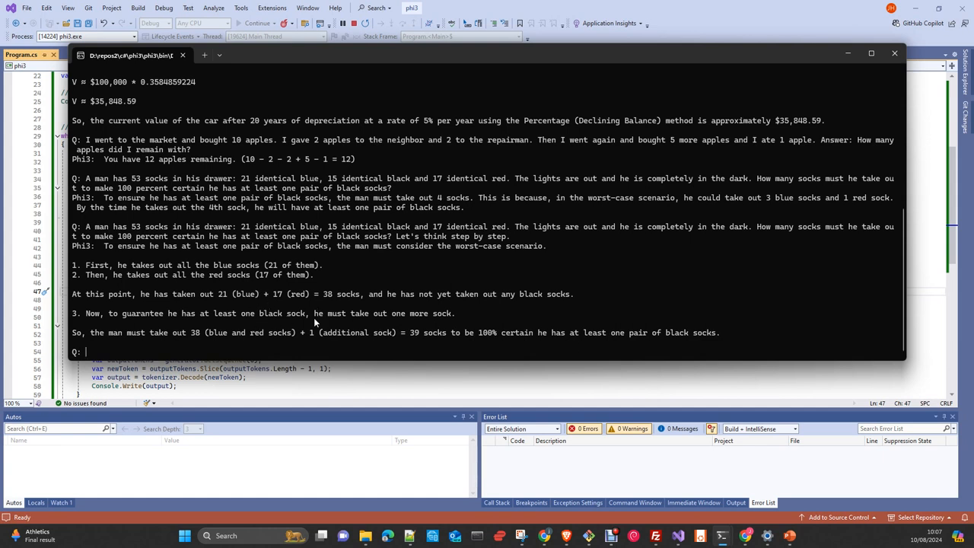
{"action": "mouse_move", "coordinate": [305, 333]}
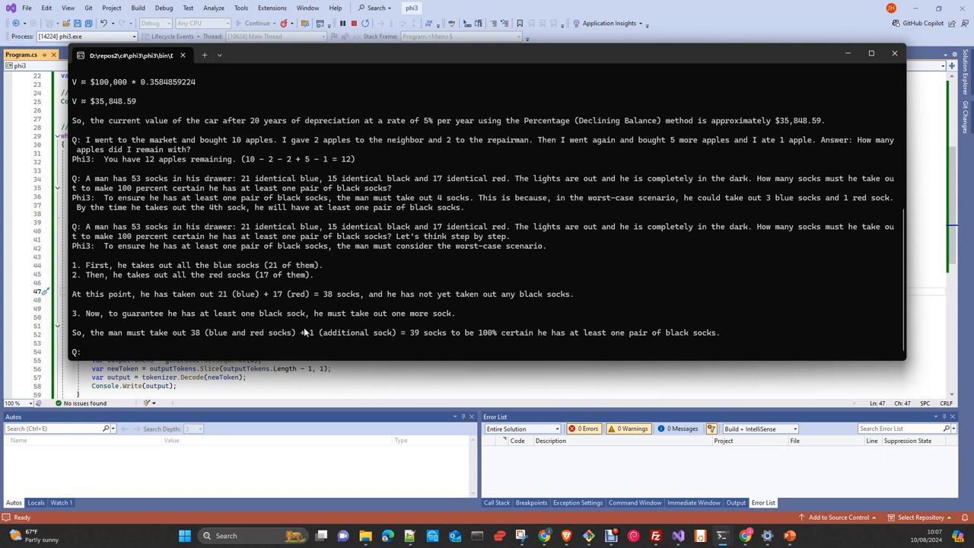
{"action": "left_click", "coordinate": [86, 352]}
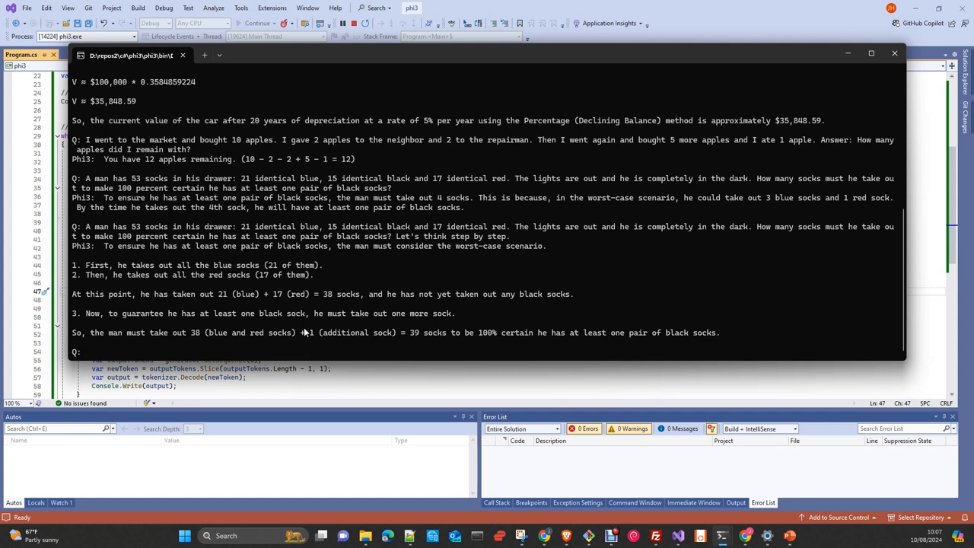
{"action": "left_click", "coordinate": [86, 351]}
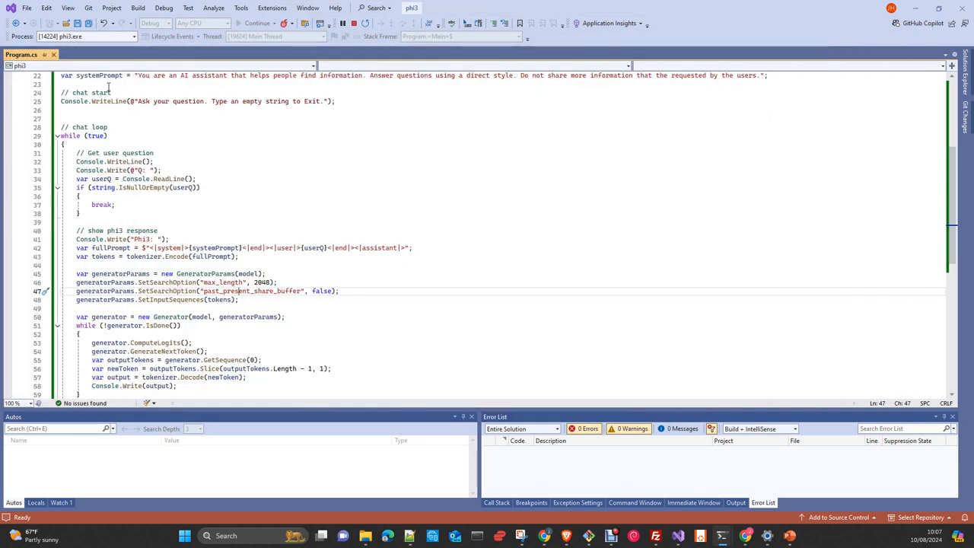
{"action": "mouse_move", "coordinate": [310, 143]}
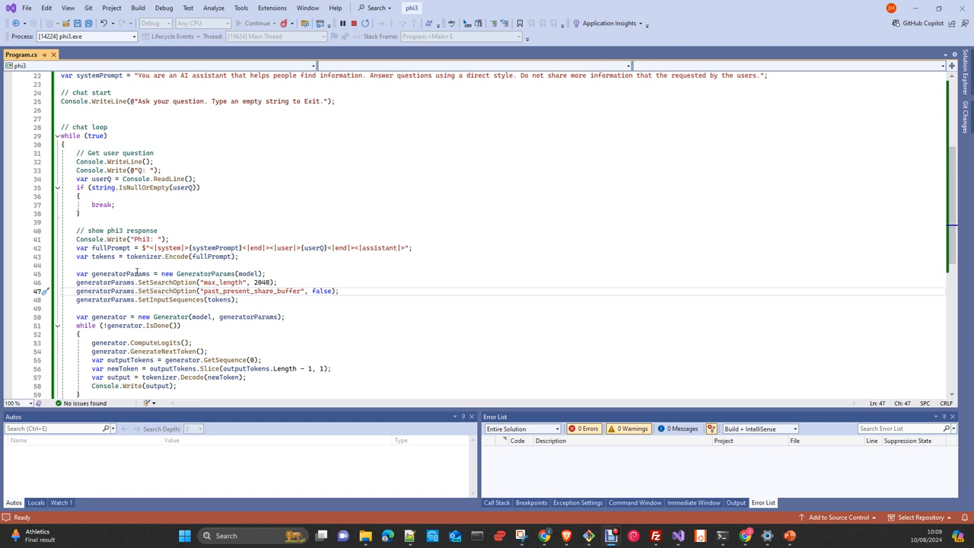
{"action": "mouse_move", "coordinate": [250, 317]}
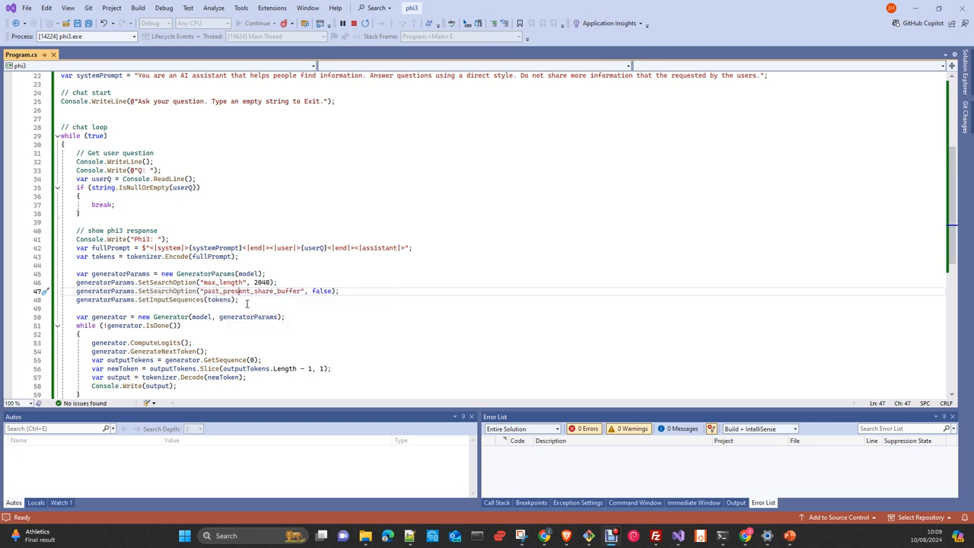
{"action": "mouse_move", "coordinate": [200, 317]}
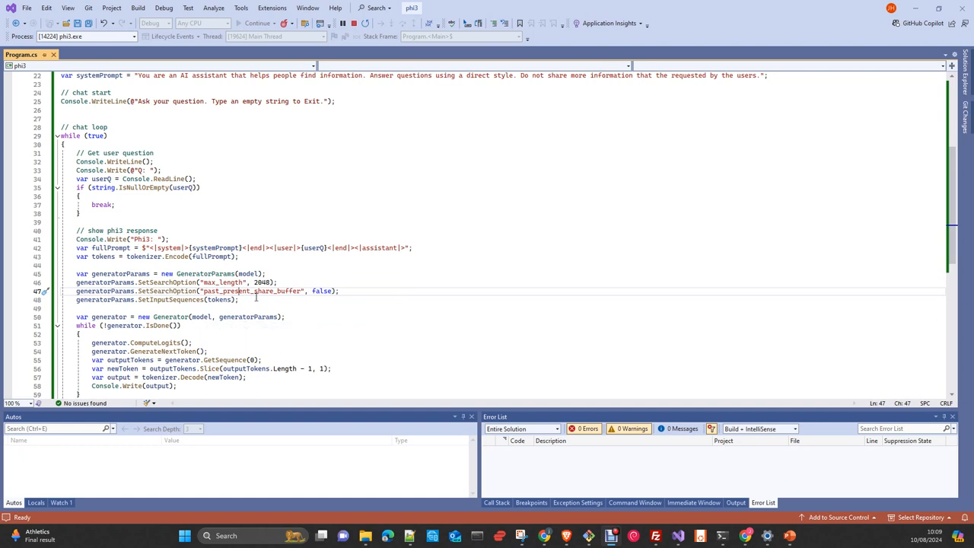
{"action": "mouse_move", "coordinate": [233, 223]}
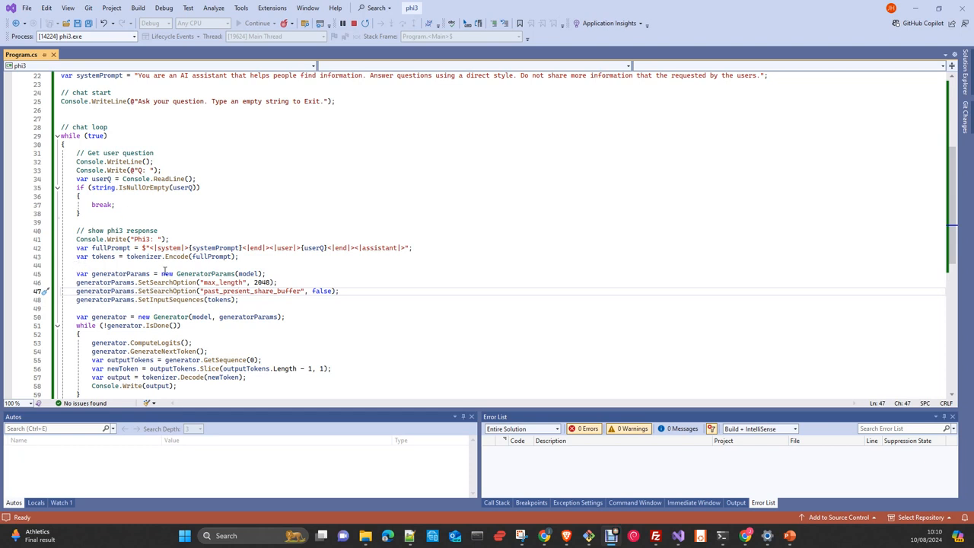
{"action": "mouse_move", "coordinate": [144, 256]}
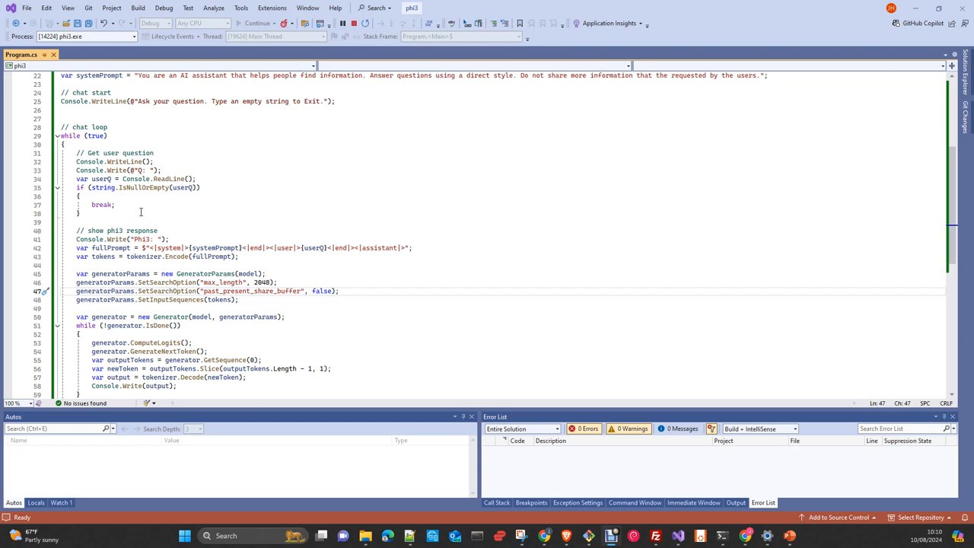
{"action": "mouse_move", "coordinate": [141, 256]}
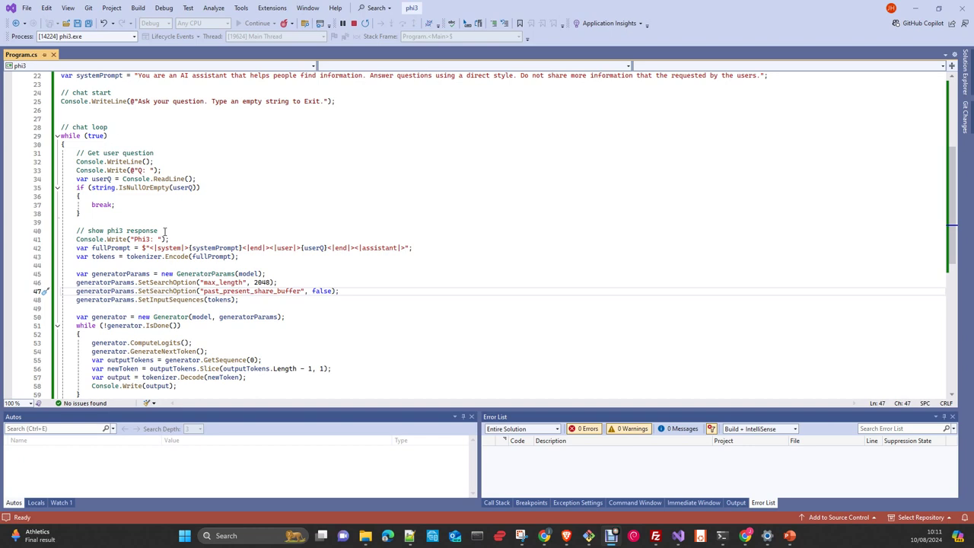
- Scroll Program.cs from the chat loop back to the top showing the package-install and download comments
{"action": "scroll", "scroll_direction": "up", "scroll_amount": 3}
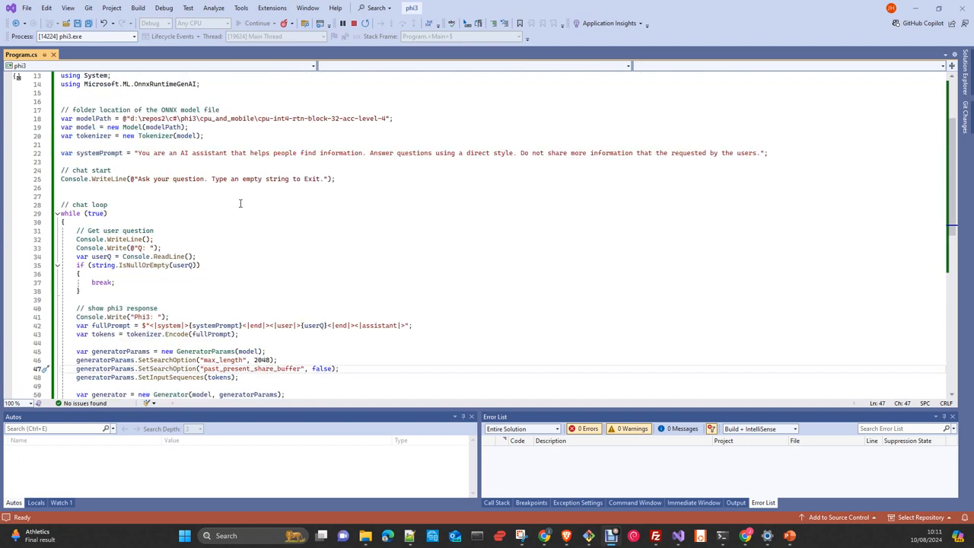
{"action": "scroll", "scroll_direction": "up", "scroll_amount": 3}
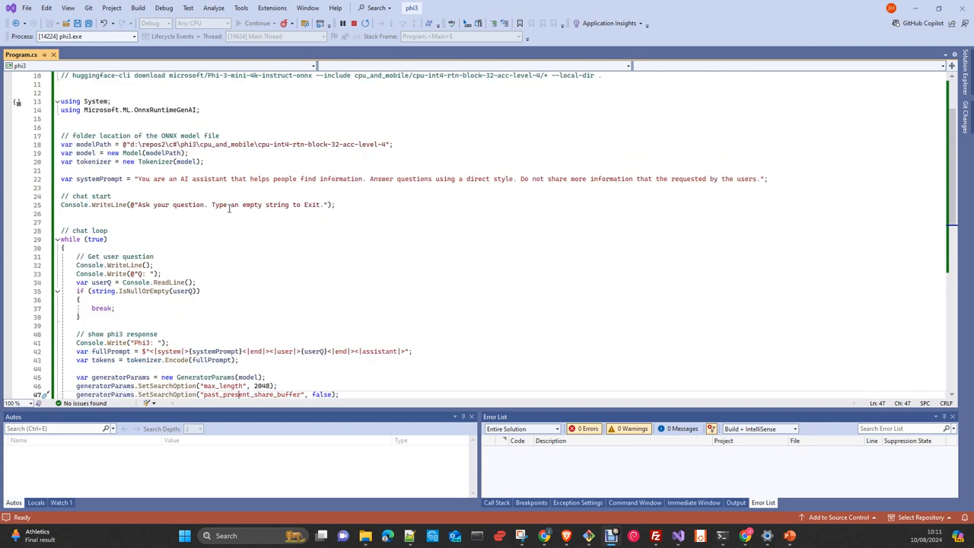
{"action": "scroll", "scroll_direction": "down", "scroll_amount": 3}
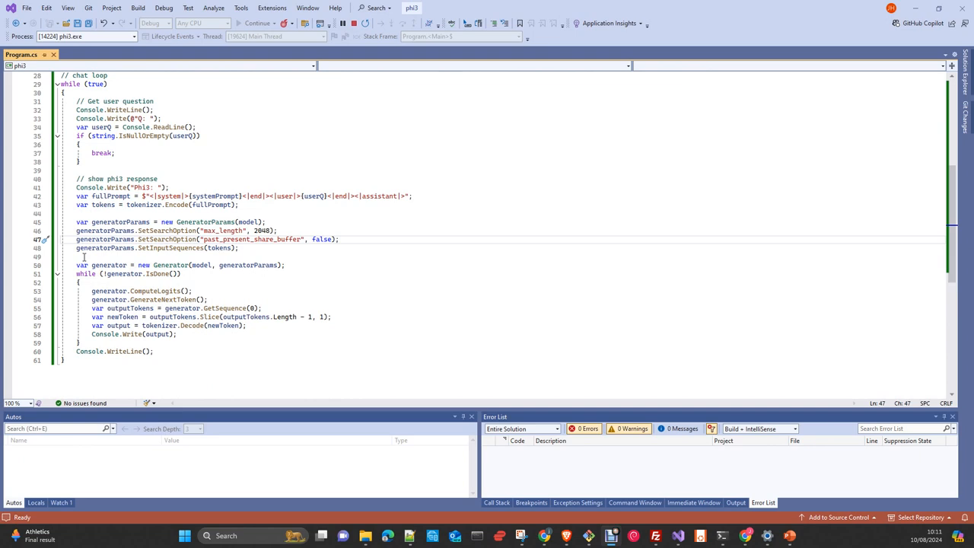
{"action": "scroll", "scroll_direction": "up", "scroll_amount": 3}
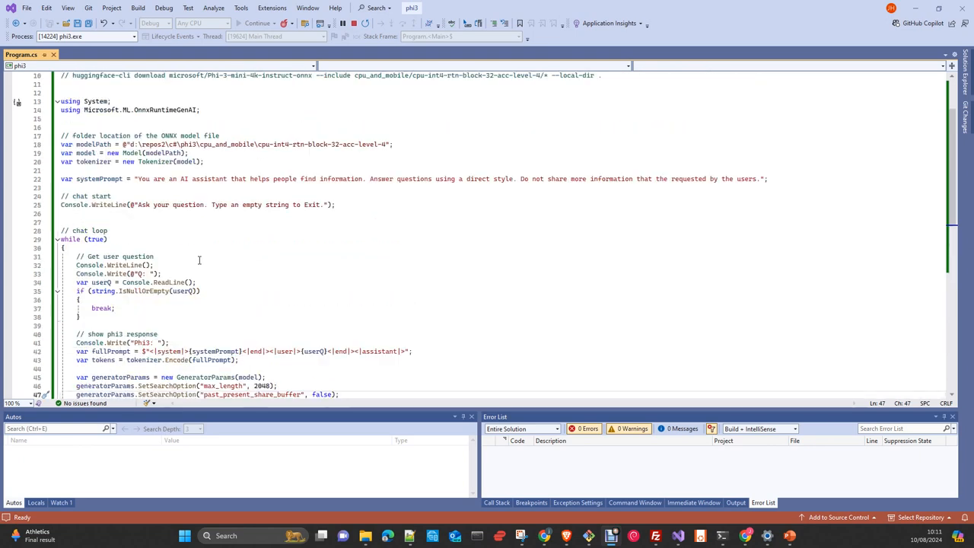
{"action": "scroll", "scroll_direction": "up", "scroll_amount": 3}
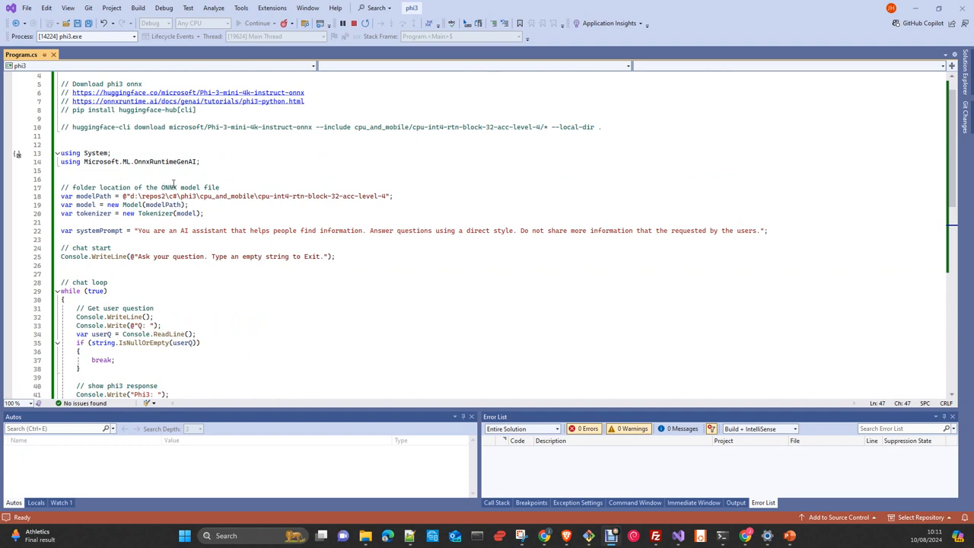
{"action": "mouse_move", "coordinate": [160, 223]}
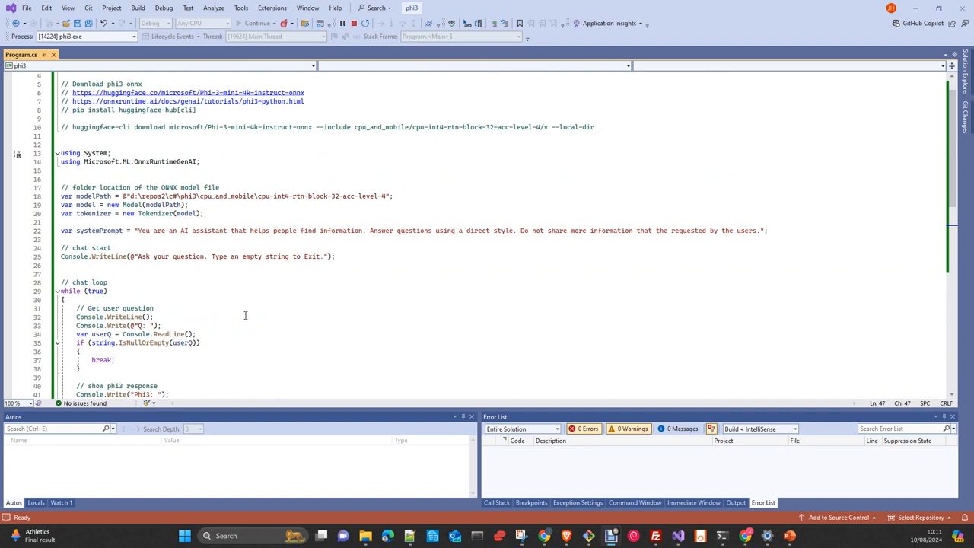
{"action": "scroll", "scroll_direction": "up", "scroll_amount": 3}
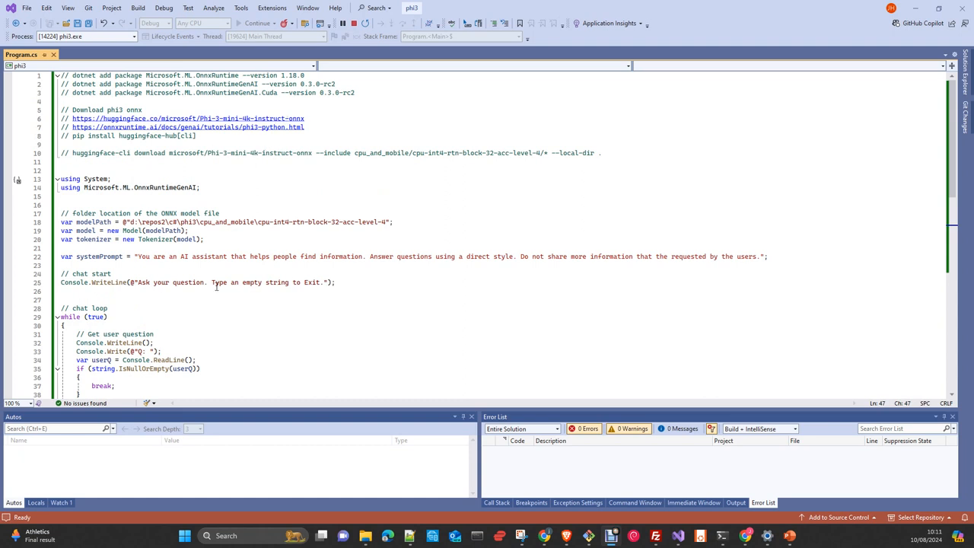
{"action": "mouse_move", "coordinate": [243, 299]}
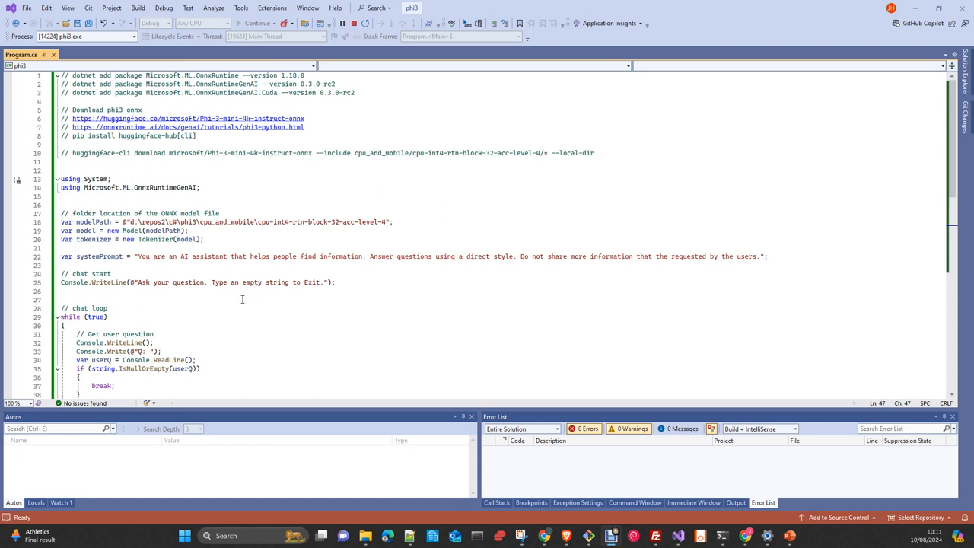
{"action": "mouse_move", "coordinate": [287, 178]}
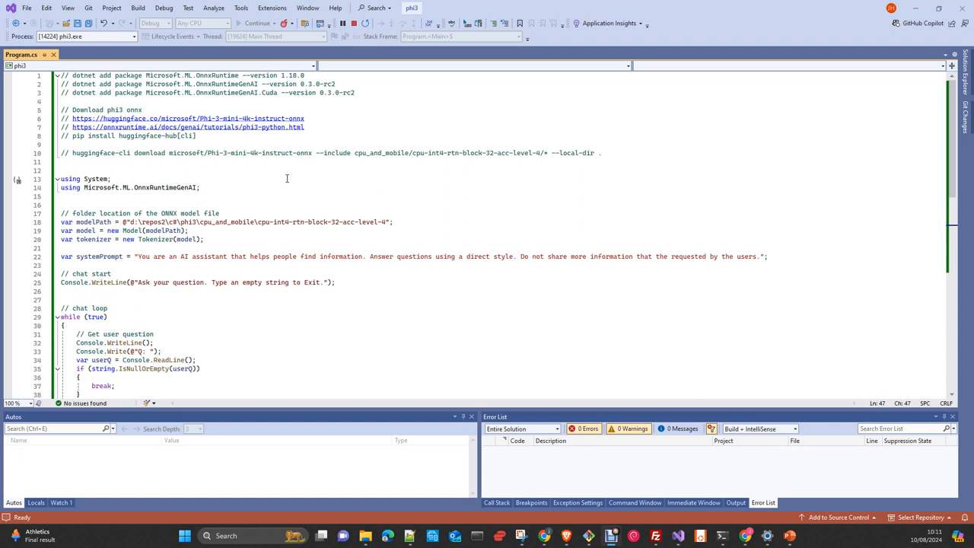
{"action": "mouse_move", "coordinate": [286, 153]}
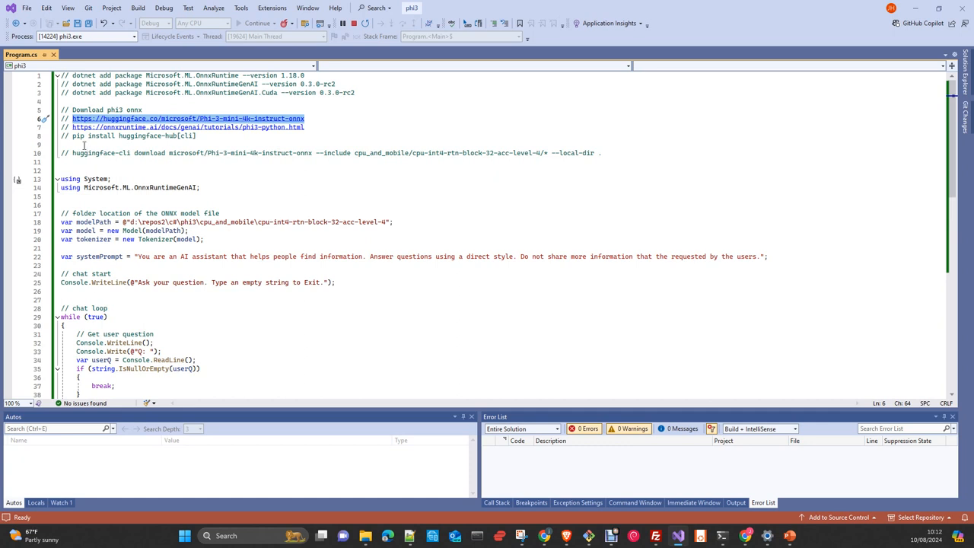
{"action": "left_click", "coordinate": [84, 143]}
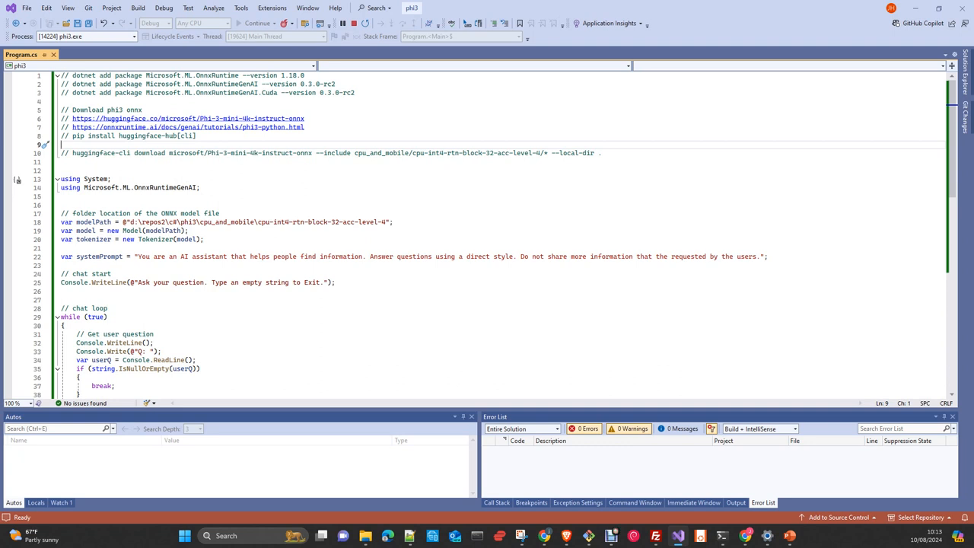
{"action": "mouse_move", "coordinate": [265, 249]}
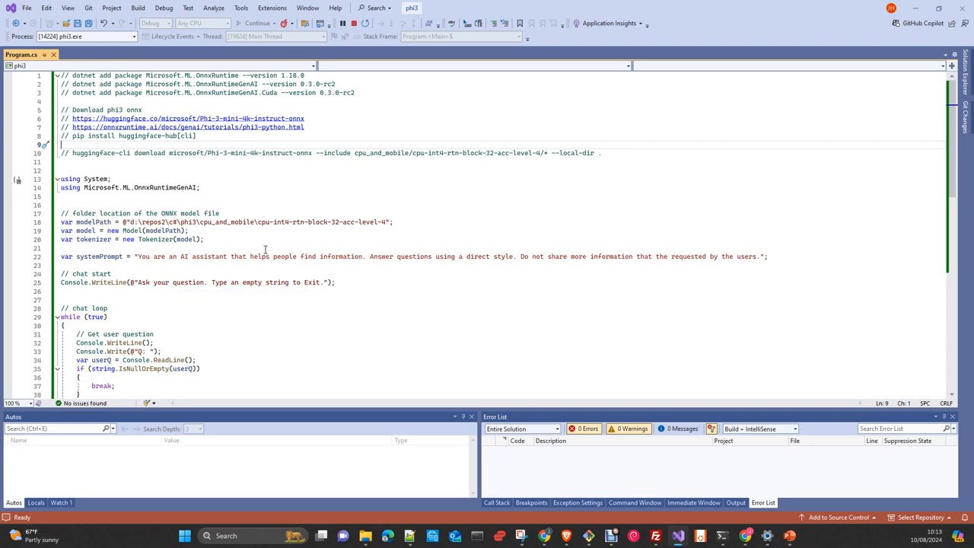